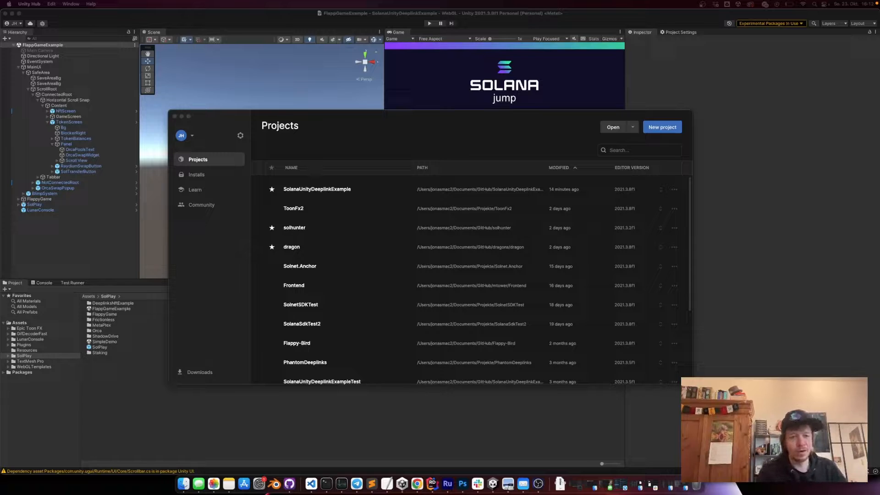
pyautogui.moveTo(320, 117)
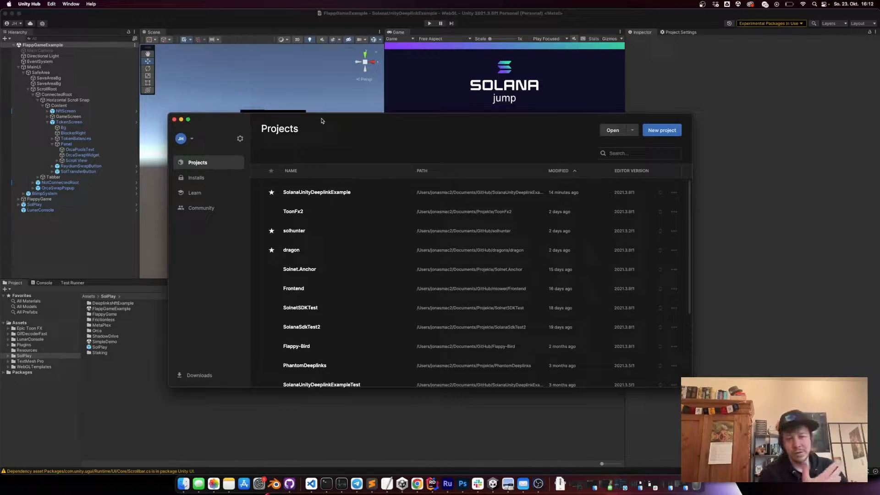
pyautogui.moveTo(493, 106)
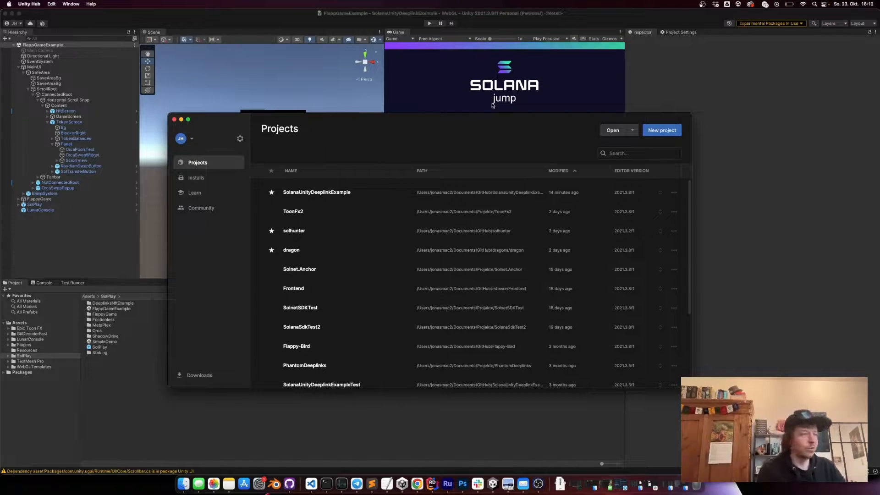
# Step: Create a new 2D Core project named SolPlay_example from Unity Hub
pyautogui.click(662, 129)
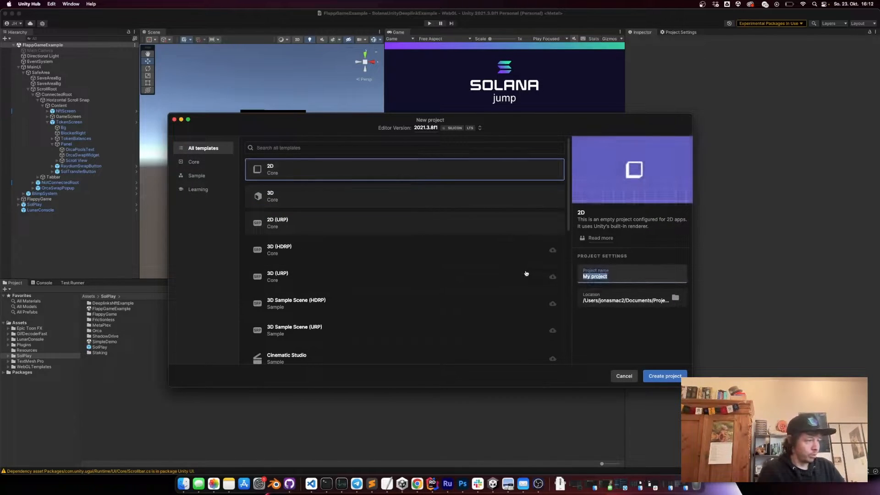
pyautogui.write('SolPlay')
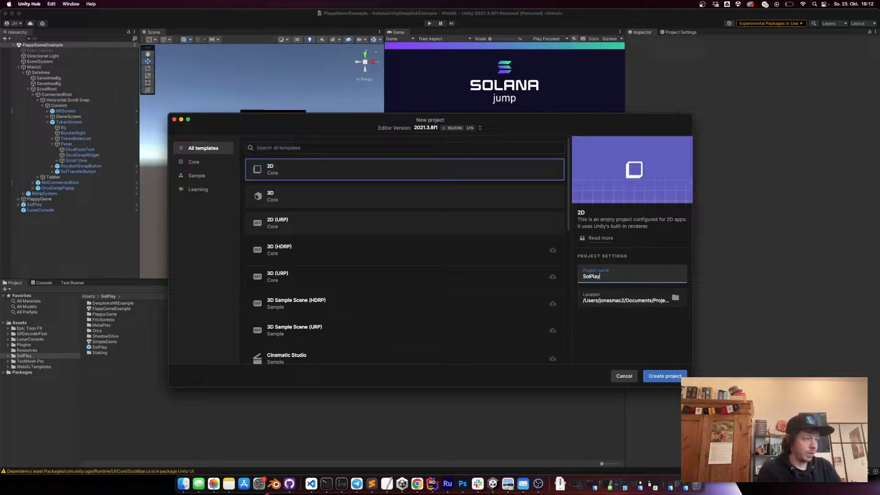
pyautogui.write('_example')
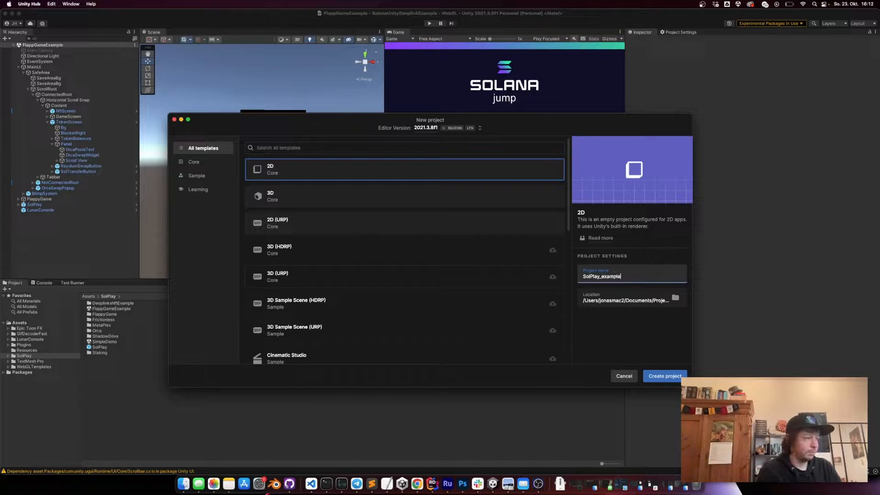
pyautogui.click(665, 376)
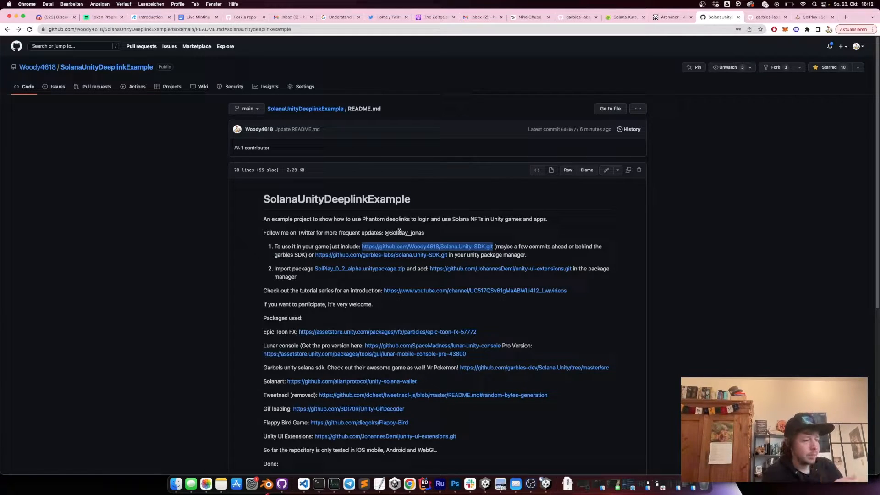
pyautogui.moveTo(377, 260)
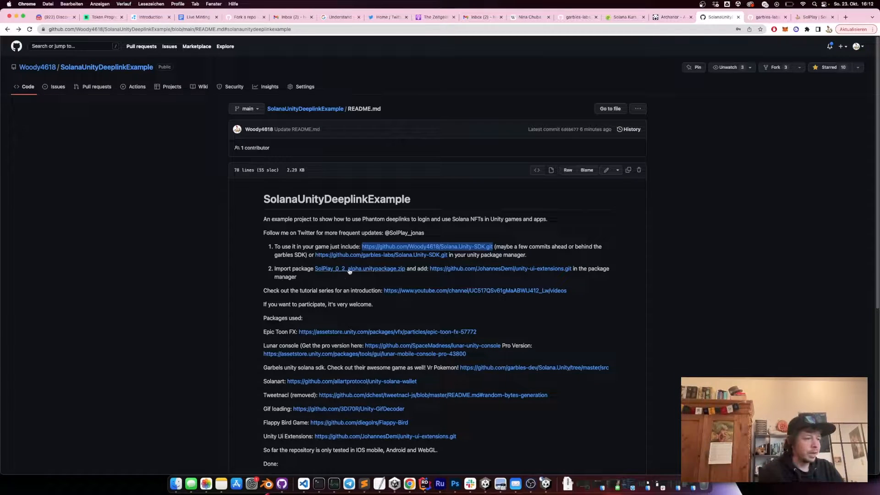
# Step: Download SolPlay_0_2_alpha.unitypackage.zip from the repository README link
pyautogui.click(360, 269)
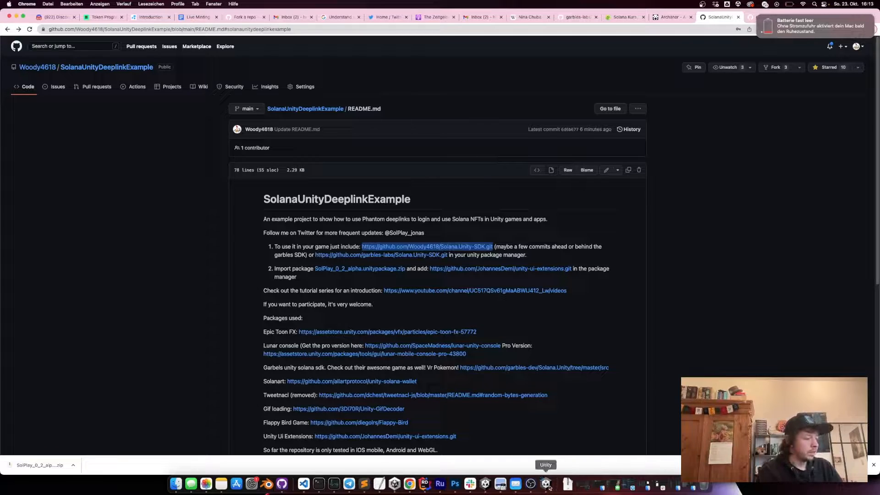
# Step: Maximise the new project's editor and start adding the Solana SDK package by git URL
pyautogui.click(545, 484)
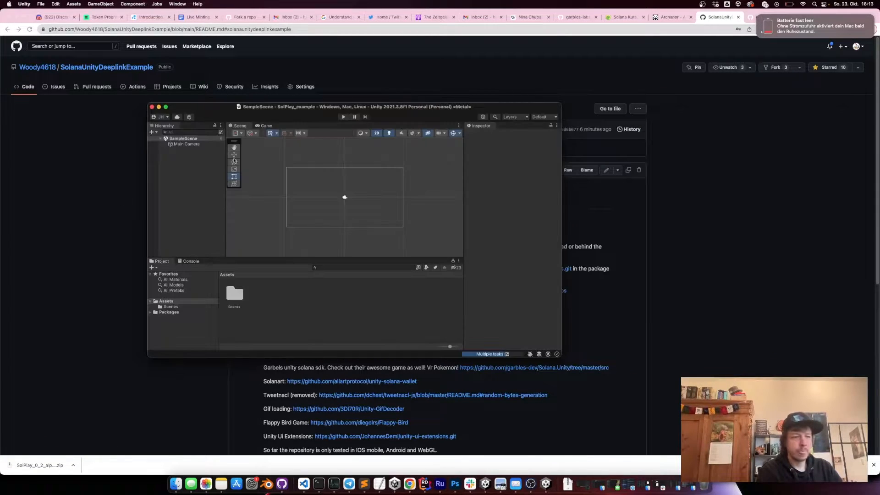
pyautogui.click(167, 106)
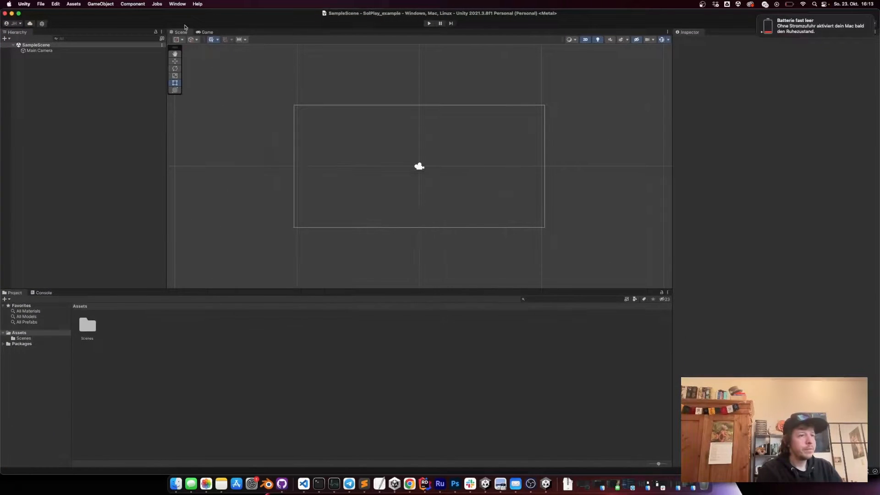
pyautogui.moveTo(227, 107)
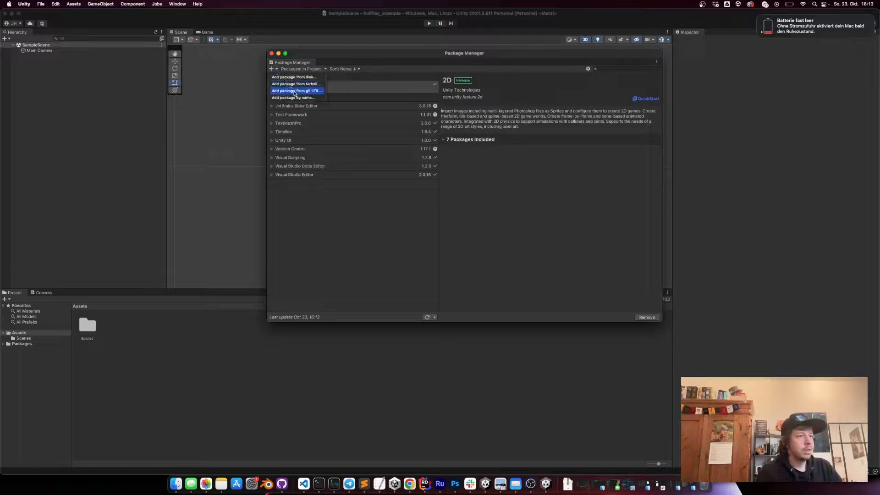
pyautogui.click(296, 91)
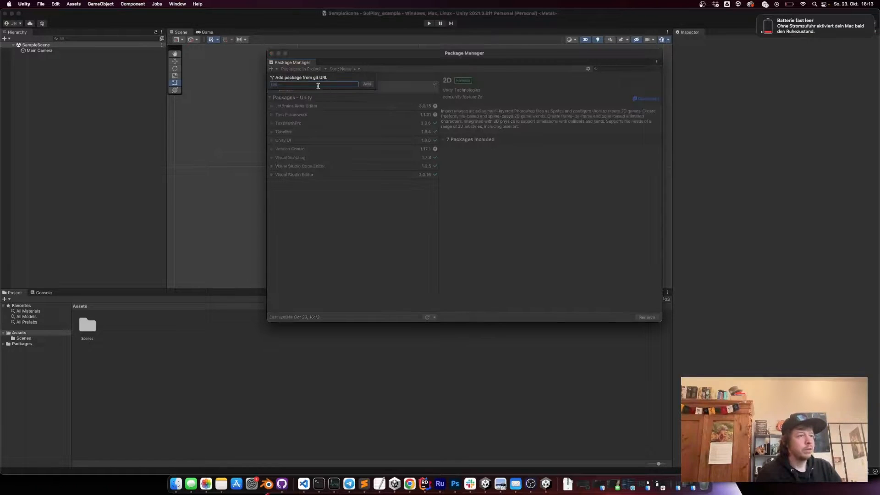
pyautogui.click(367, 84)
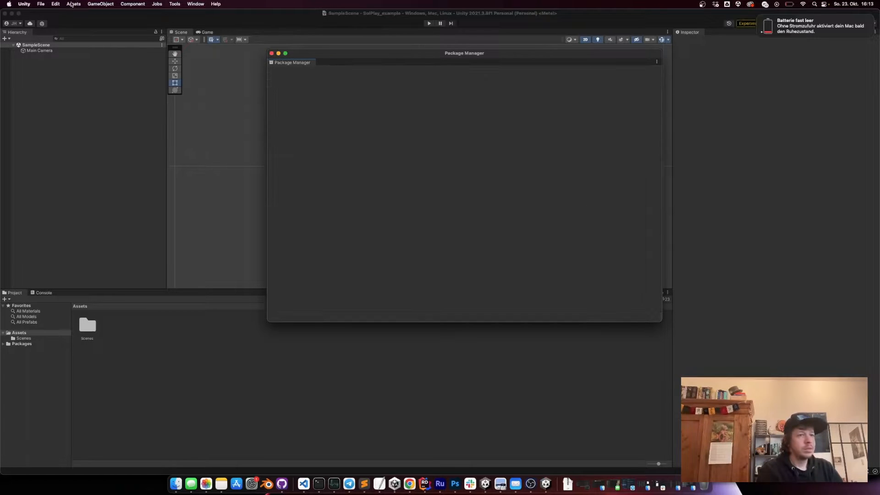
# Step: Import SolPlay_0_2_alpha.unitypackage as a custom package with all files selected
pyautogui.click(74, 3)
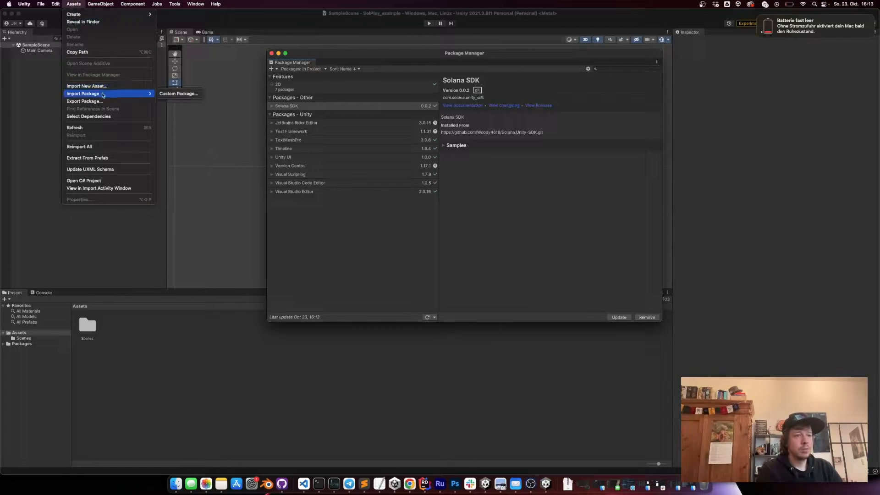
pyautogui.click(236, 109)
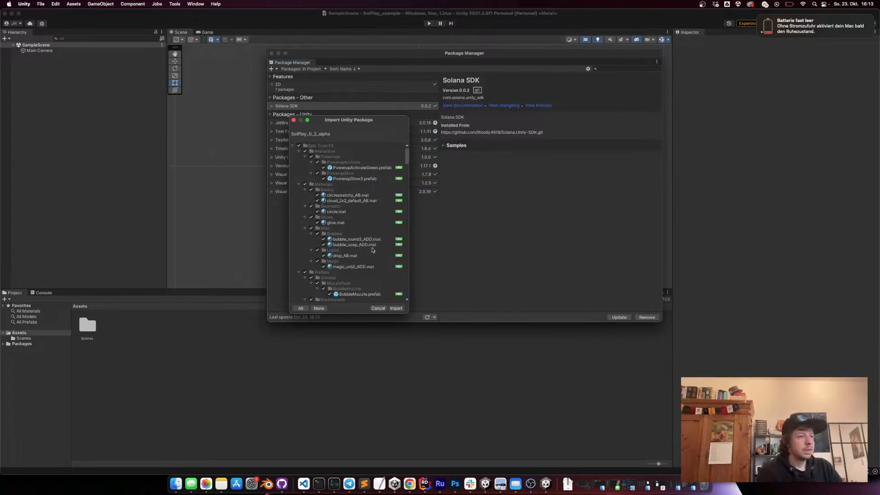
pyautogui.click(396, 308)
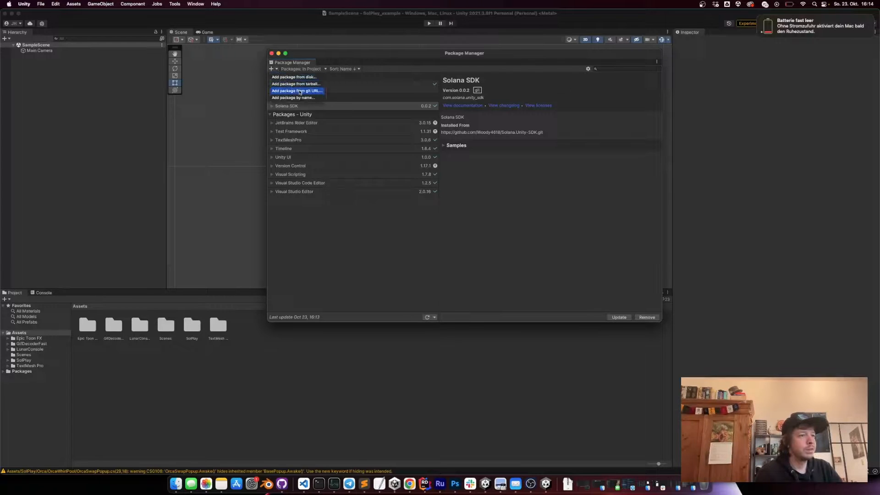
# Step: Close the Package Manager and show the imported SolPlay folder's contents
pyautogui.click(297, 91)
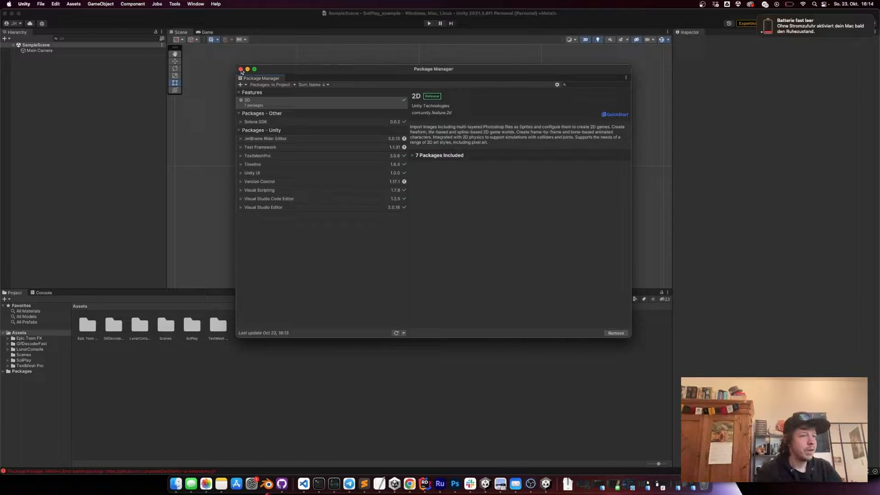
pyautogui.click(241, 69)
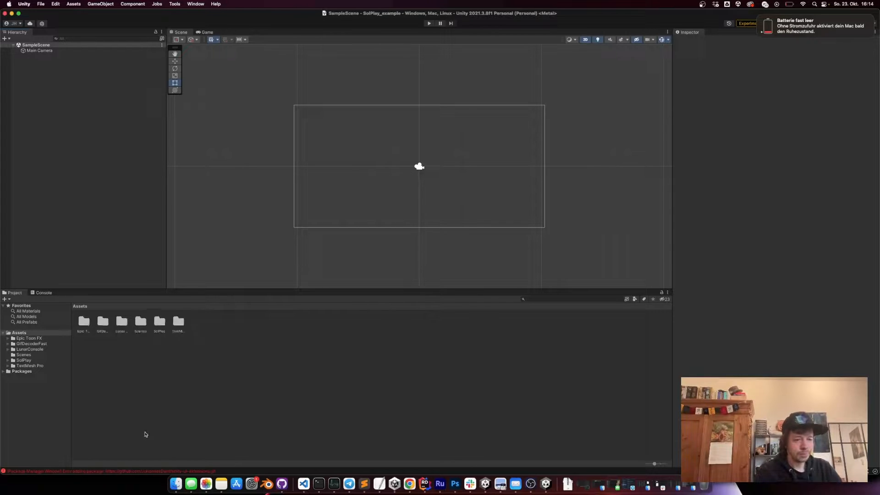
pyautogui.click(24, 359)
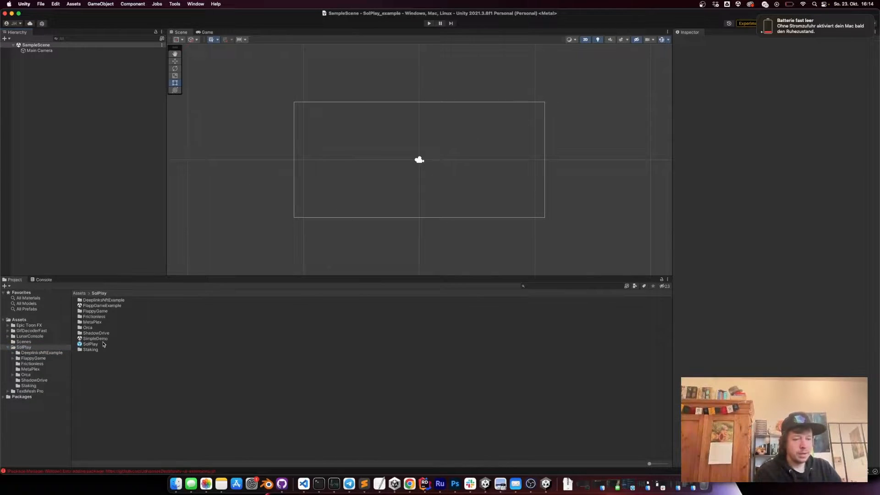
pyautogui.moveTo(58, 119)
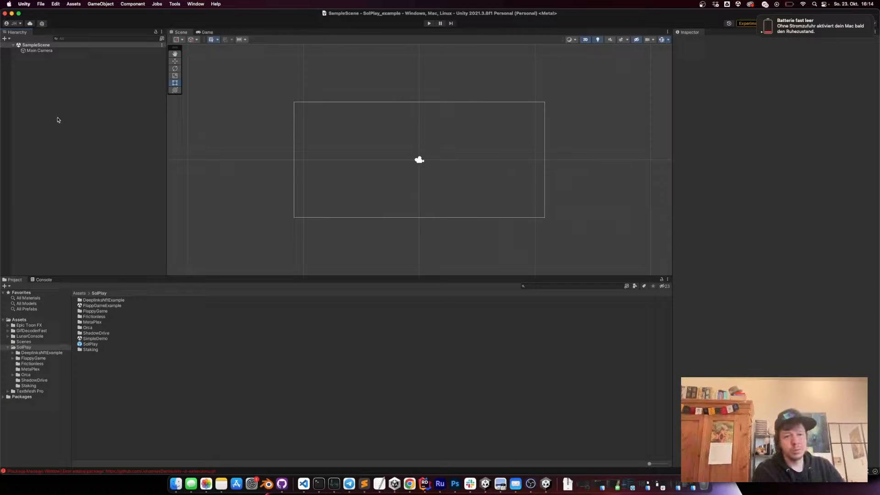
# Step: Add a UI Canvas with its EventSystem to the scene hierarchy
pyautogui.rightClick(57, 119)
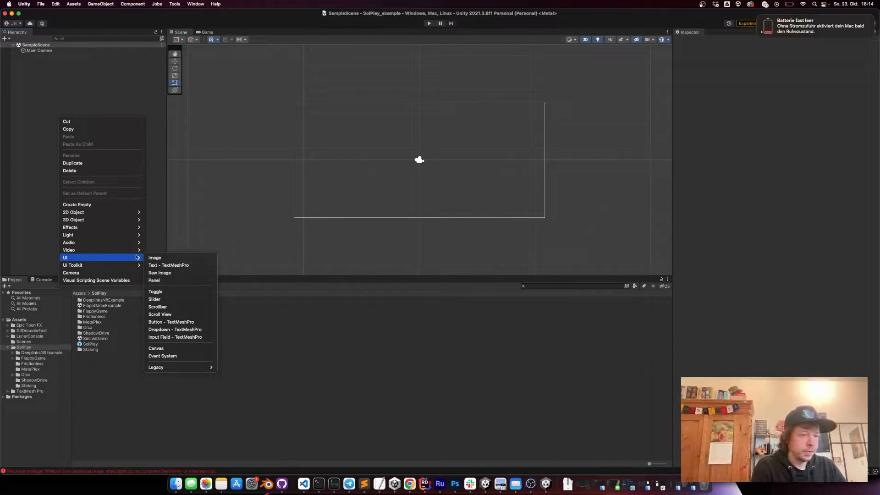
pyautogui.moveTo(168, 348)
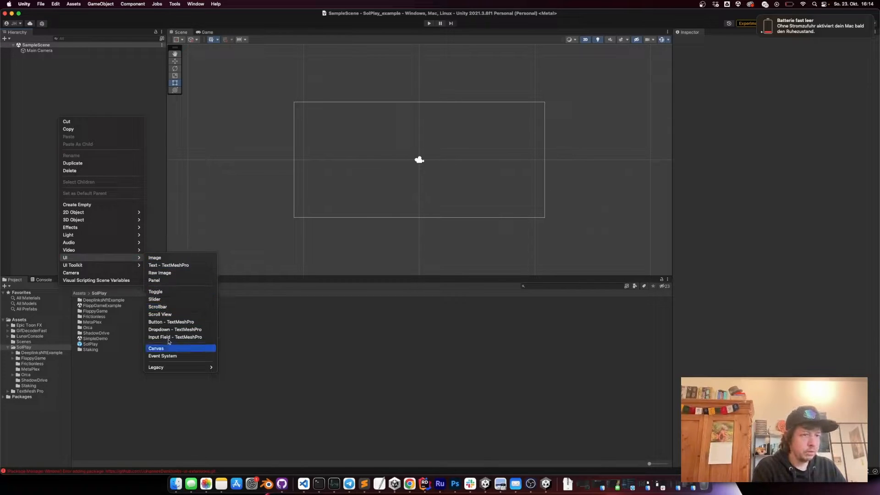
pyautogui.click(156, 349)
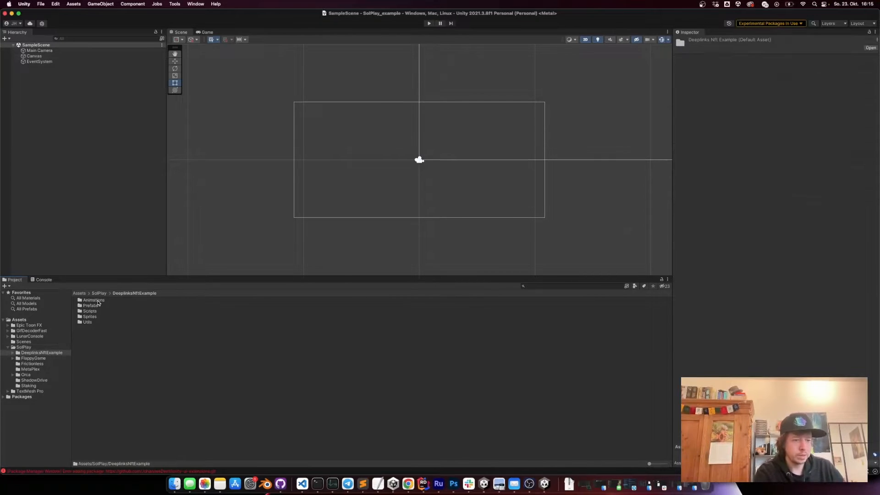
# Step: Place the LoginScreen prefab under Canvas and import TMP Essentials for its text
pyautogui.doubleClick(90, 305)
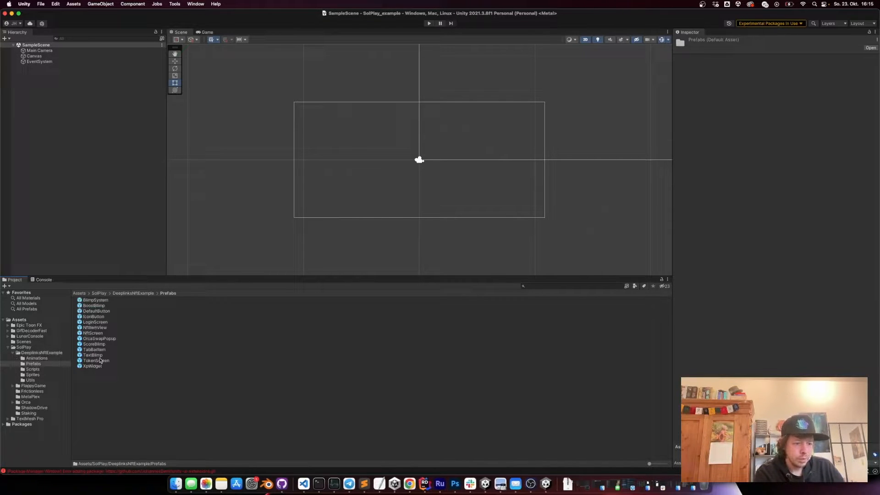
pyautogui.click(34, 56)
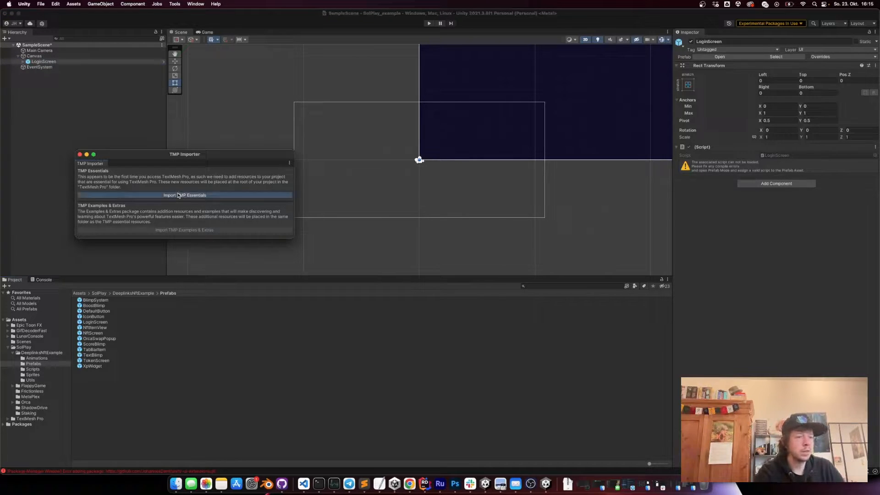
pyautogui.click(185, 194)
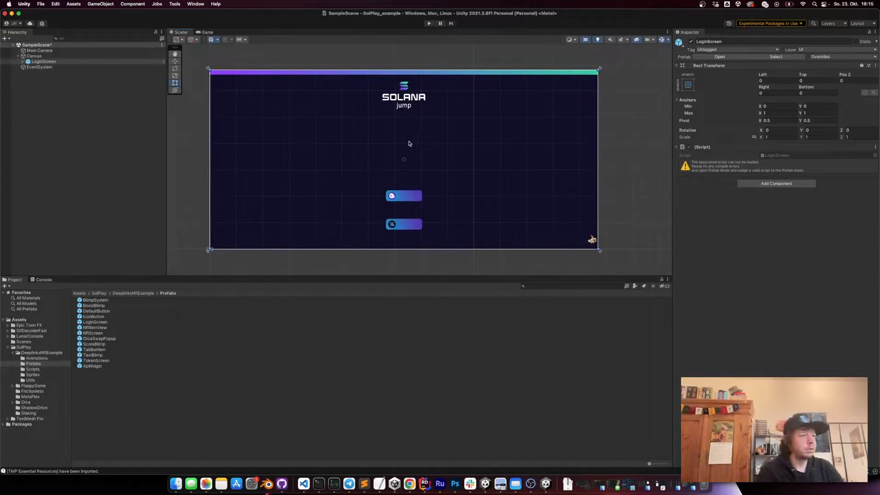
pyautogui.moveTo(401, 239)
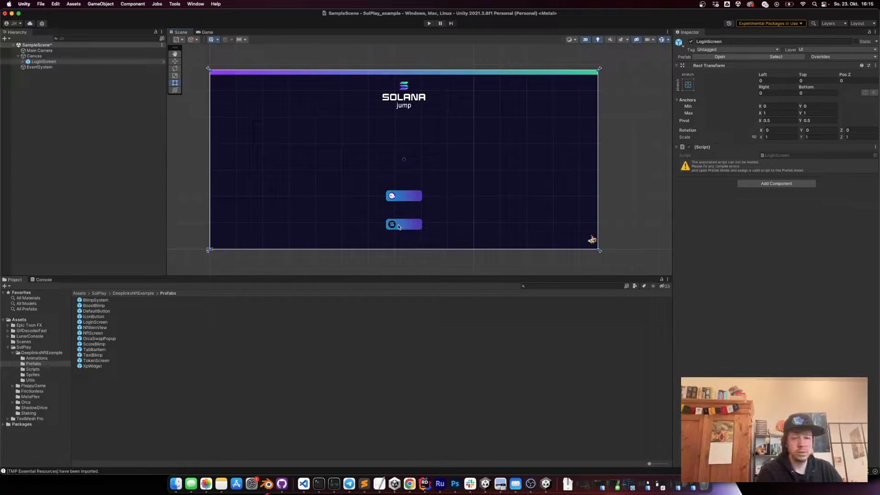
pyautogui.moveTo(322, 180)
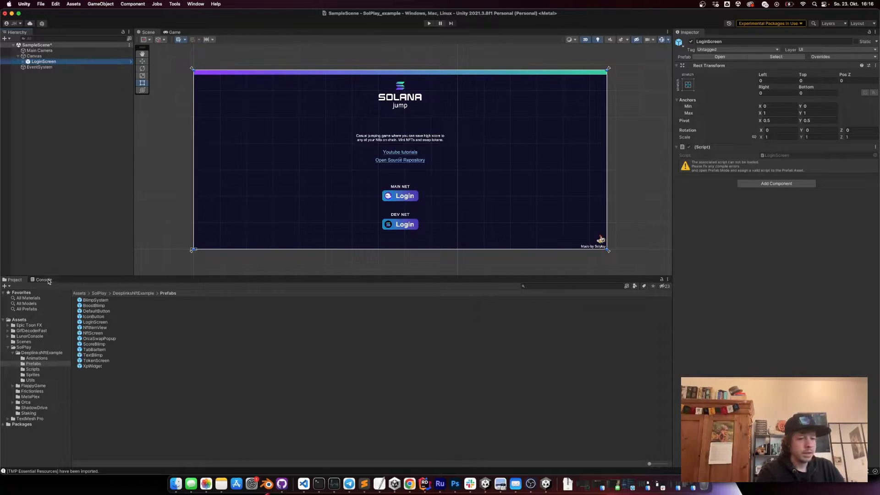
# Step: Inspect the compile errors, then add the unity-ui-extensions package via Package Manager to clear them
pyautogui.click(43, 280)
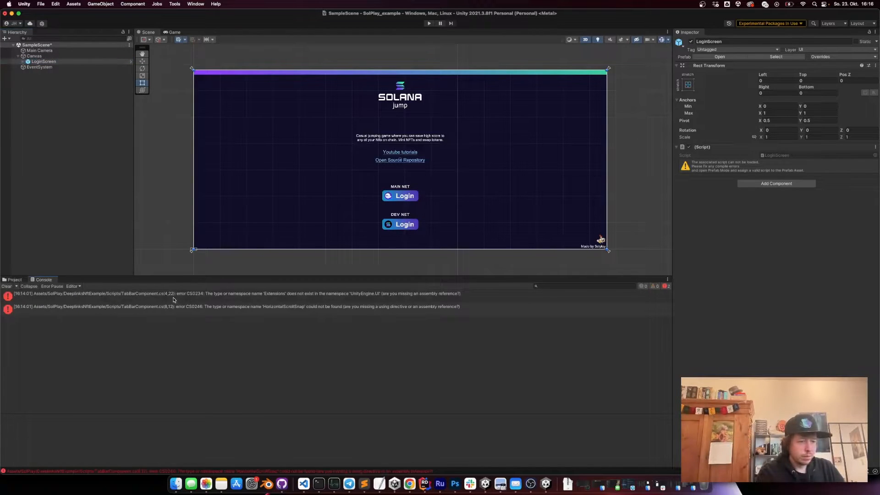
pyautogui.click(225, 293)
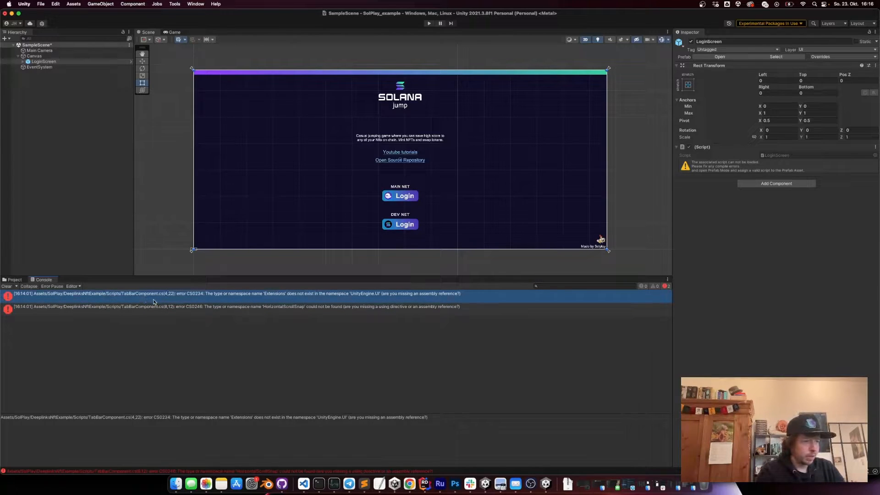
pyautogui.click(195, 4)
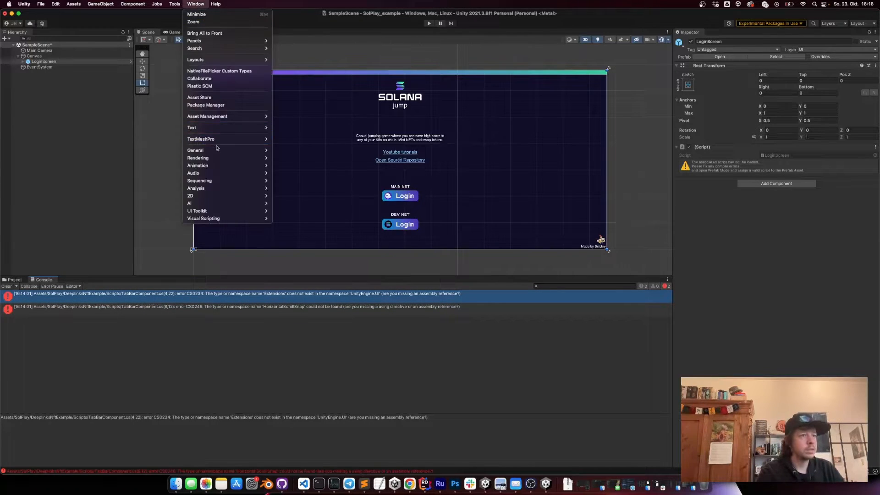
pyautogui.click(205, 104)
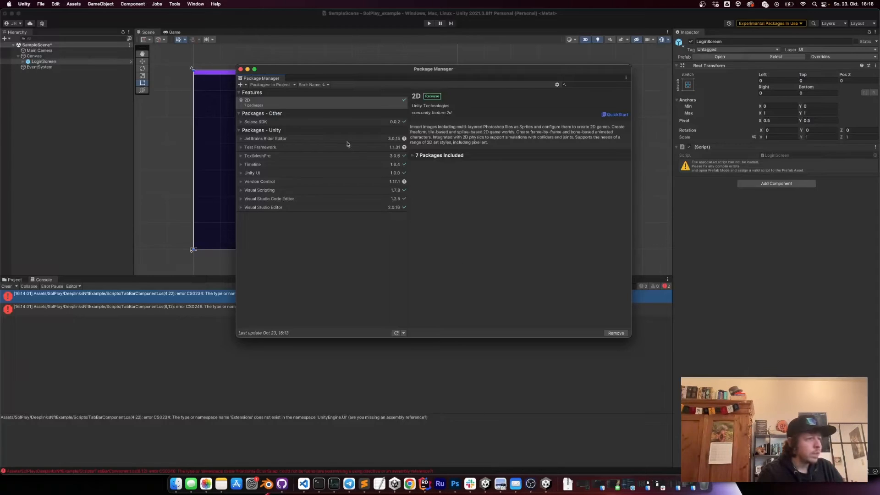
pyautogui.moveTo(288, 102)
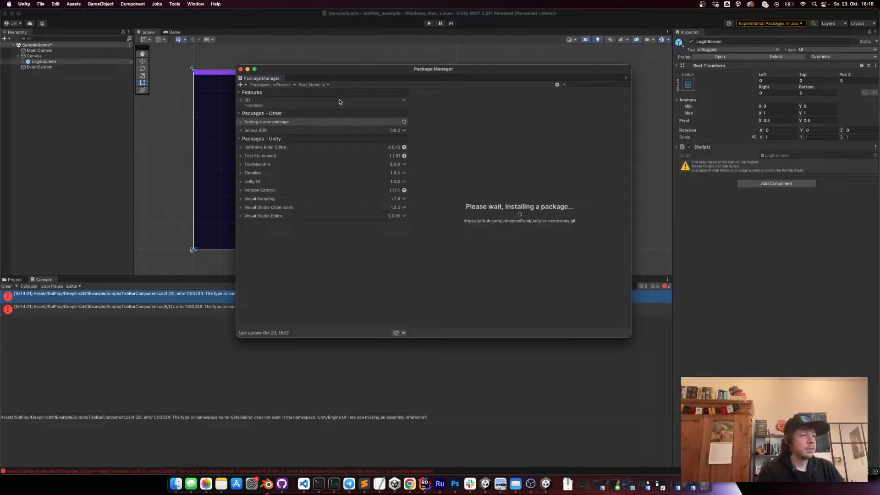
pyautogui.moveTo(307, 118)
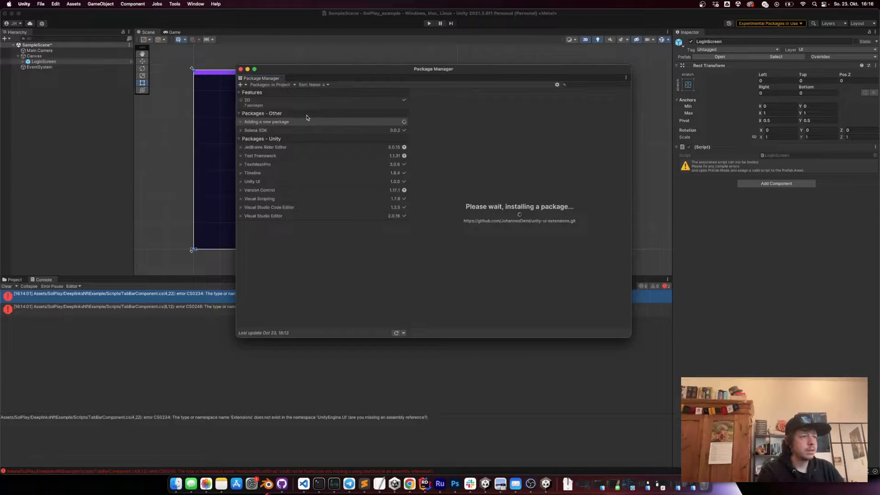
pyautogui.click(241, 68)
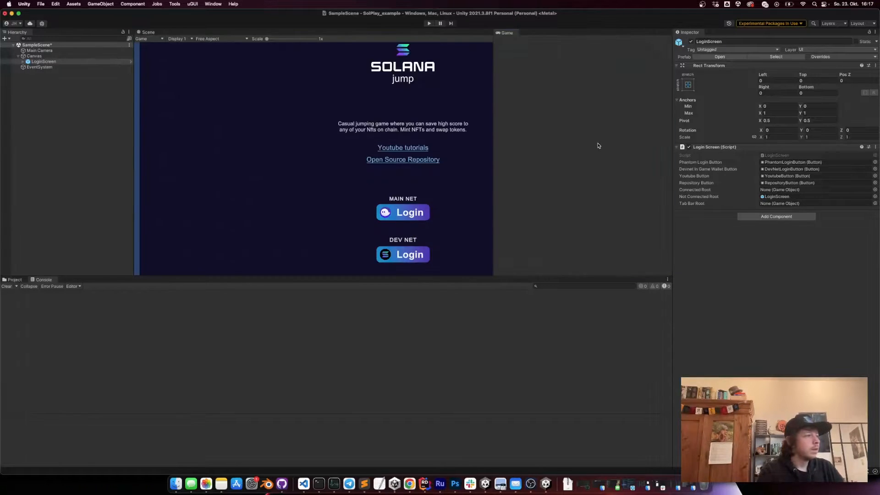
# Step: Restore the Scene view and drag the NftScreen prefab into the Canvas
pyautogui.click(148, 32)
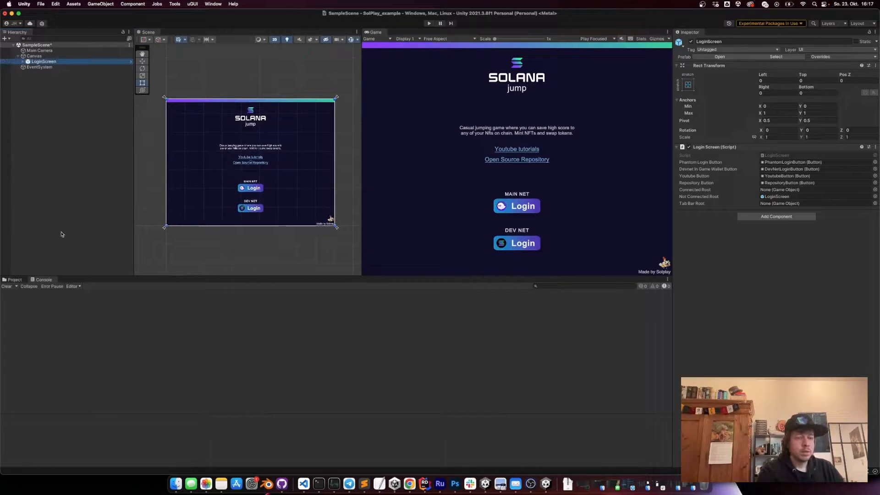
pyautogui.click(15, 280)
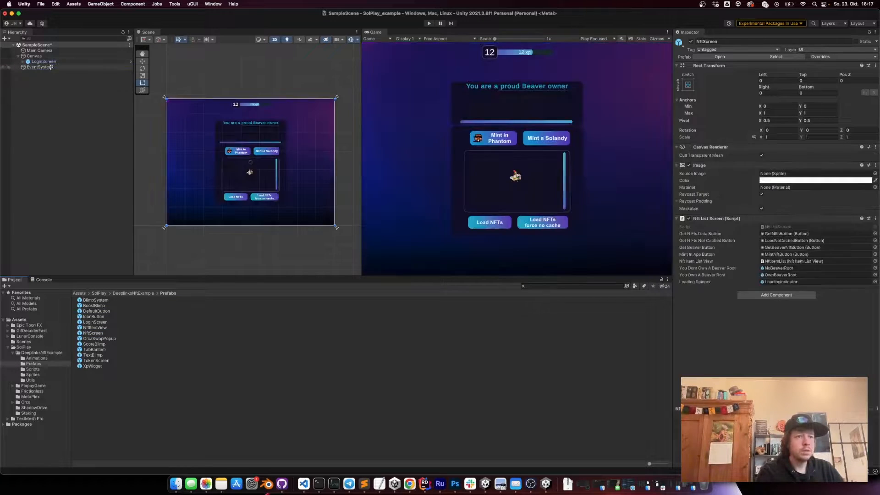
pyautogui.click(43, 61)
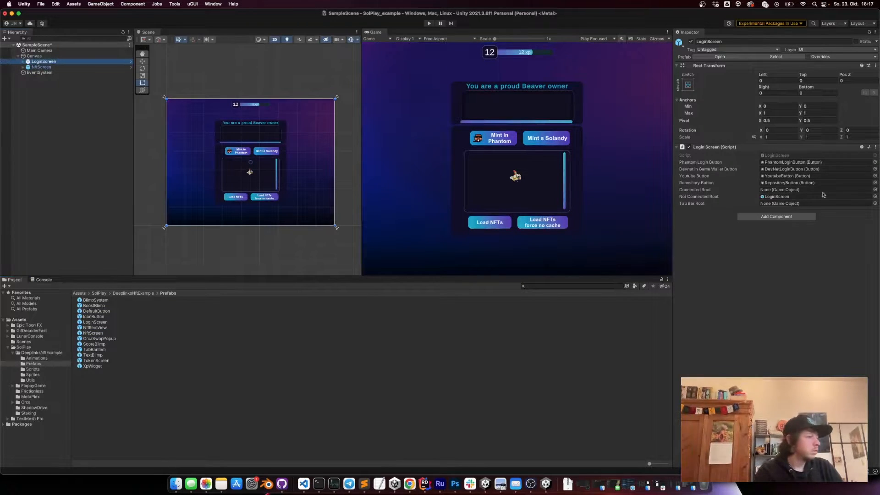
pyautogui.moveTo(253, 94)
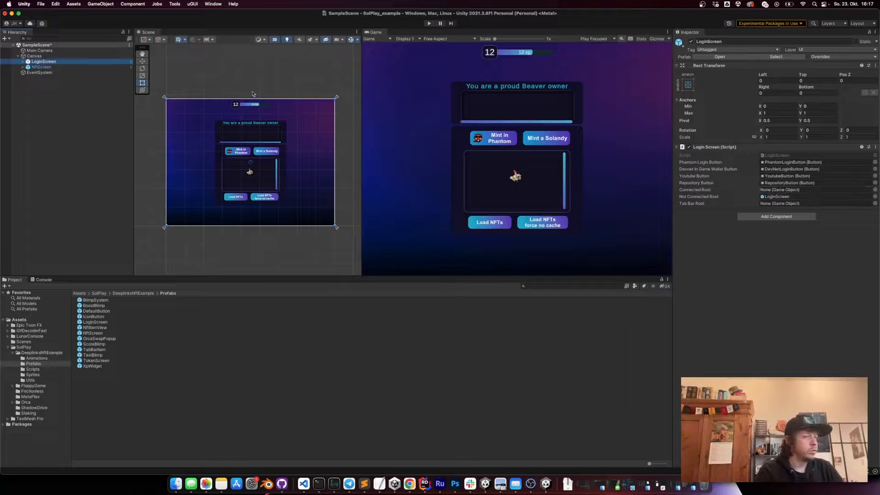
# Step: Create an empty ConnectedRoot under Canvas, stretch it to fill, and move NftScreen inside
pyautogui.rightClick(35, 56)
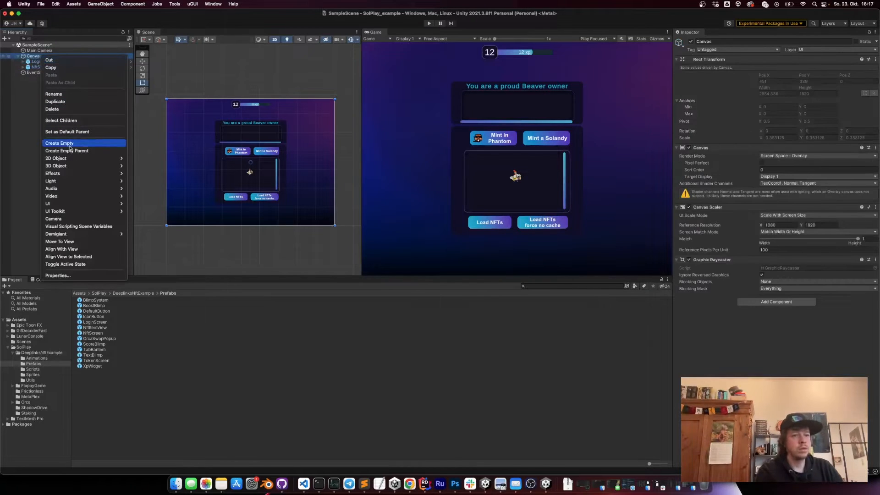
pyautogui.click(60, 143)
pyautogui.write('ConnectedRoot')
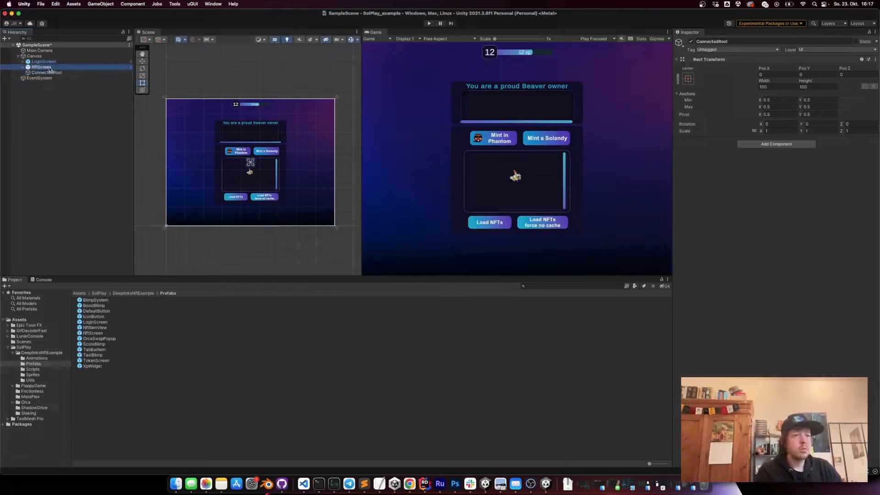
pyautogui.click(686, 78)
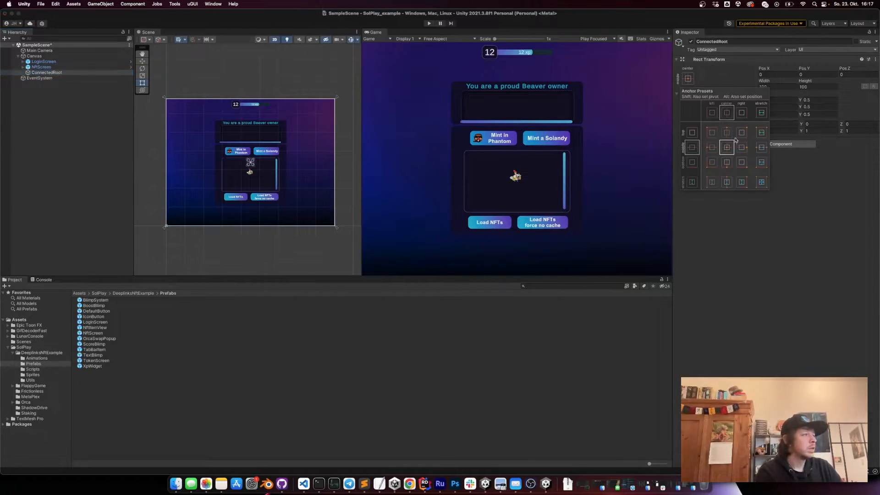
pyautogui.click(40, 77)
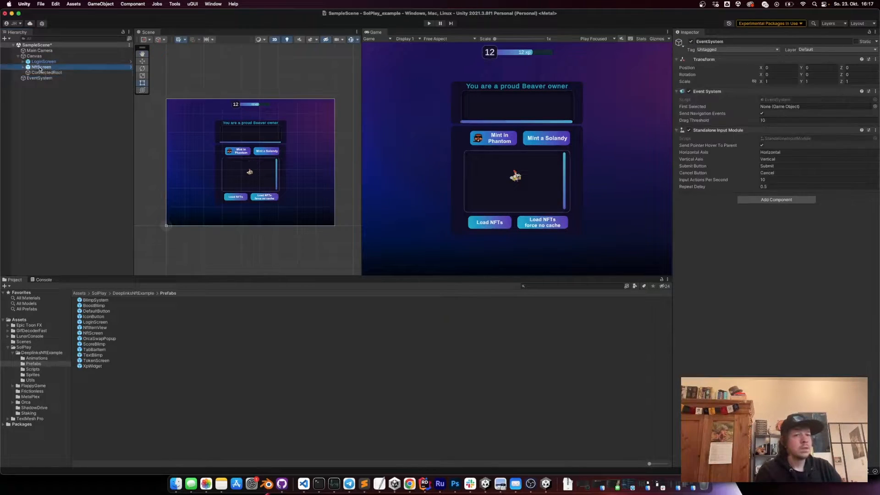
pyautogui.click(47, 67)
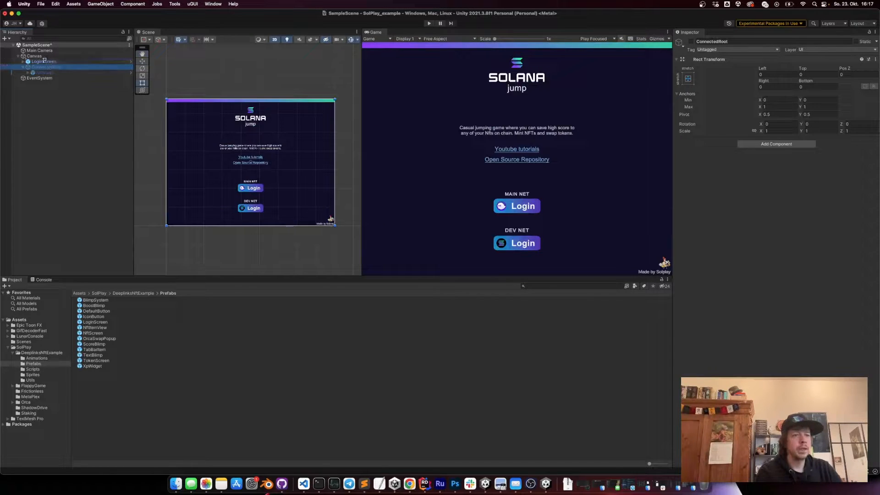
# Step: Order ConnectedRoot above LoginScreen and run the scene to test the login screen
pyautogui.click(21, 61)
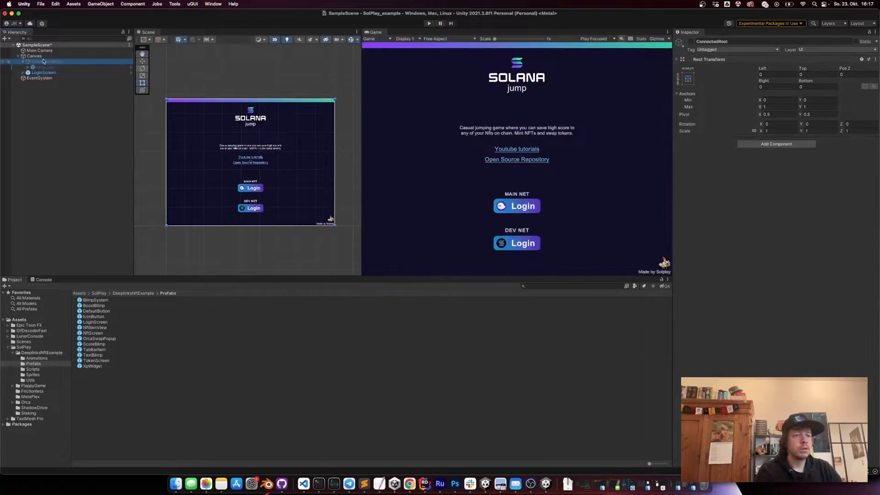
pyautogui.click(44, 71)
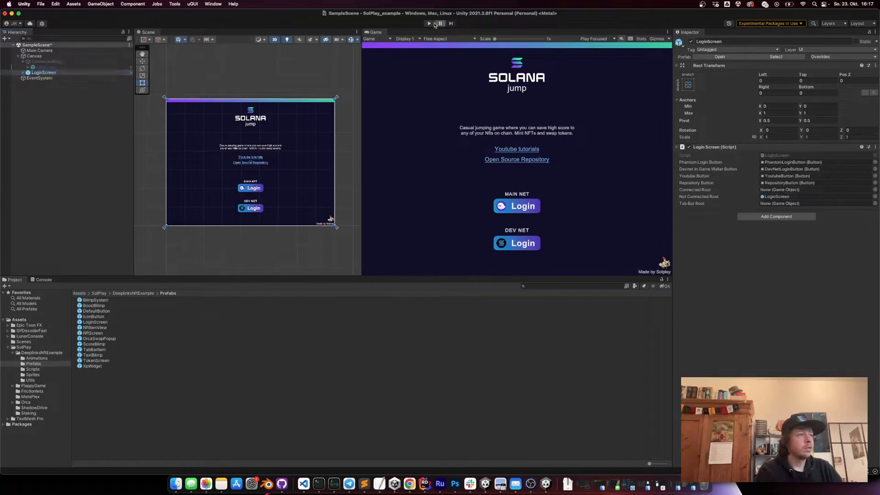
pyautogui.click(429, 23)
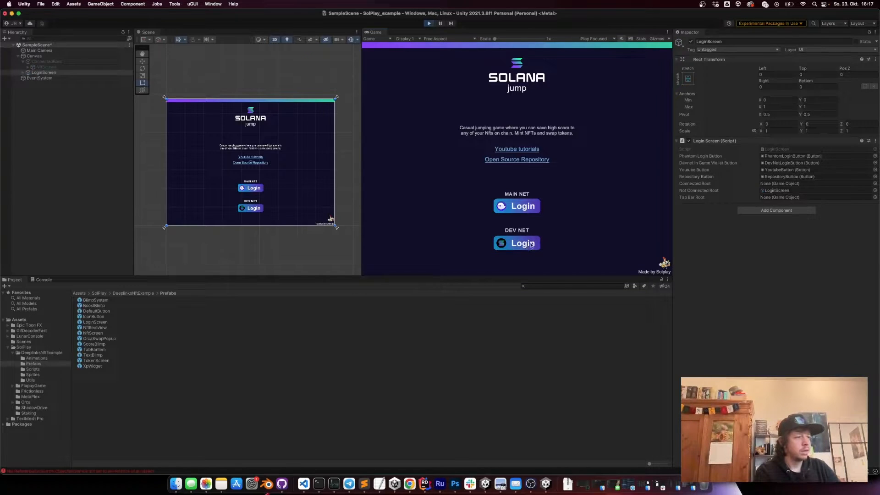
# Step: Assign ConnectedRoot to LoginScreen's Connected Root field and retest the dev net login
pyautogui.click(43, 280)
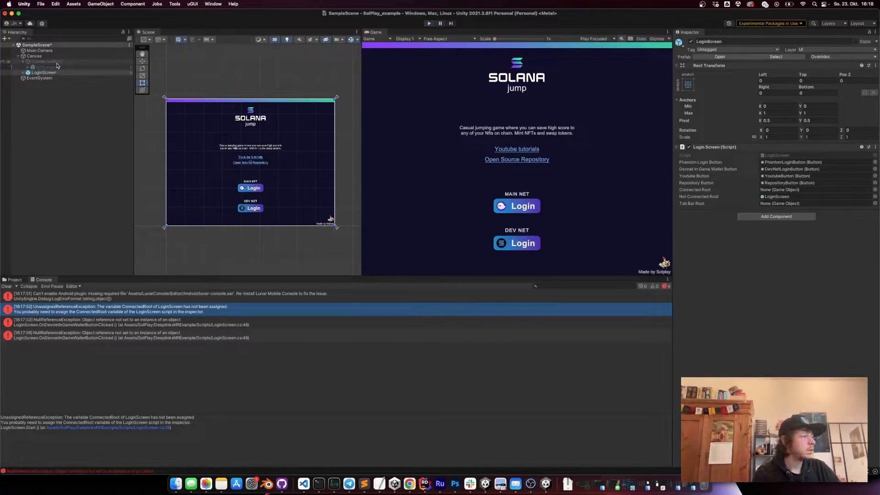
pyautogui.click(786, 189)
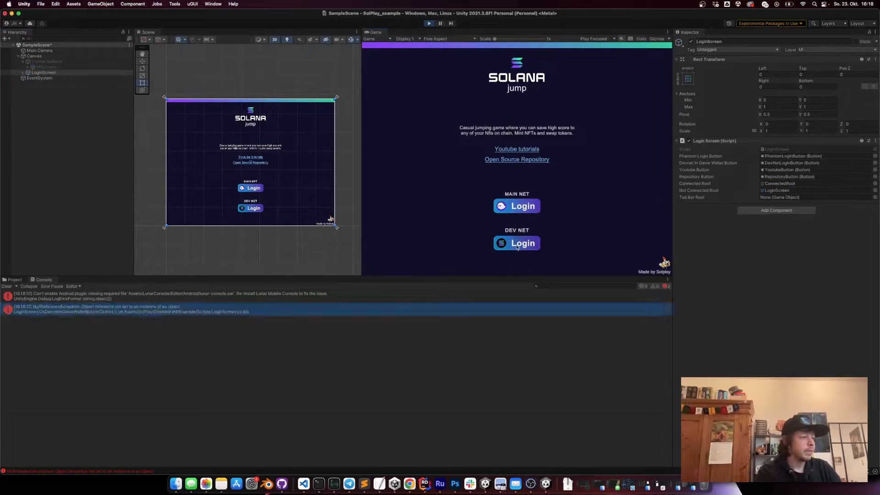
pyautogui.click(516, 242)
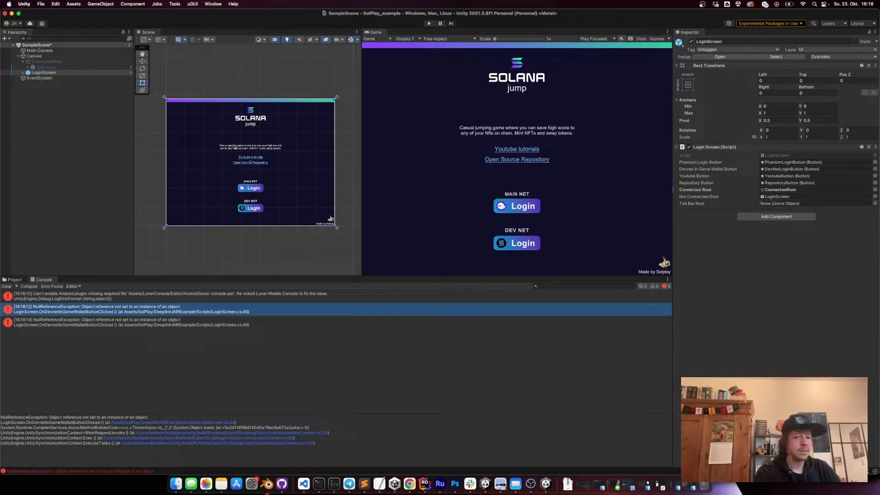
# Step: Stop play mode and drag the SolPlay prefab into the Hierarchy, expanding it to show NftService and other services
pyautogui.click(14, 280)
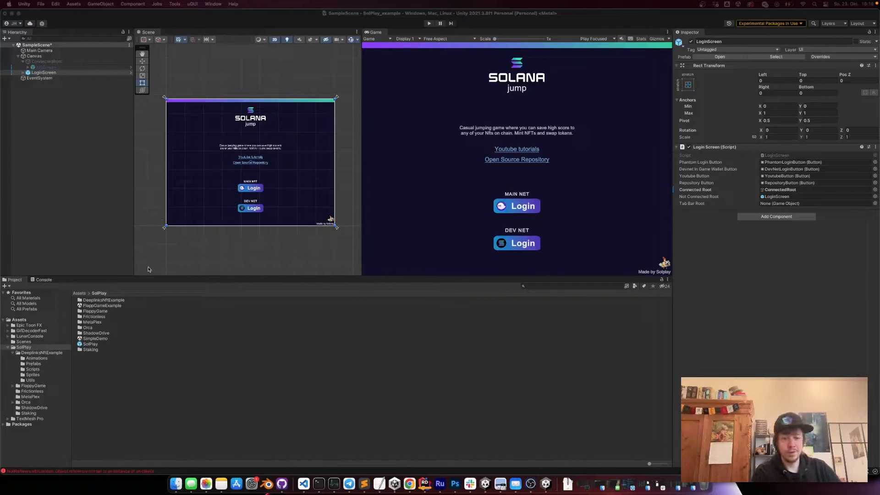
pyautogui.click(91, 344)
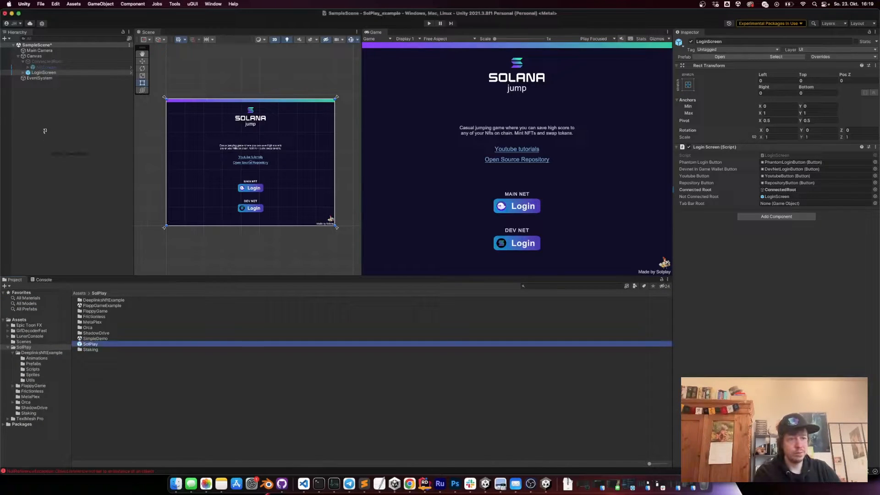
pyautogui.click(33, 83)
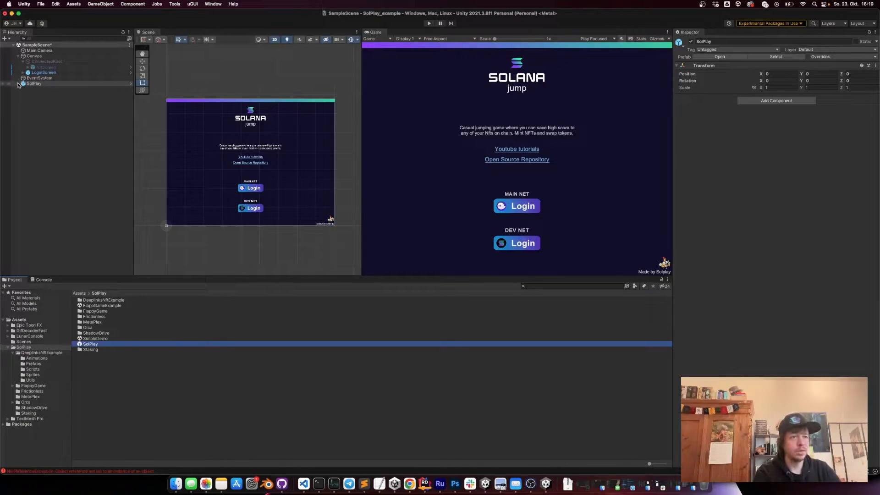
pyautogui.click(17, 83)
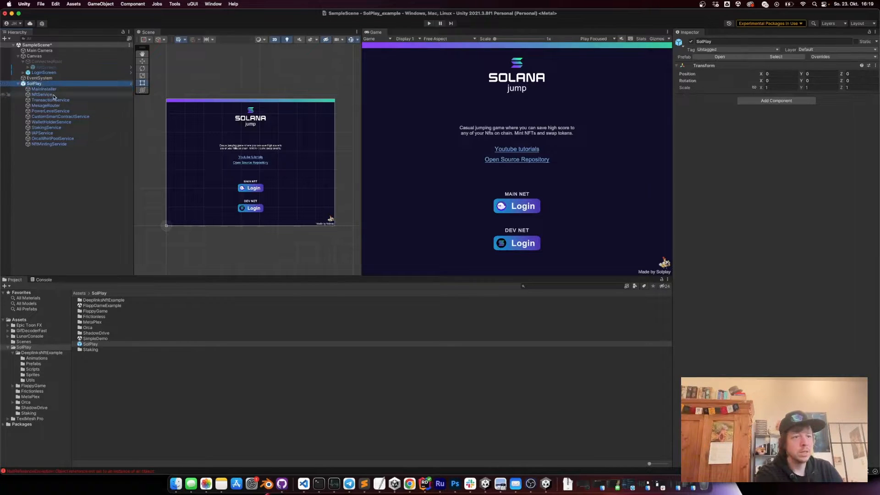
pyautogui.click(42, 94)
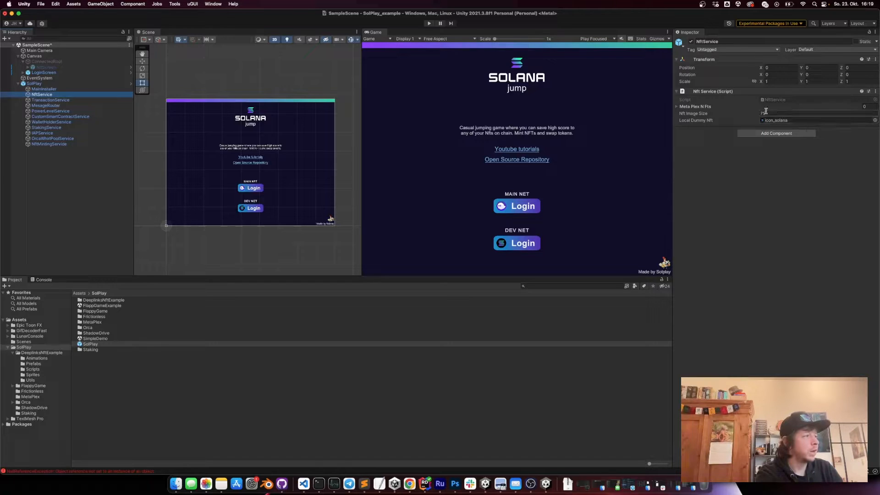
pyautogui.click(677, 107)
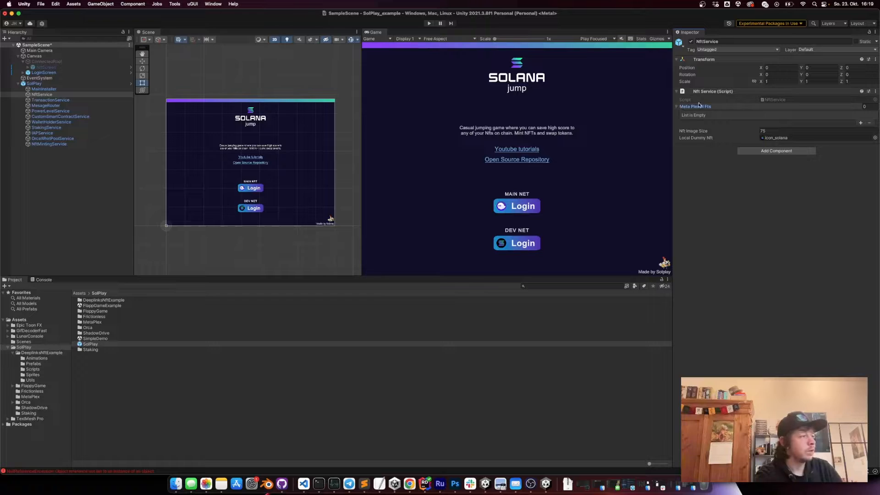
pyautogui.click(49, 100)
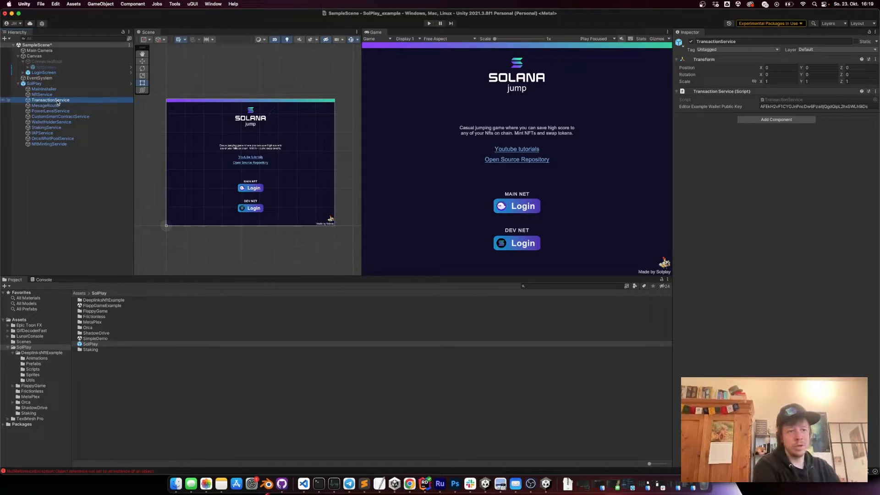
pyautogui.click(46, 105)
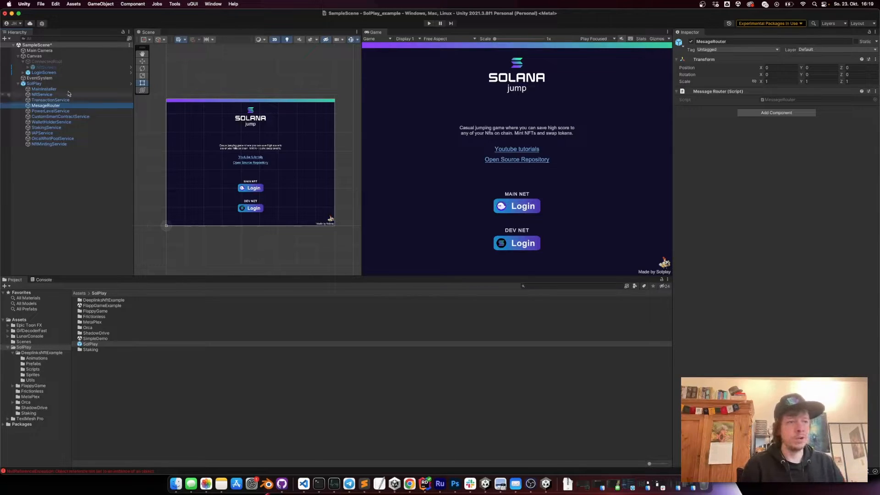
# Step: Review ConnectedRoot and its NftScreen, then turn off ConnectedRoot so only the login screen shows
pyautogui.click(47, 62)
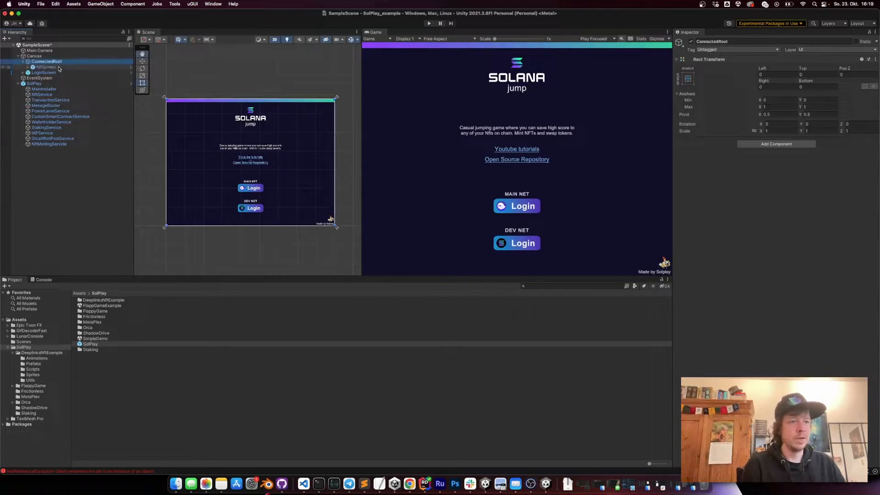
pyautogui.click(45, 67)
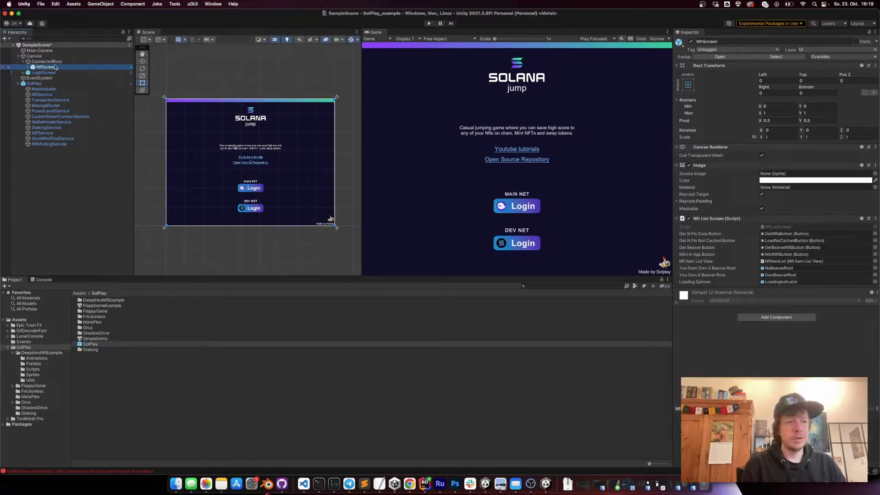
pyautogui.click(47, 61)
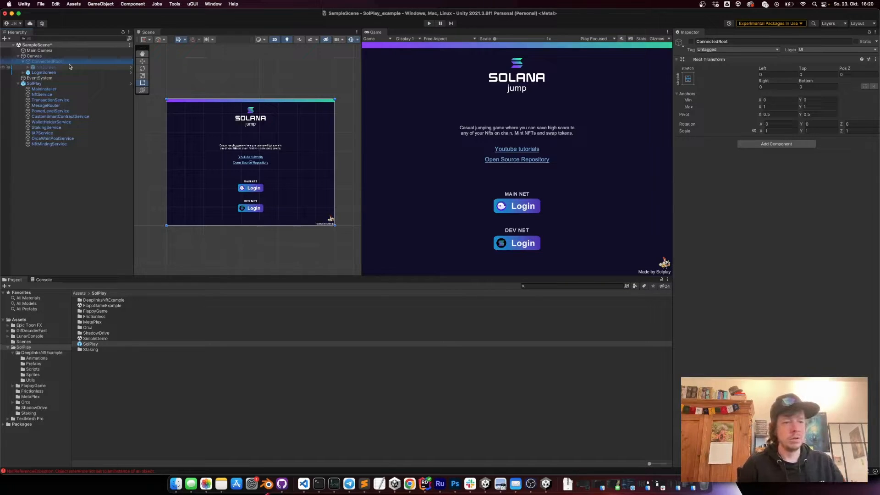
# Step: Review WalletHolderService, StakingService, IAPService, OrcaWhirlpoolService and NftMintingService, then collapse SolPlay
pyautogui.click(51, 122)
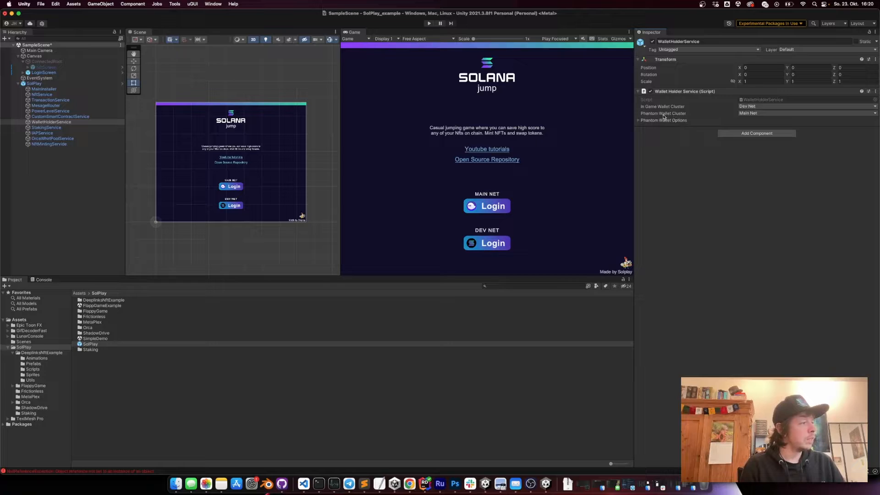
pyautogui.click(46, 128)
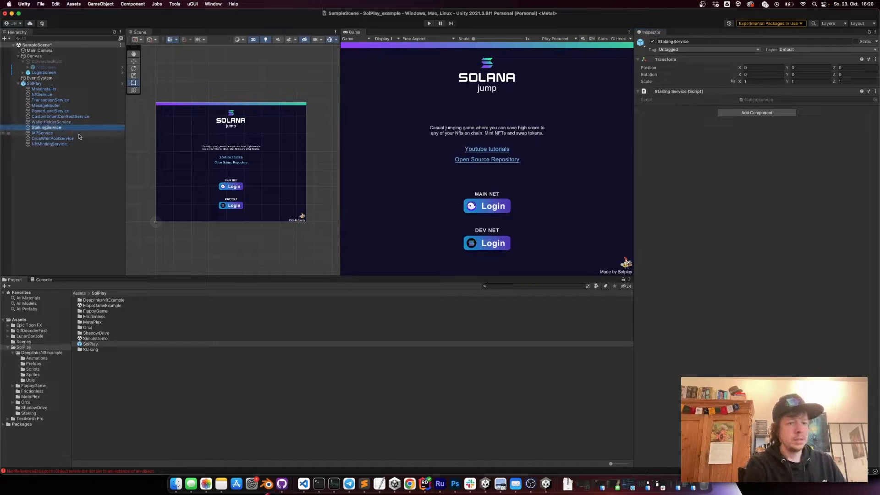
pyautogui.click(41, 133)
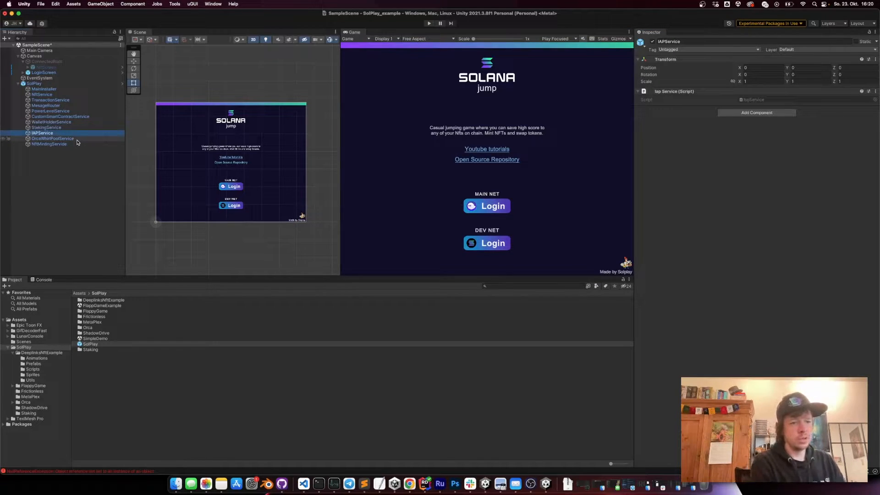
pyautogui.click(53, 138)
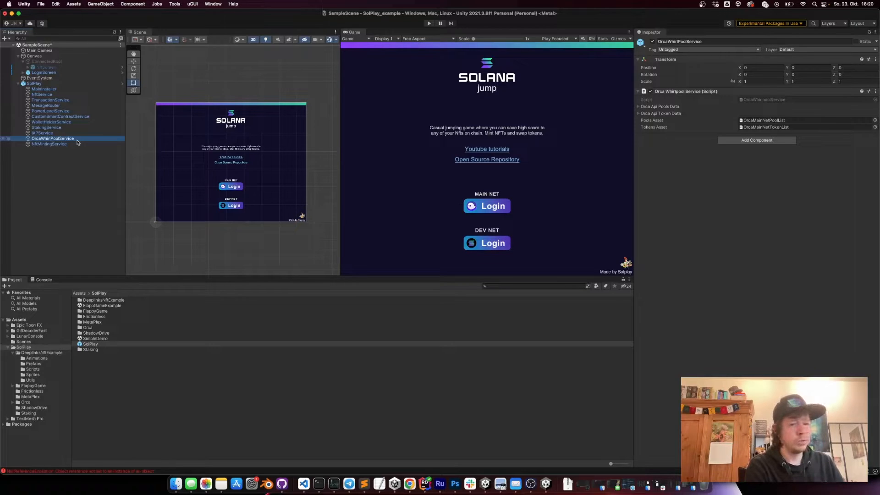
pyautogui.click(49, 144)
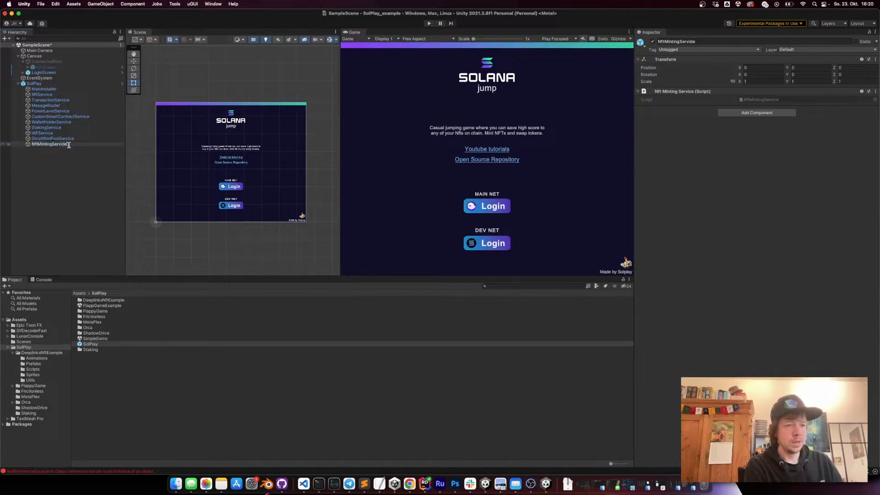
pyautogui.click(50, 144)
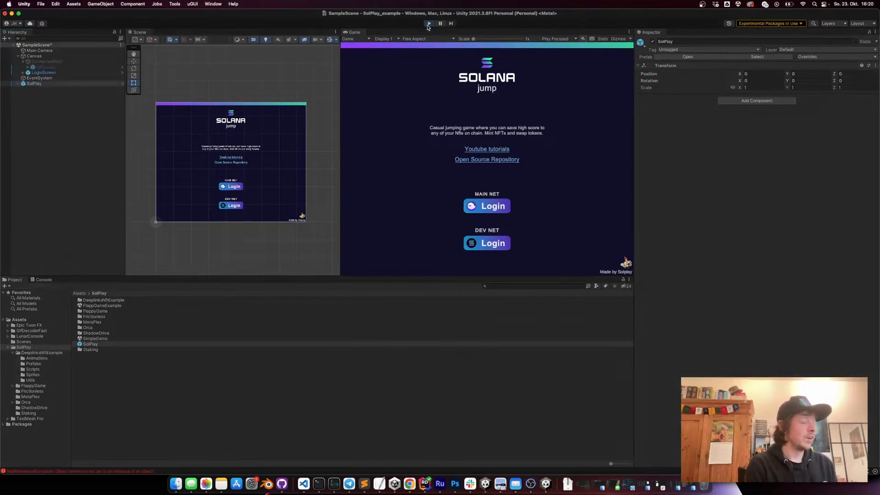
# Step: Run the scene, log in on Devnet until the NFT screen appears, stop, and show the DeeplinksNftExample Prefabs folder
pyautogui.click(428, 22)
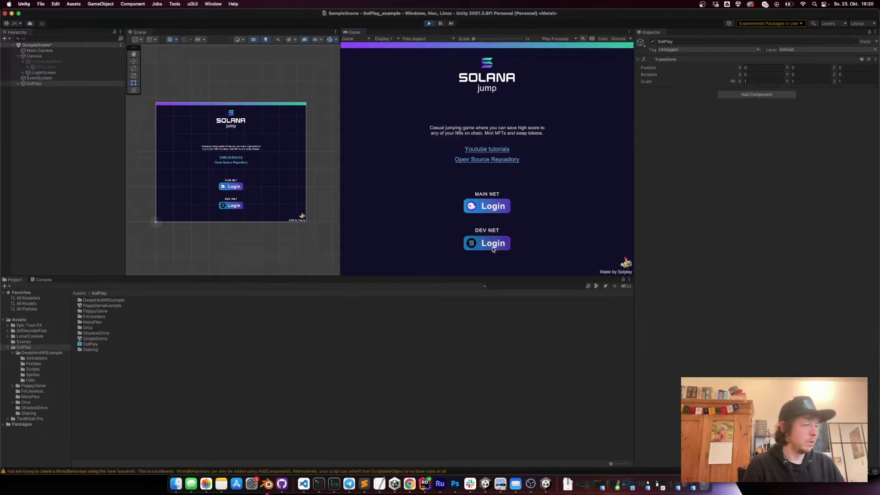
pyautogui.click(487, 243)
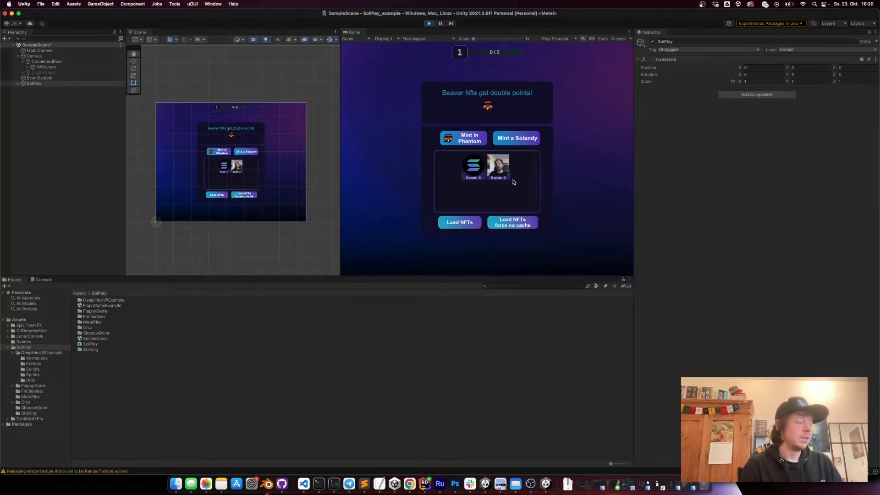
pyautogui.click(497, 166)
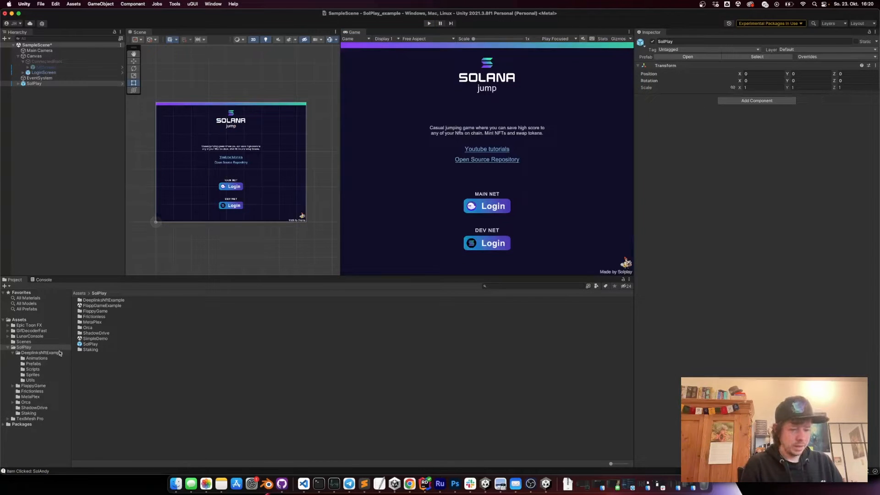
pyautogui.click(96, 311)
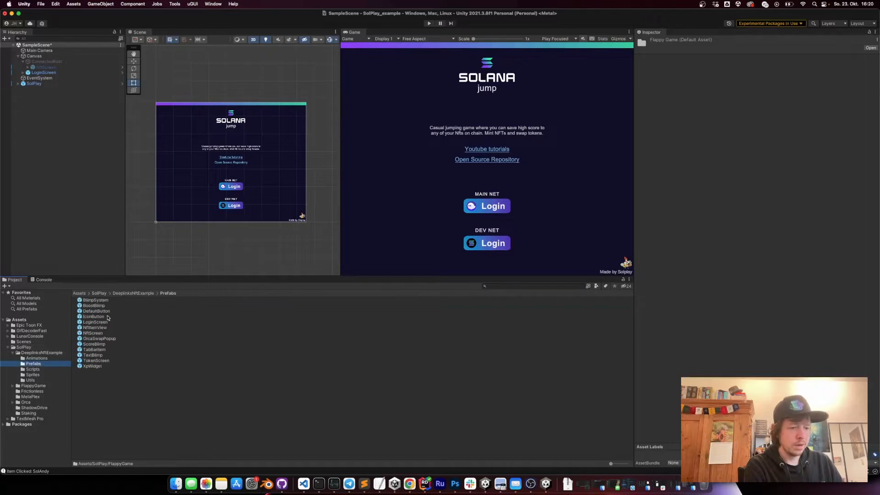
pyautogui.click(44, 71)
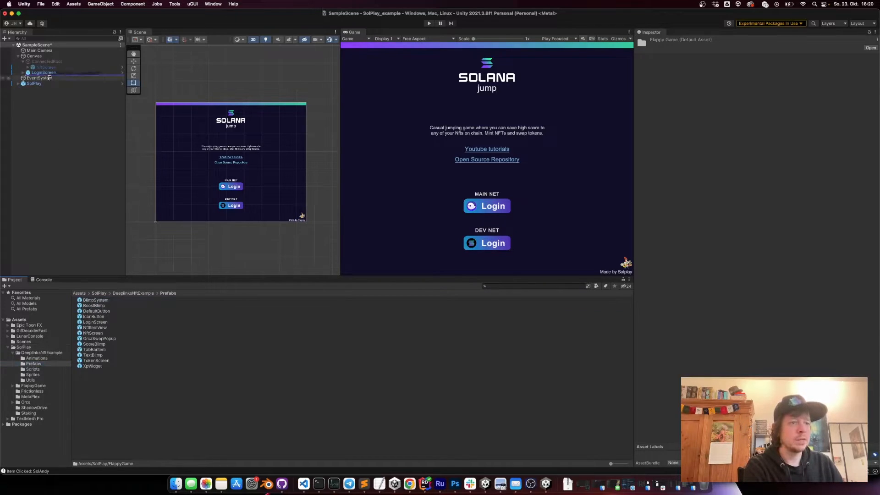
# Step: Place the BlimpSystem prefab under Canvas, run the scene and log in on Devnet
pyautogui.click(44, 72)
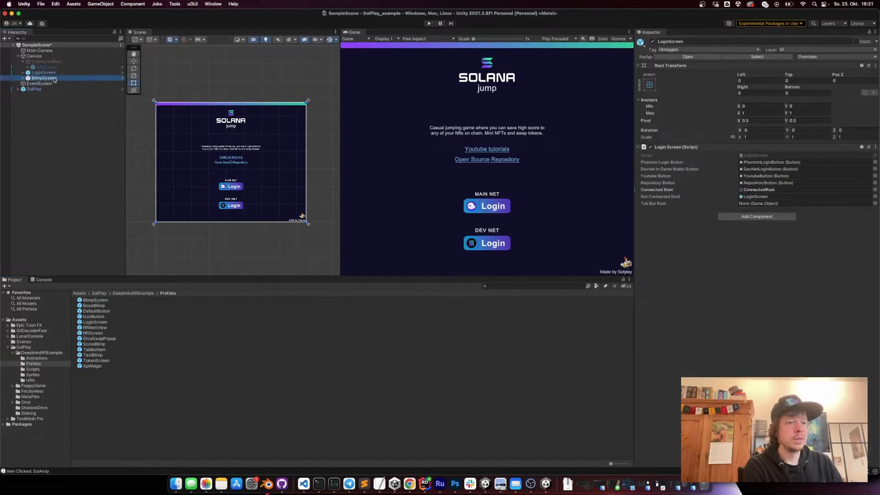
pyautogui.click(43, 77)
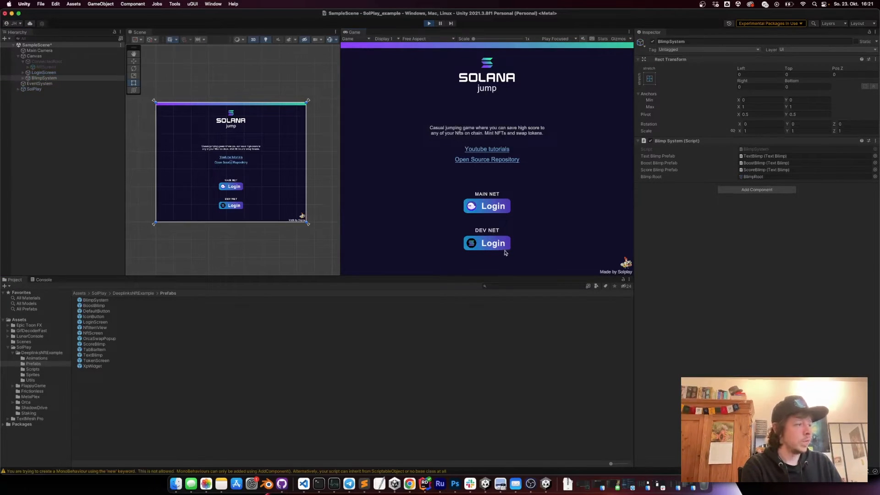
pyautogui.click(486, 242)
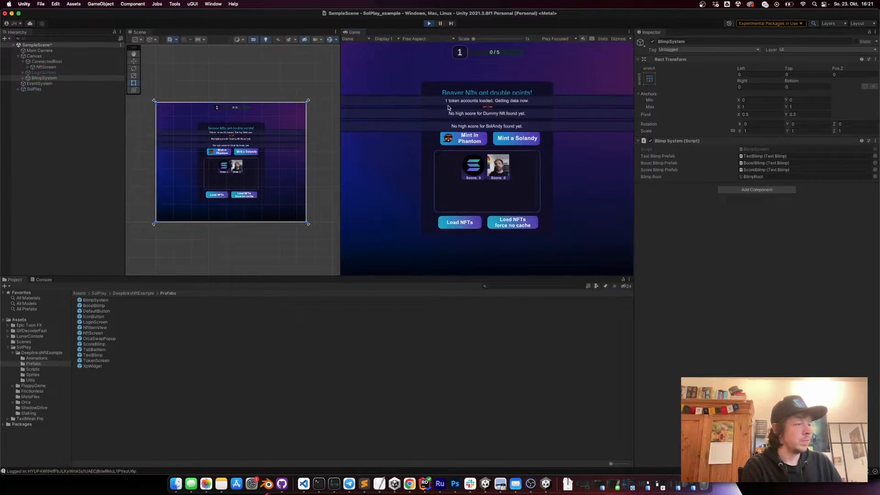
# Step: Mint a SolAndy NFT on devnet and view the new NFT's details
pyautogui.click(515, 139)
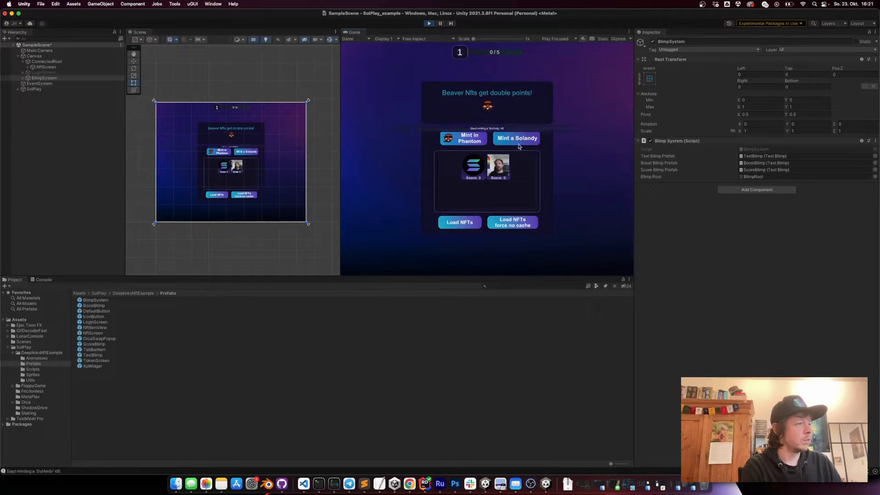
pyautogui.click(516, 138)
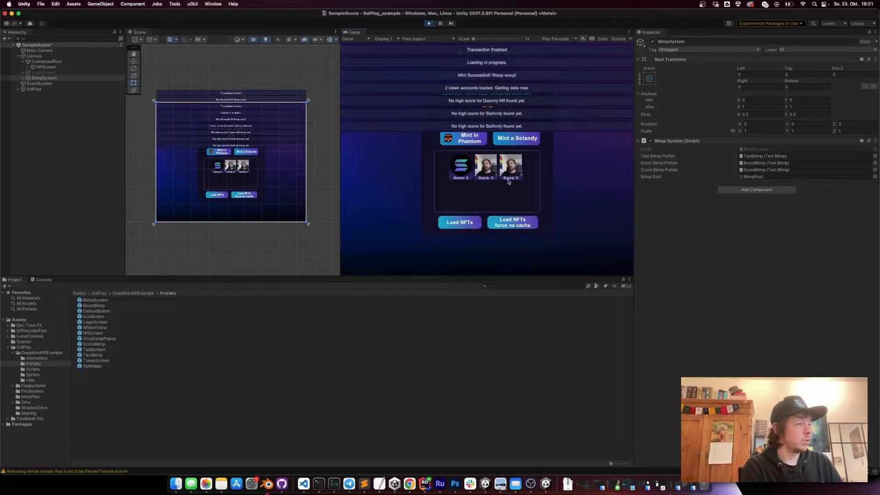
pyautogui.click(486, 165)
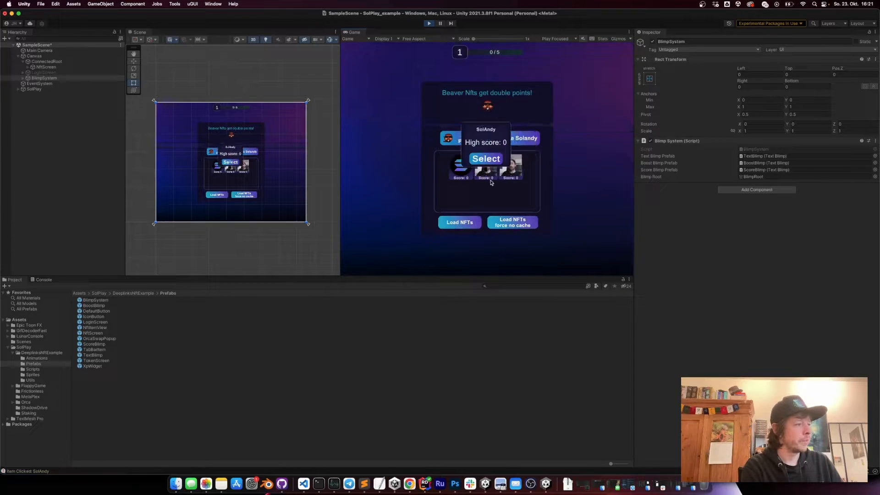
pyautogui.click(485, 158)
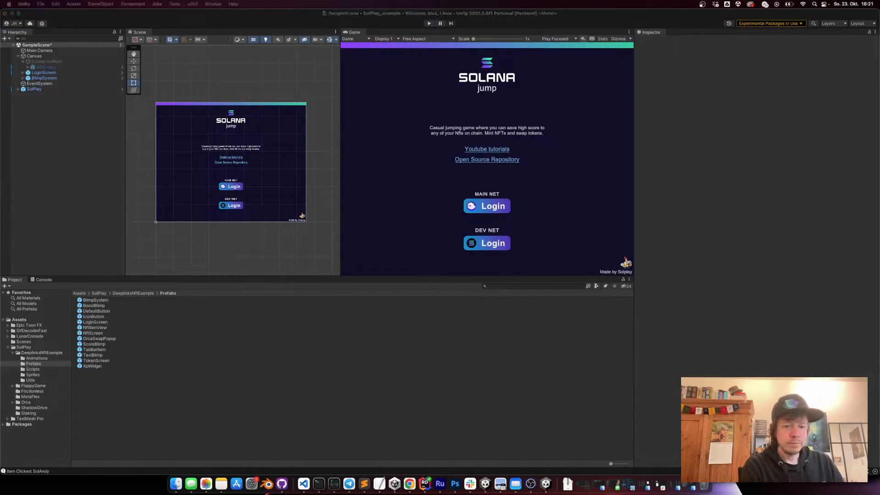
# Step: Switch the project's build platform to WebGL in Build Settings
pyautogui.click(41, 3)
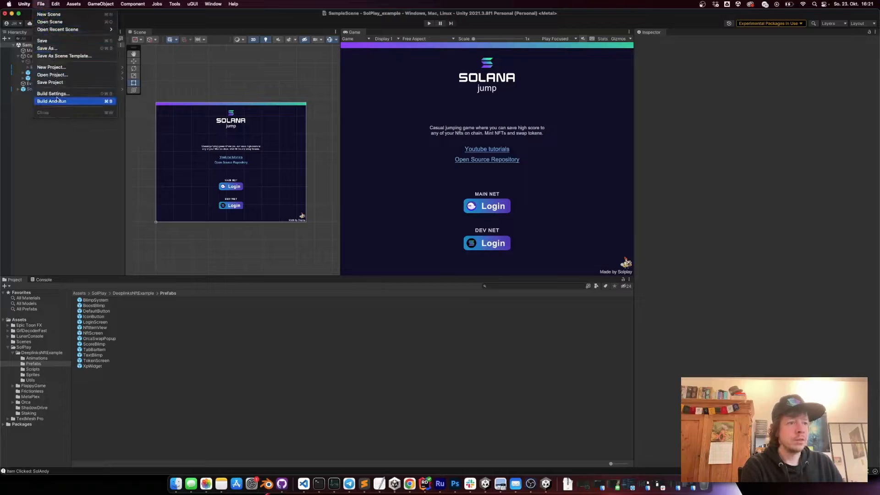
pyautogui.click(53, 93)
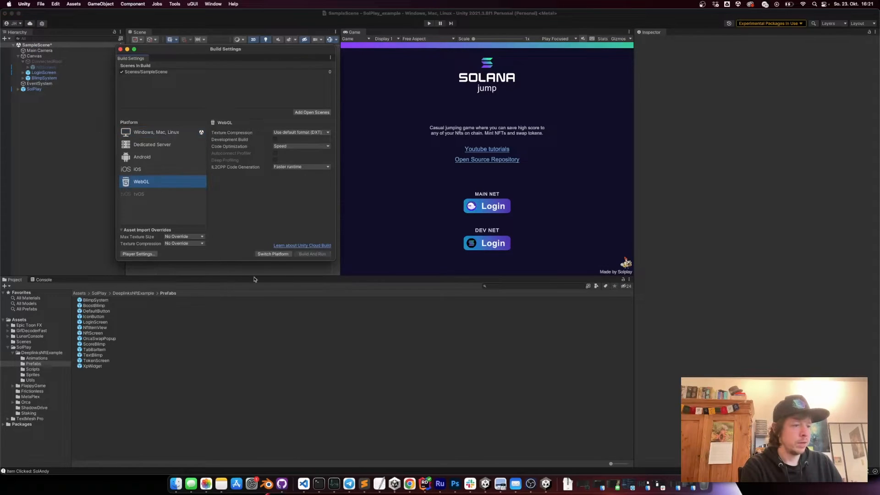
pyautogui.click(273, 254)
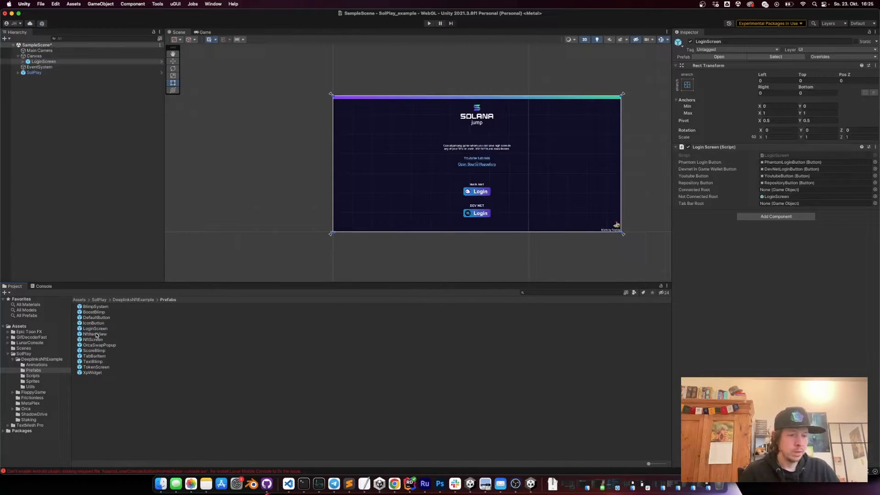
# Step: Add NftScreen and BlimpSystem prefabs under Canvas with LoginScreen drawn on top, then reopen Build Settings
pyautogui.click(41, 67)
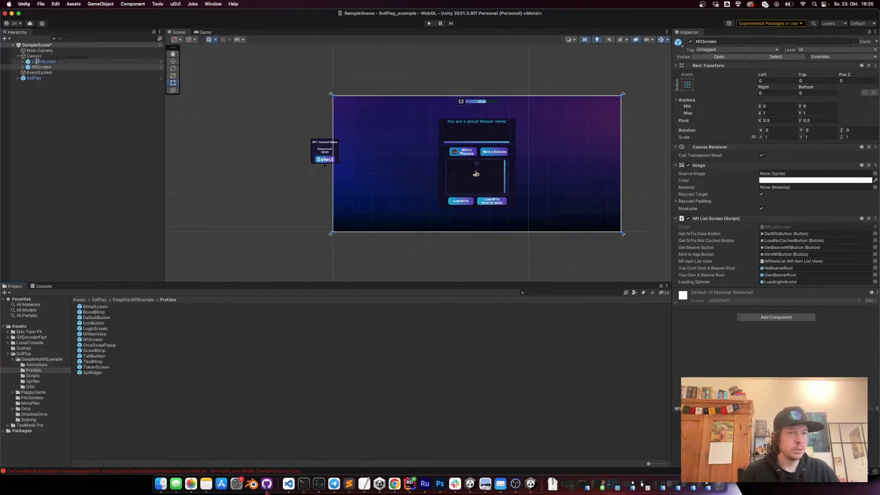
pyautogui.click(44, 71)
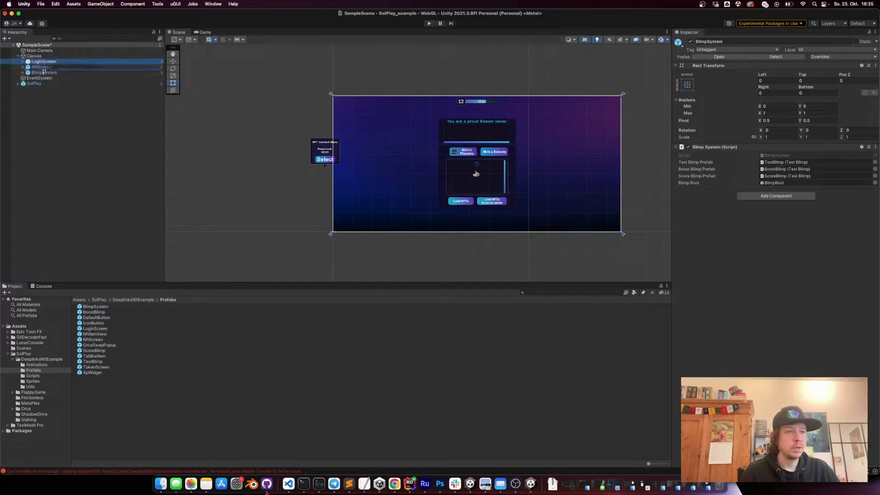
pyautogui.click(44, 66)
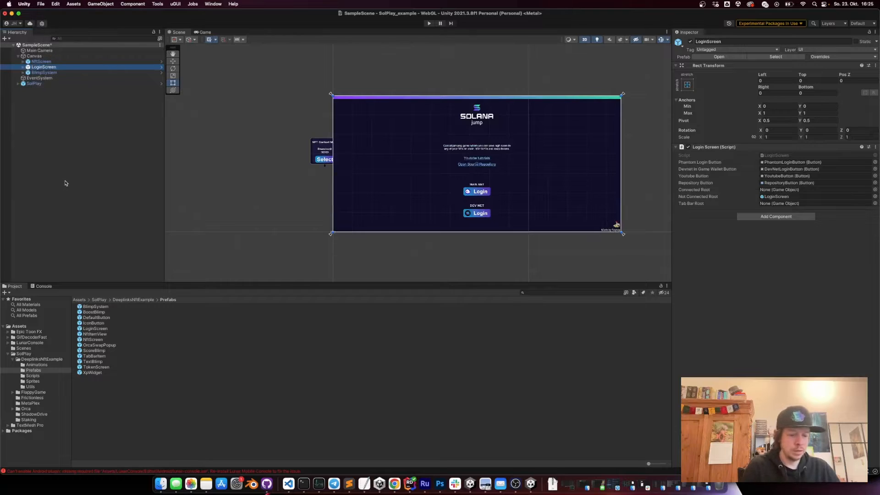
pyautogui.moveTo(93, 153)
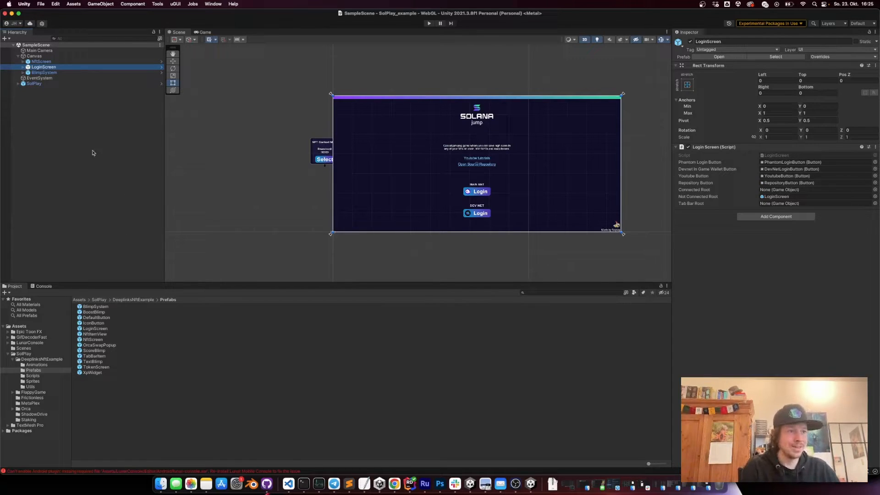
pyautogui.click(40, 4)
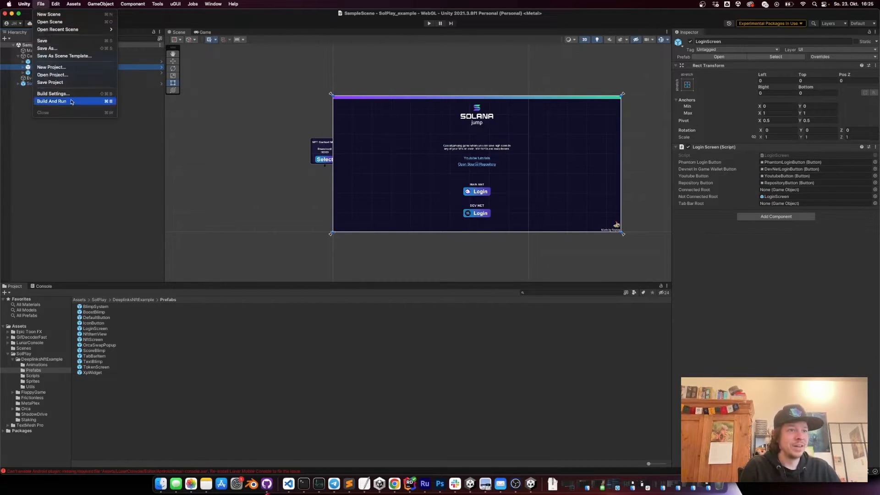
pyautogui.click(53, 94)
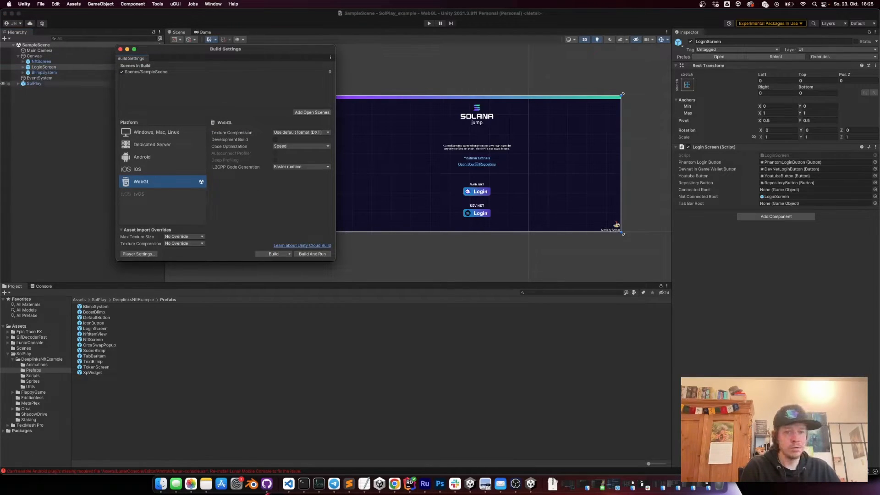
# Step: Start a WebGL build saved as 'WebGl' inside the Build folder
pyautogui.click(274, 254)
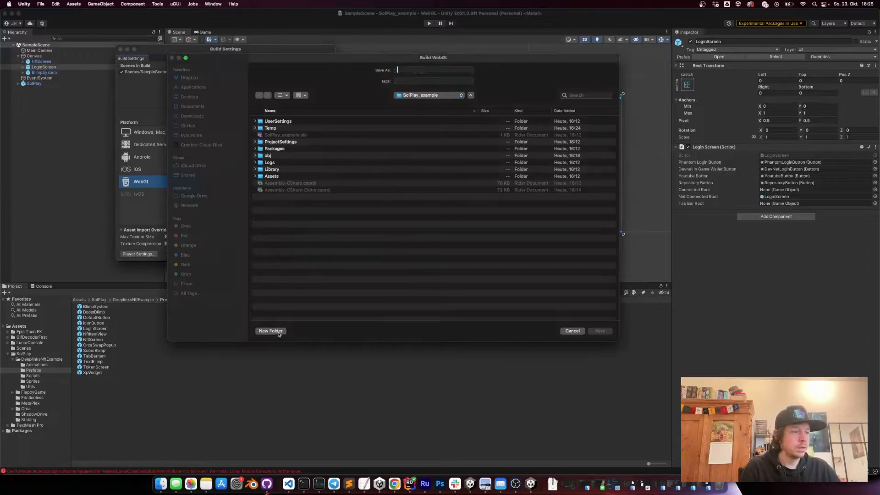
pyautogui.click(270, 331)
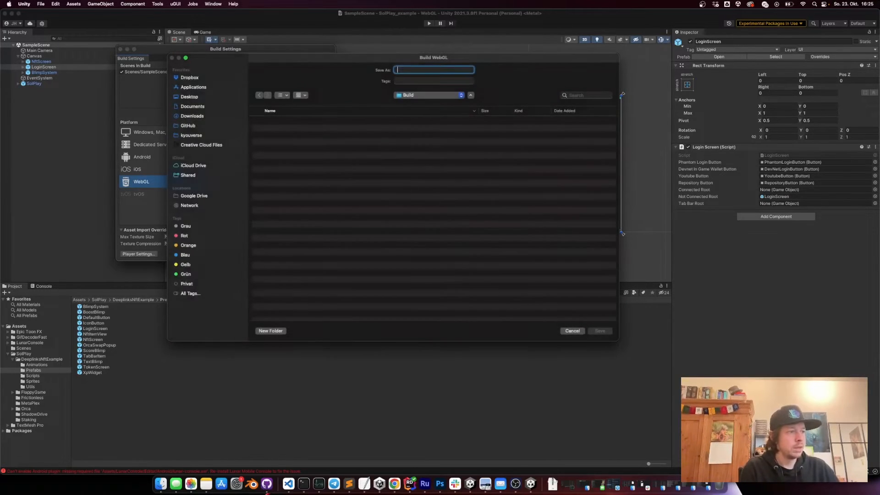
pyautogui.write('WebG')
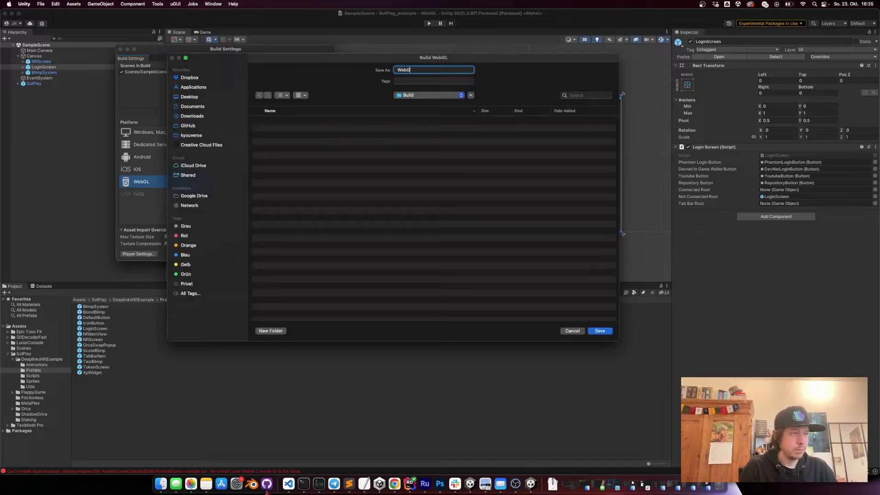
pyautogui.click(600, 331)
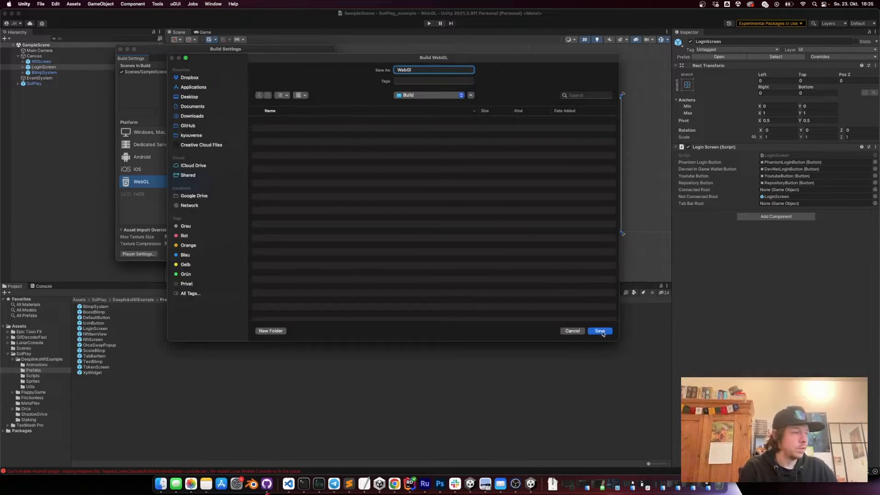
pyautogui.click(600, 331)
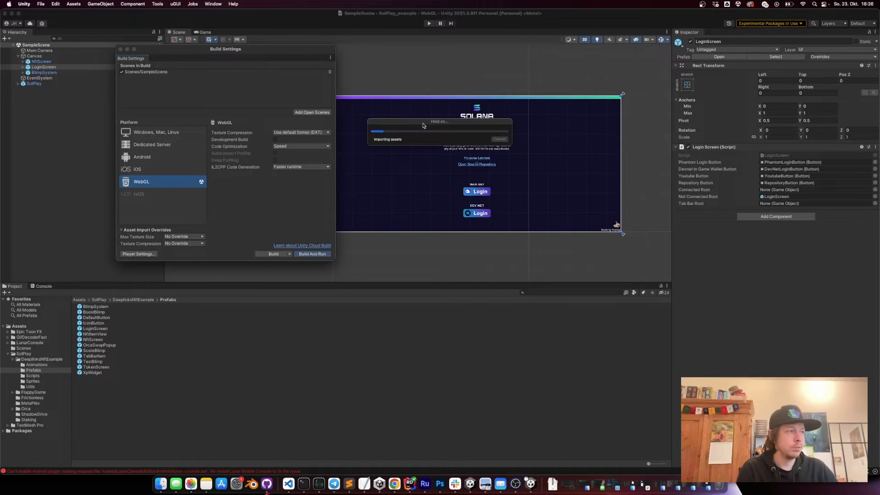
pyautogui.click(311, 254)
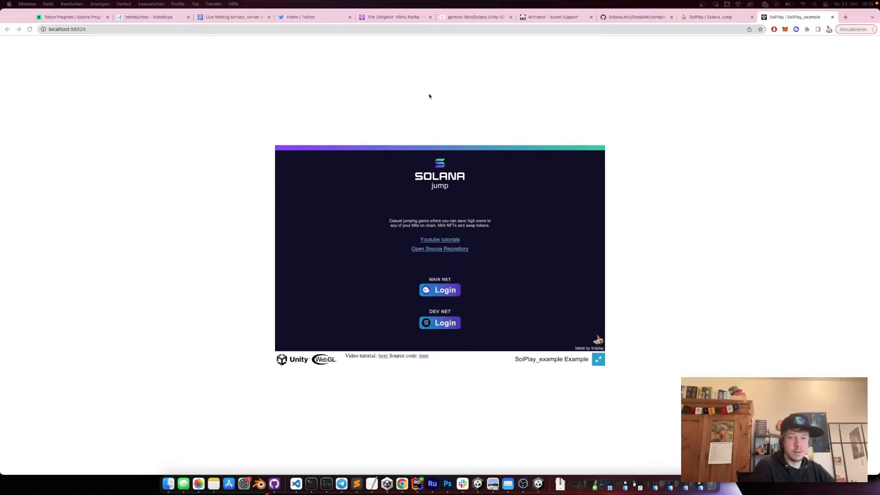
pyautogui.moveTo(446, 291)
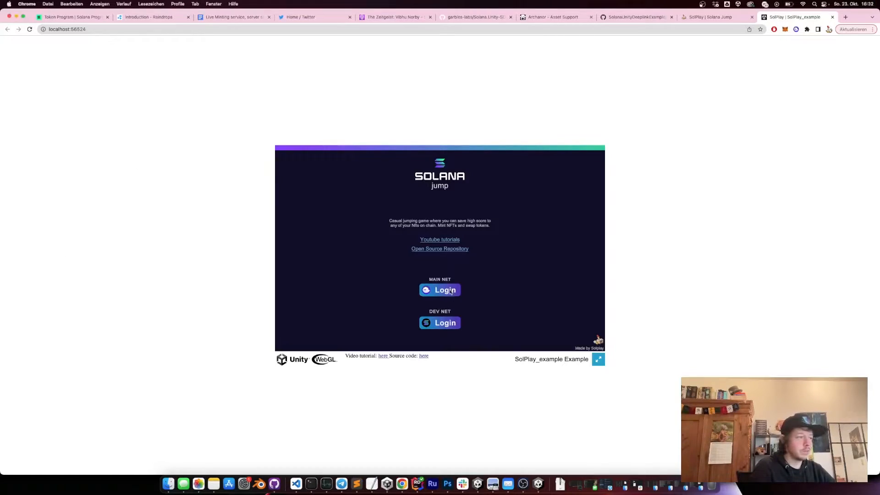
pyautogui.click(439, 290)
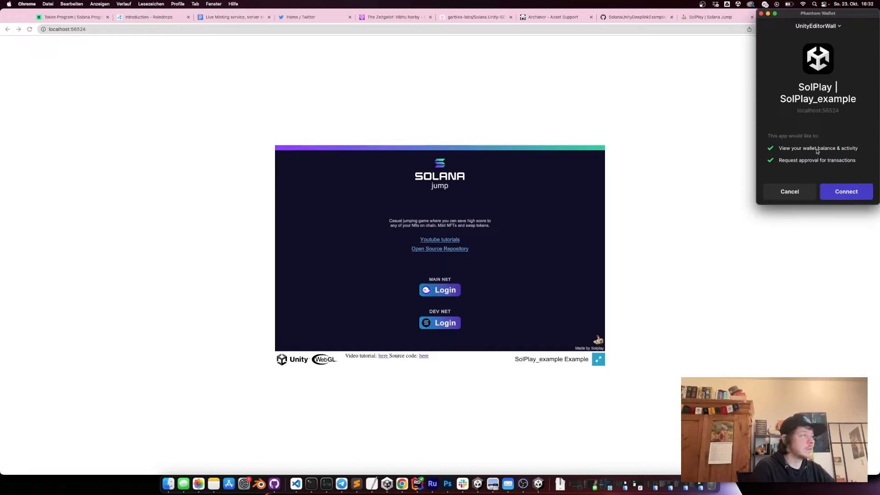
pyautogui.click(846, 191)
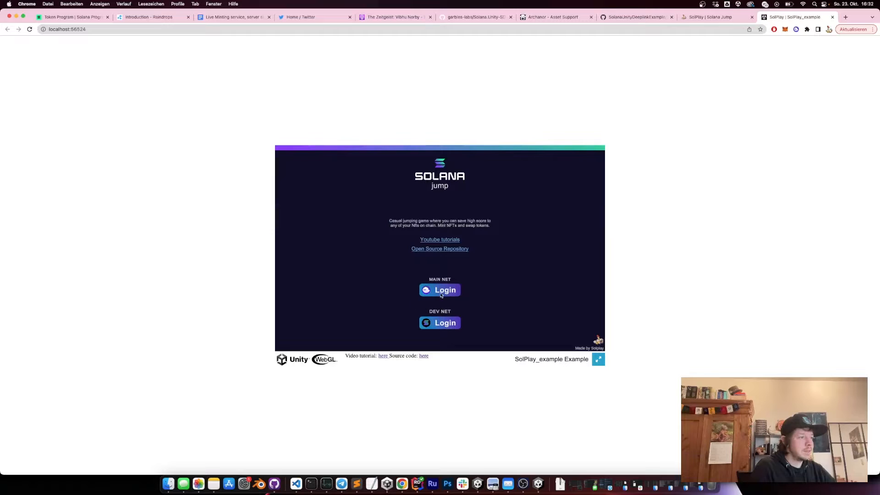
pyautogui.click(439, 290)
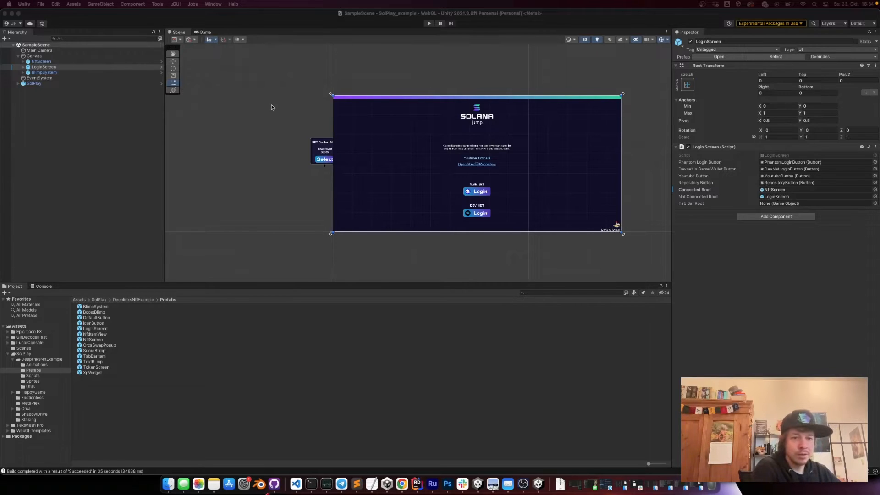
pyautogui.moveTo(391, 400)
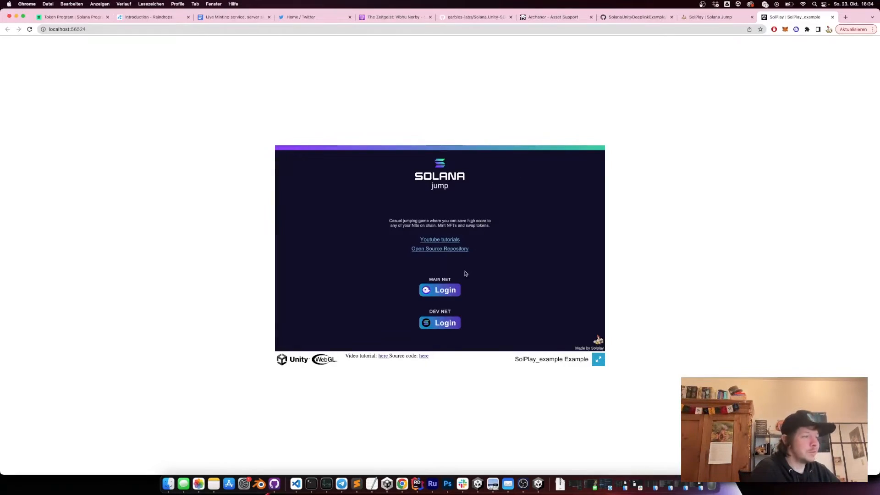
# Step: Log in on Main Net in the SolPlay WebGL build in Chrome
pyautogui.click(439, 323)
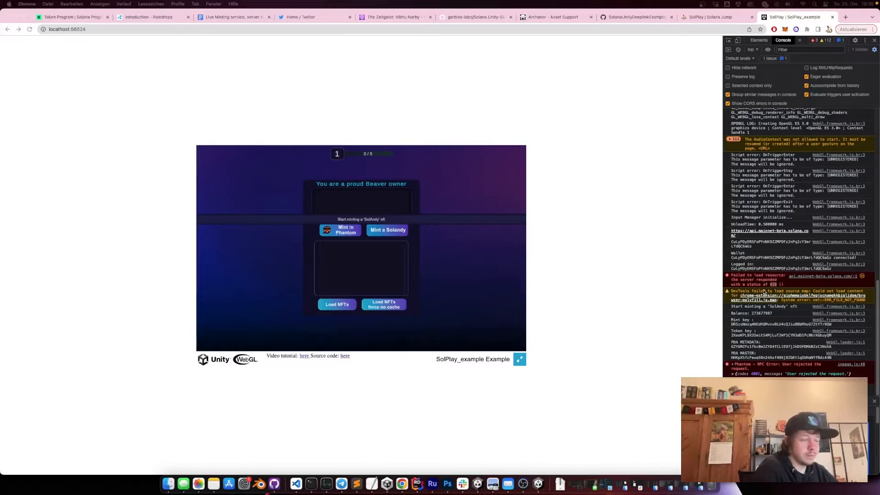
pyautogui.moveTo(765, 290)
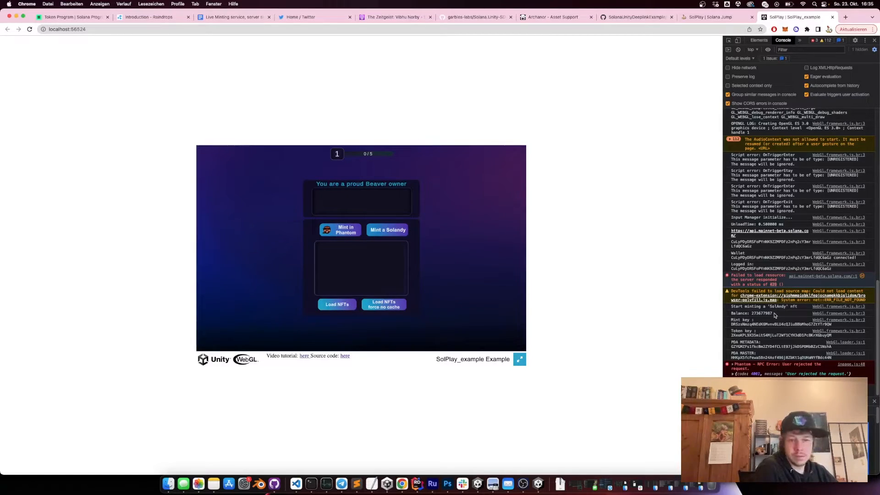
pyautogui.moveTo(675, 230)
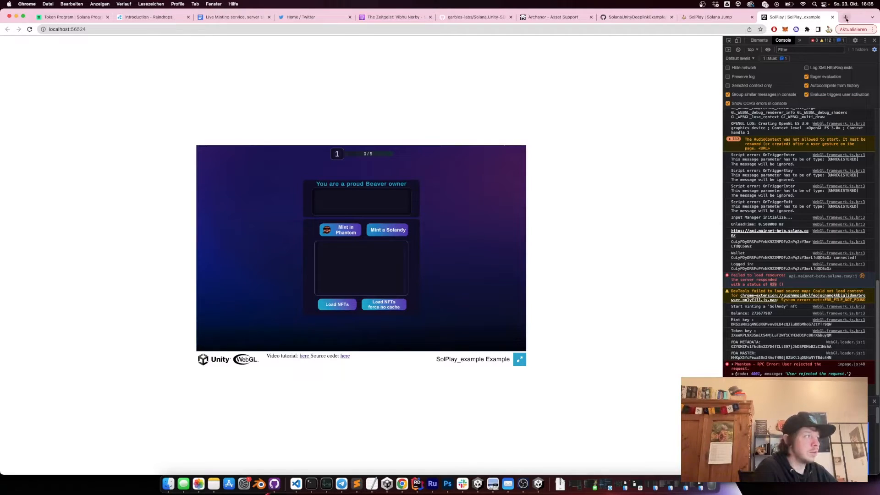
pyautogui.moveTo(844, 17)
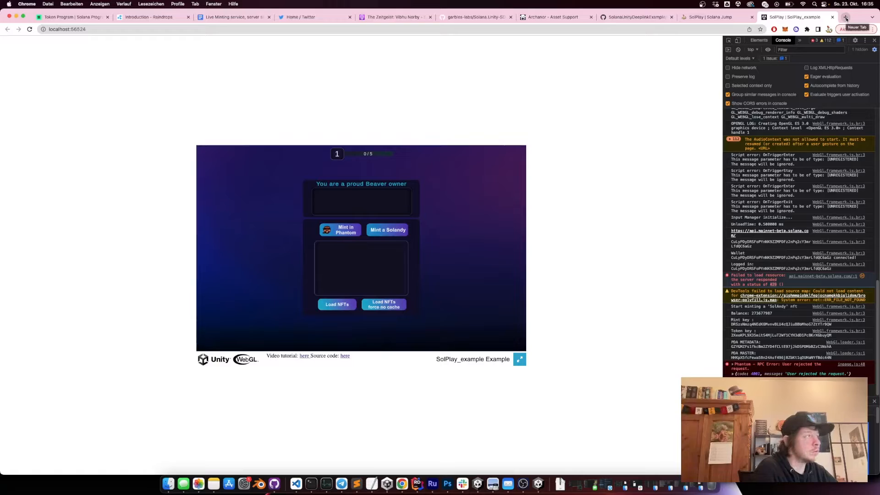
pyautogui.moveTo(539, 483)
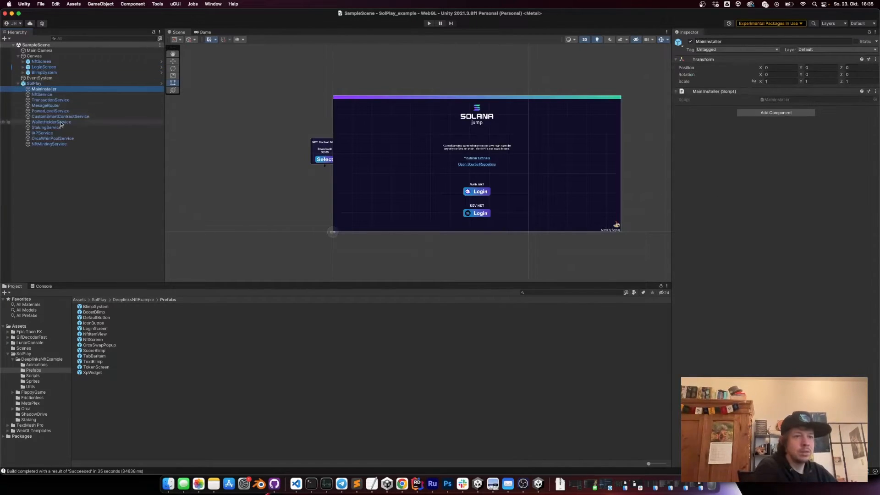
# Step: Select WalletHolderService and focus its empty Custom Phantom wallet cluster address field
pyautogui.click(41, 133)
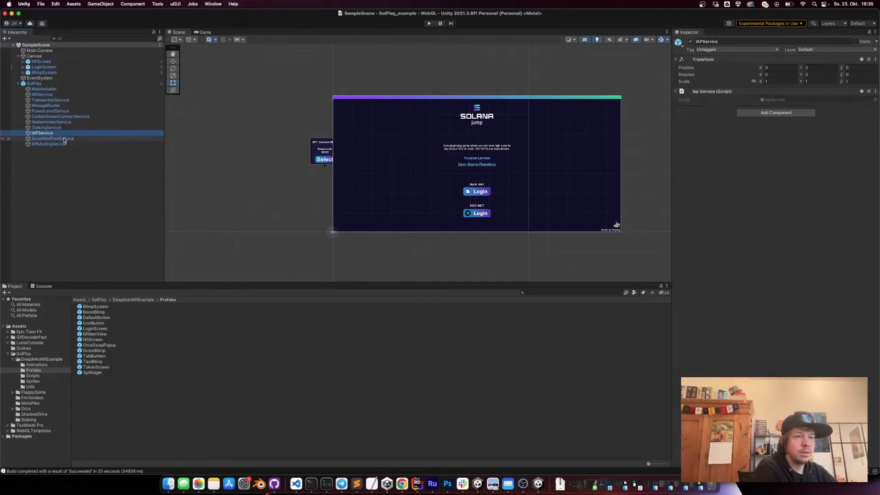
pyautogui.click(51, 122)
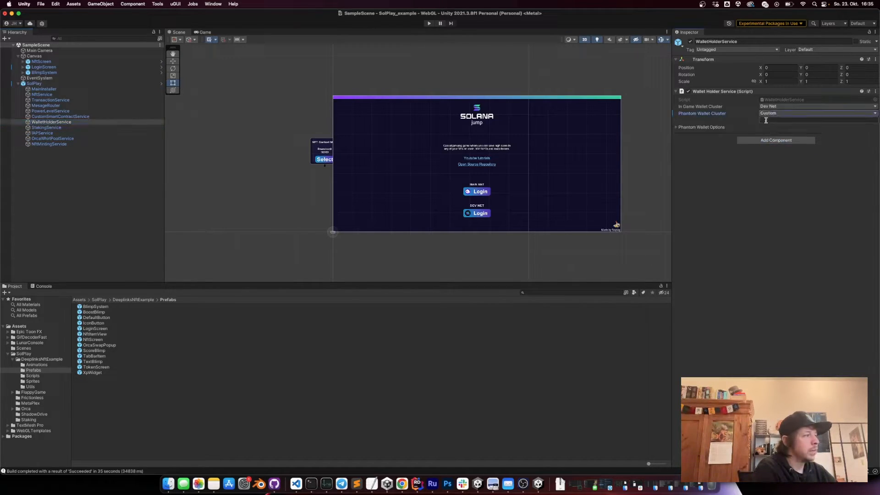
pyautogui.click(814, 120)
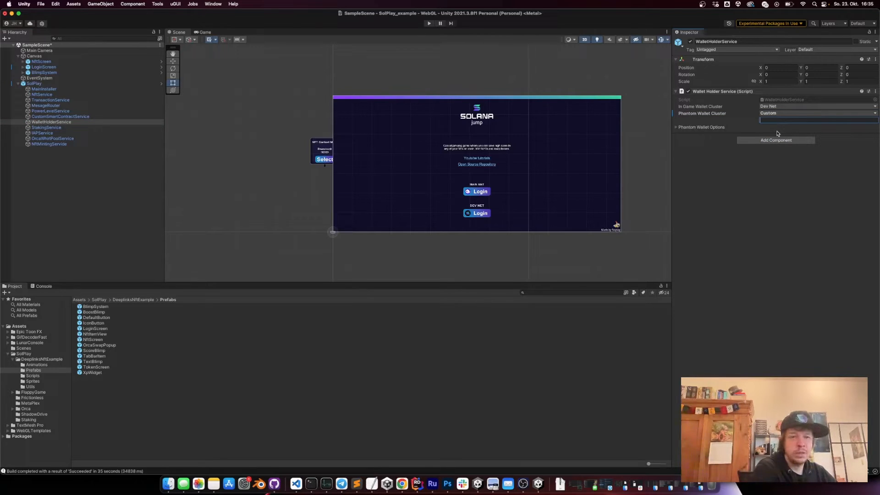
pyautogui.click(817, 113)
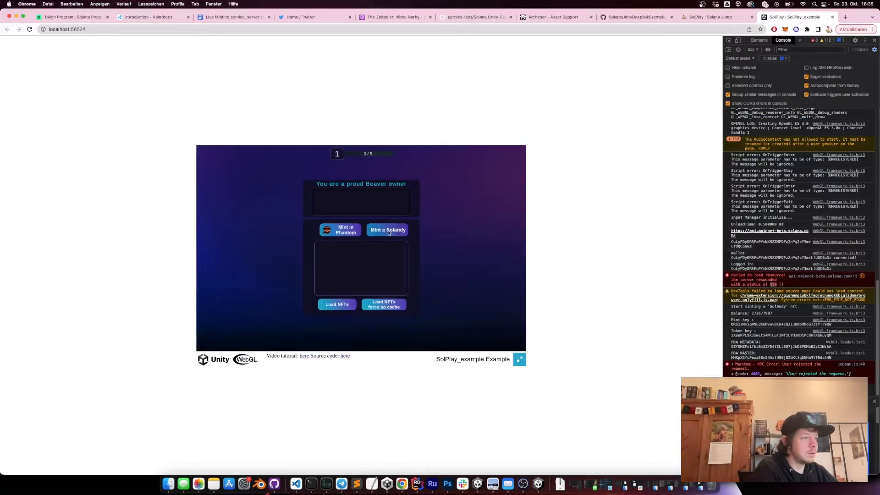
# Step: Mint a Solandy NFT and approve the transaction in Phantom
pyautogui.click(387, 229)
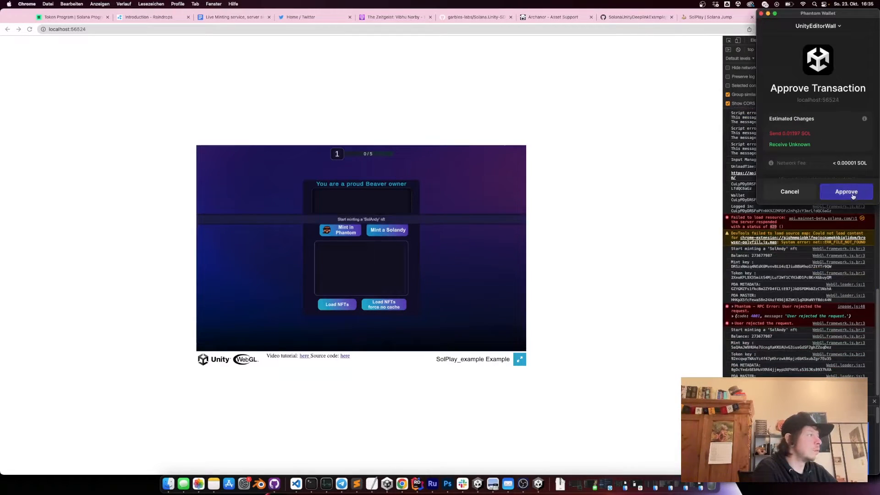
pyautogui.click(846, 191)
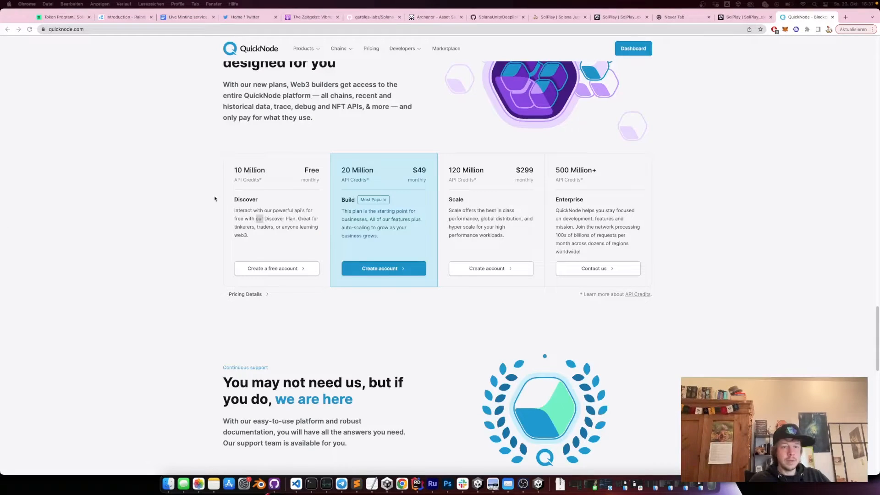
pyautogui.moveTo(233, 167)
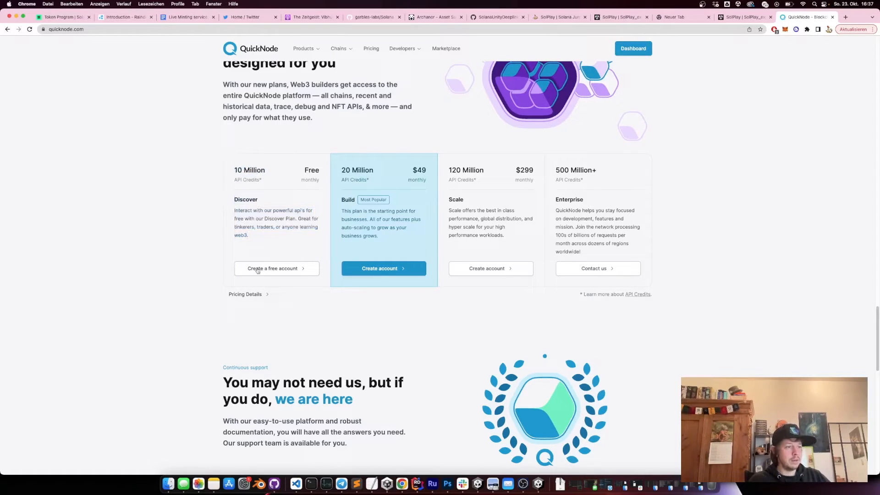
pyautogui.moveTo(283, 251)
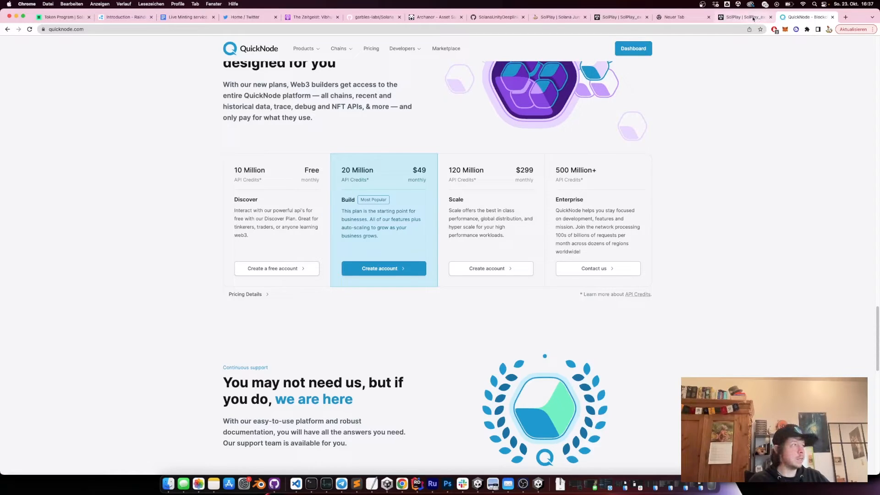
# Step: Log in on Main Net in the SolPlay tab, mint another Solandy and approve it in Phantom
pyautogui.click(746, 16)
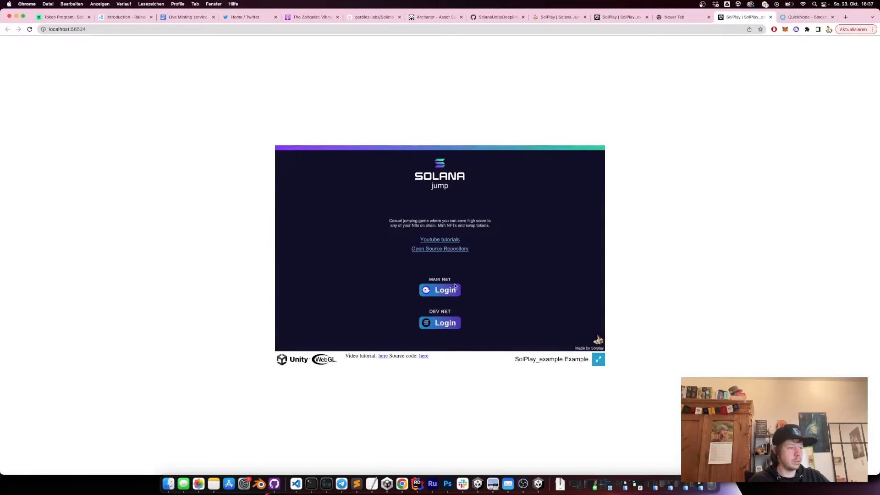
pyautogui.click(439, 322)
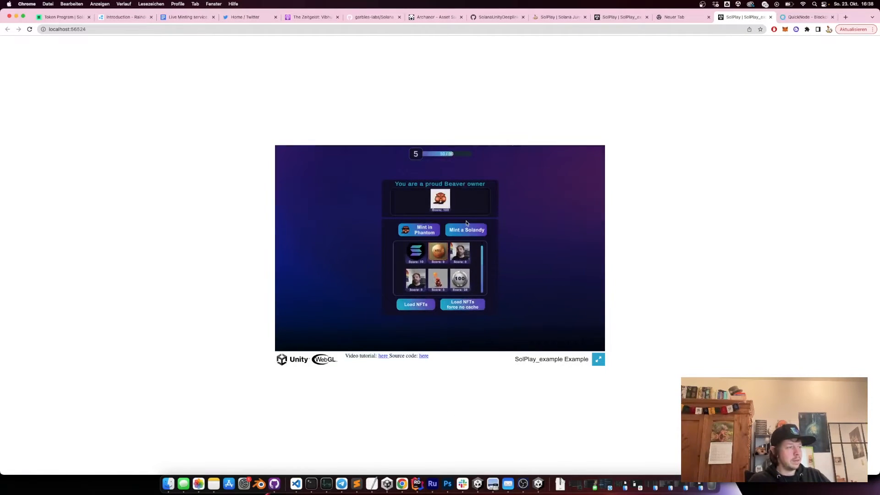
pyautogui.click(466, 229)
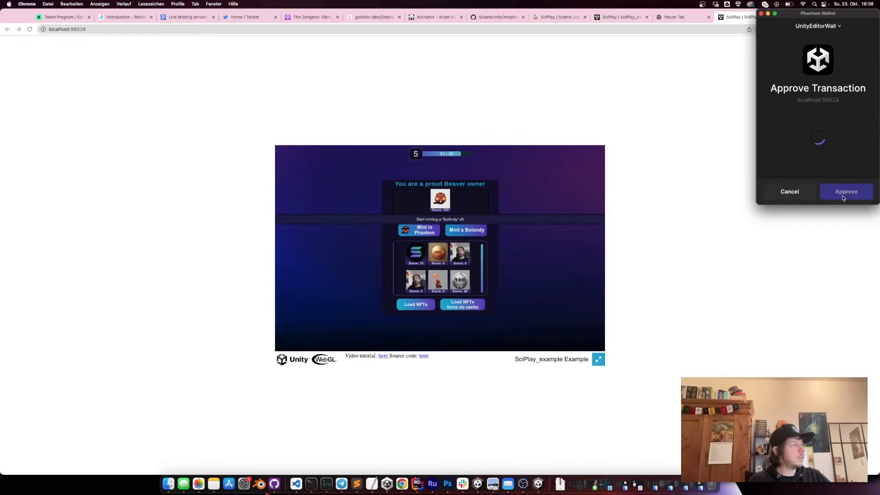
pyautogui.click(847, 192)
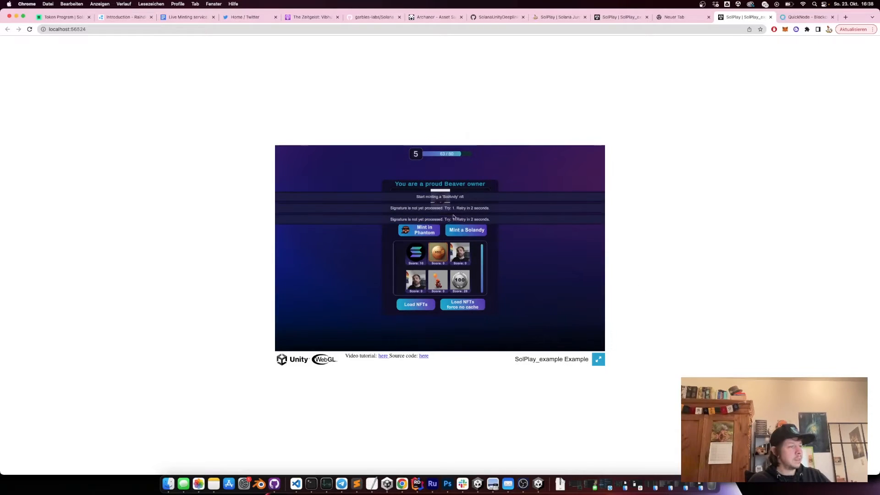
pyautogui.click(416, 304)
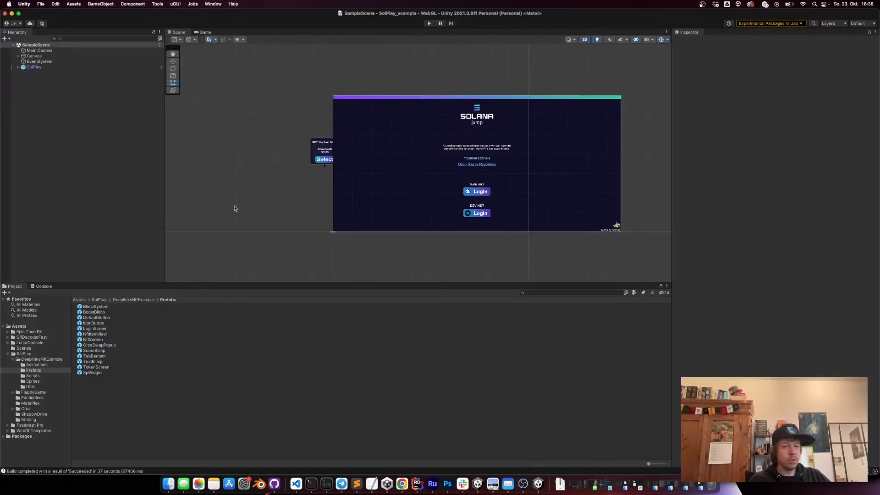
# Step: Add a UI Scroll View under Canvas and stretch it across the whole canvas
pyautogui.click(34, 56)
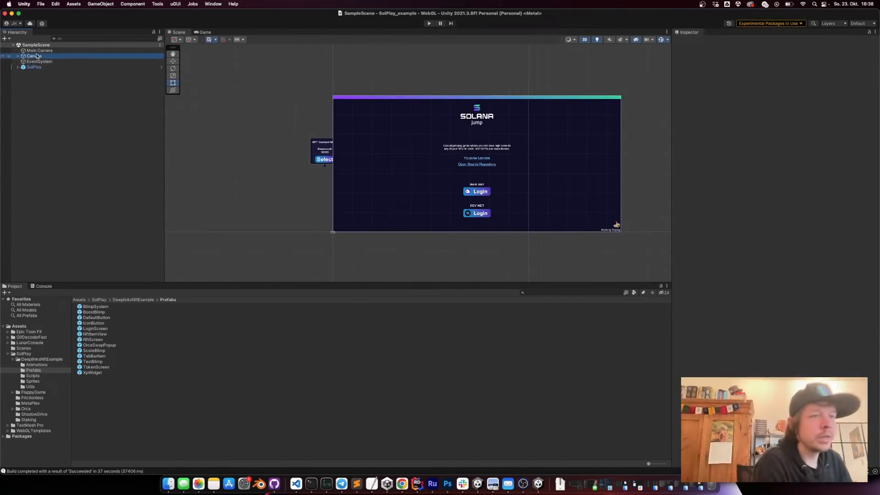
pyautogui.click(34, 56)
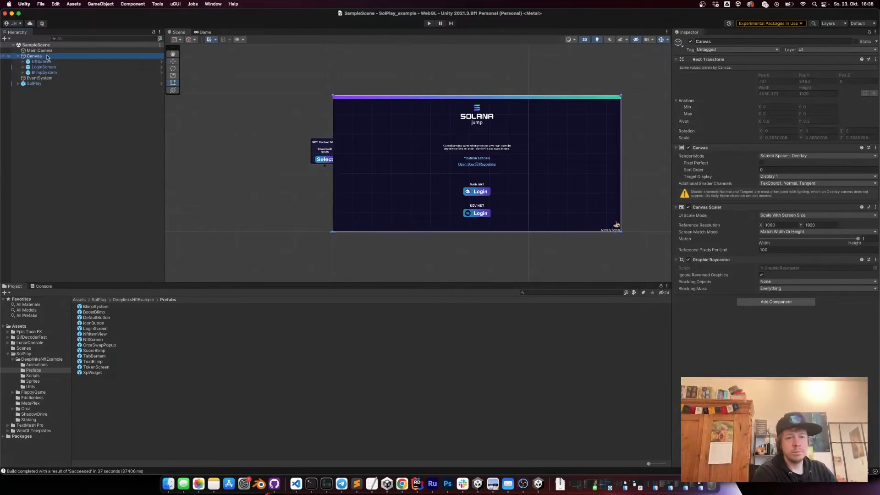
pyautogui.rightClick(34, 56)
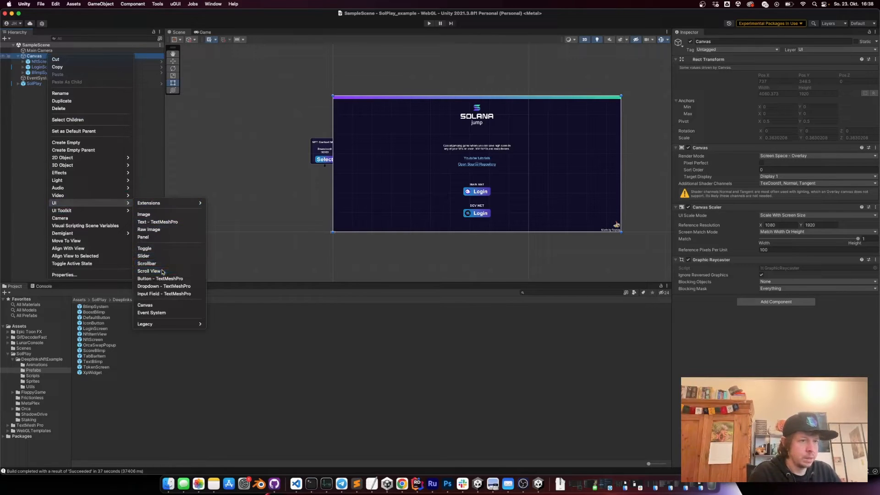
pyautogui.click(149, 271)
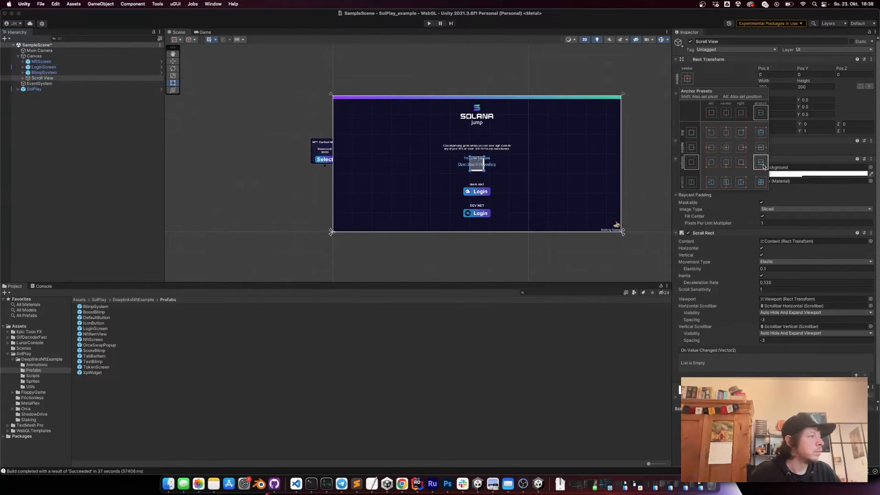
pyautogui.click(761, 181)
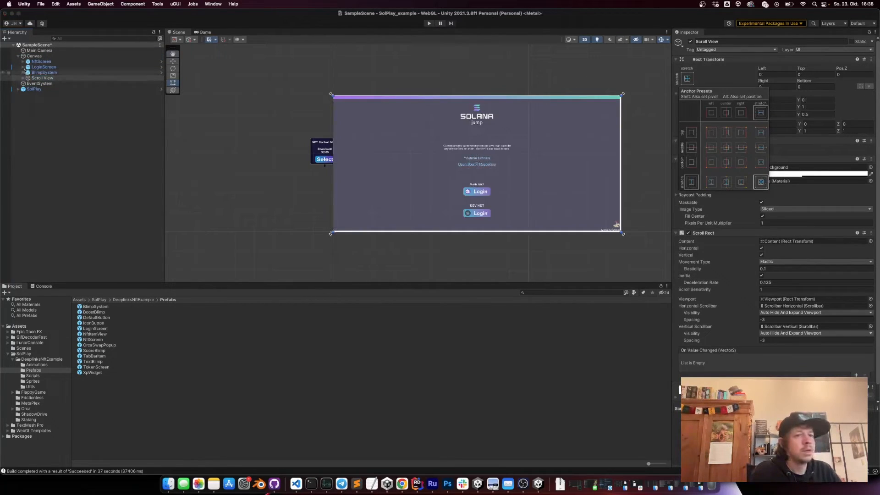
# Step: Move NftScreen and TokenScreen into the Scroll View's Viewport Content
pyautogui.click(45, 83)
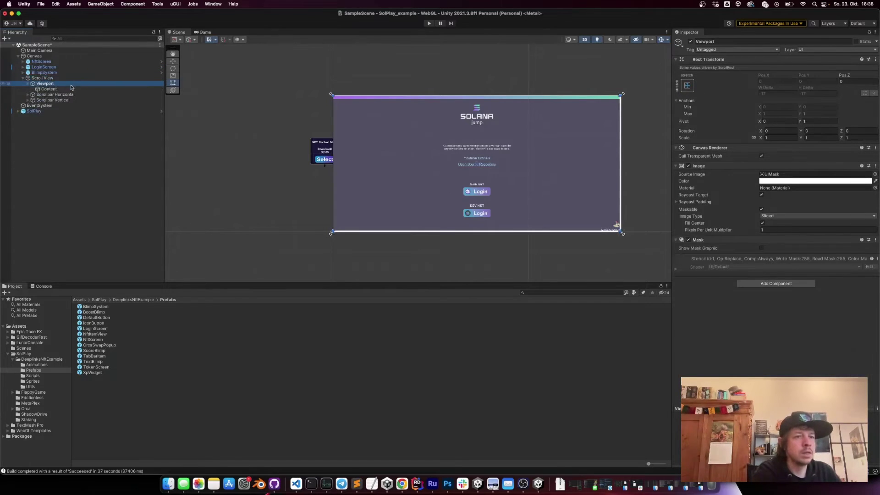
pyautogui.click(49, 89)
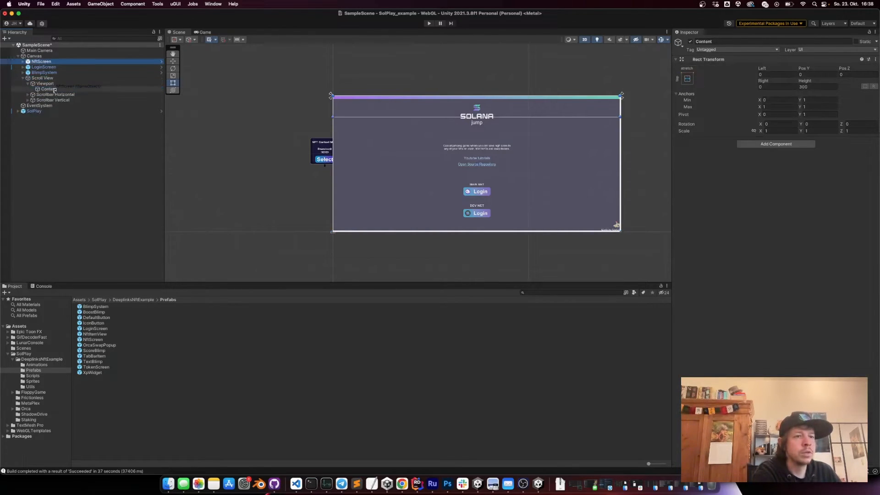
pyautogui.click(43, 62)
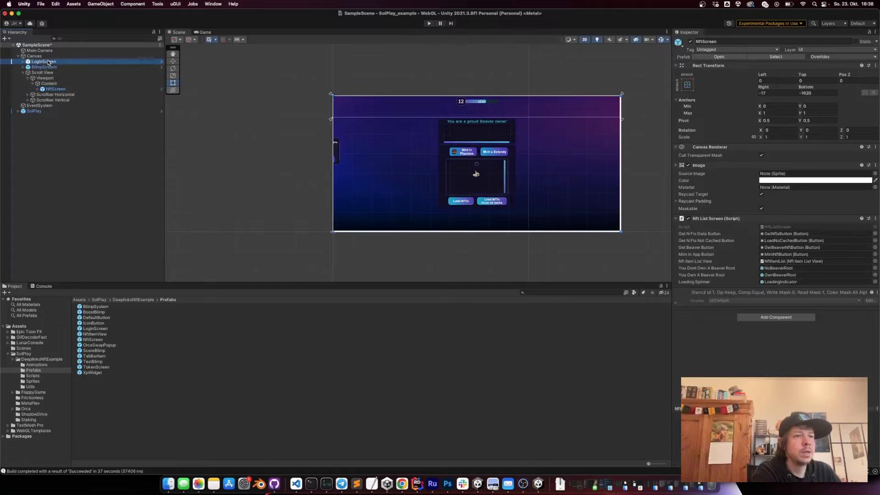
pyautogui.click(43, 62)
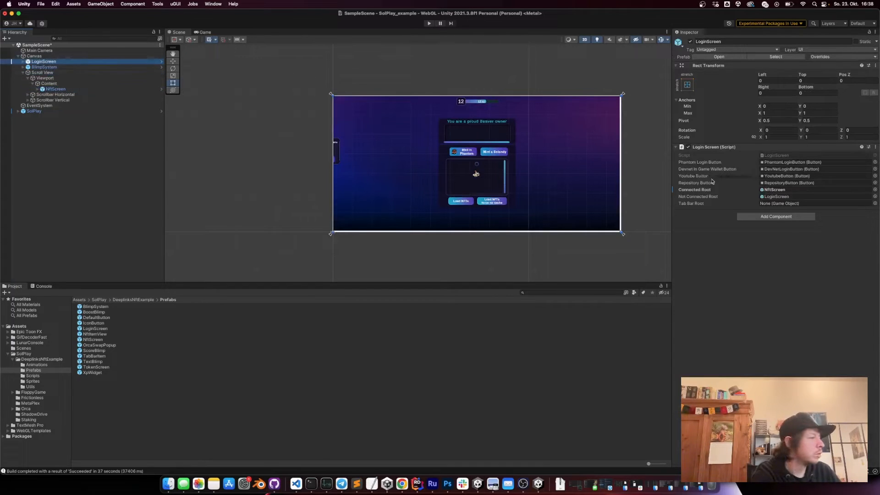
pyautogui.click(55, 89)
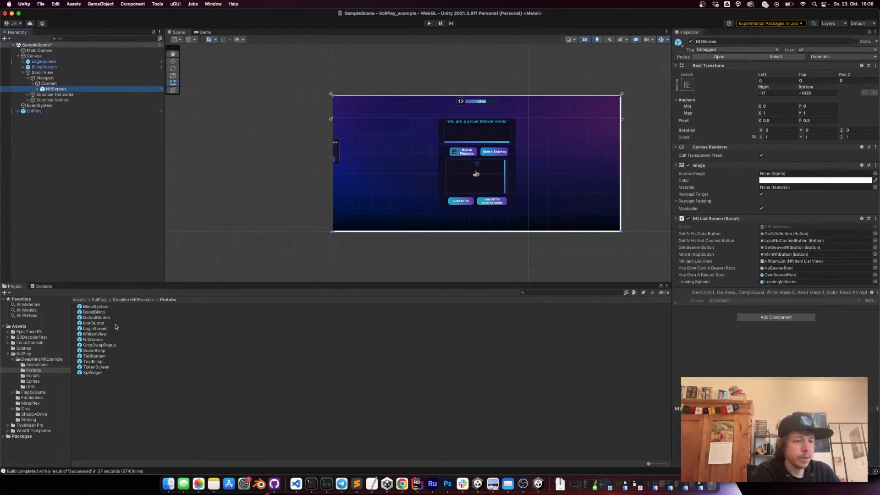
pyautogui.click(95, 367)
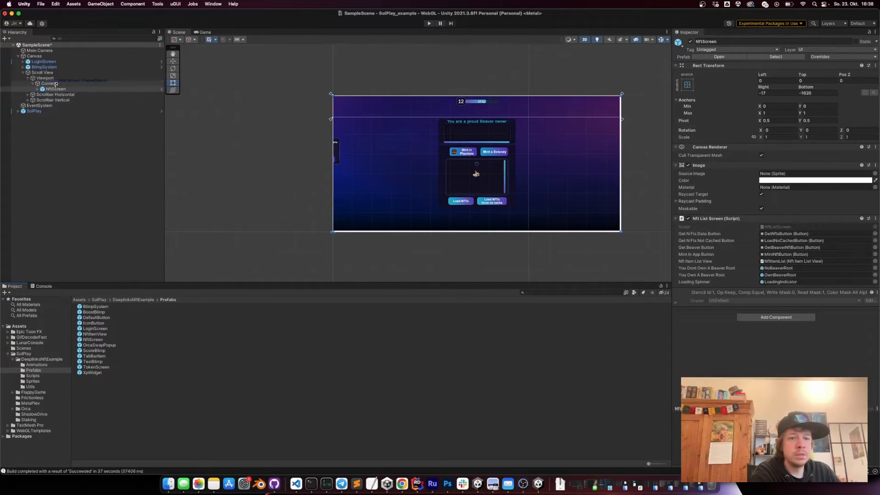
# Step: Give the scroll Content a Vertical Layout Group and a Content Size Fitter
pyautogui.click(55, 88)
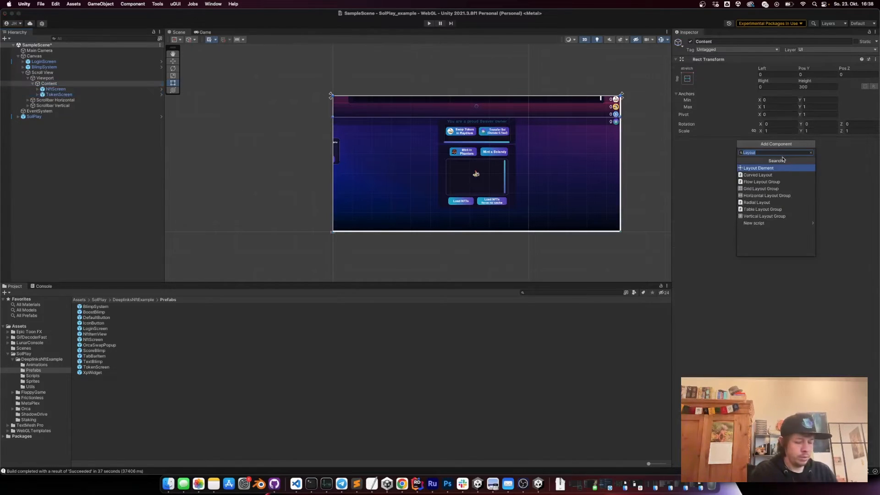
pyautogui.click(764, 216)
pyautogui.write('Vert')
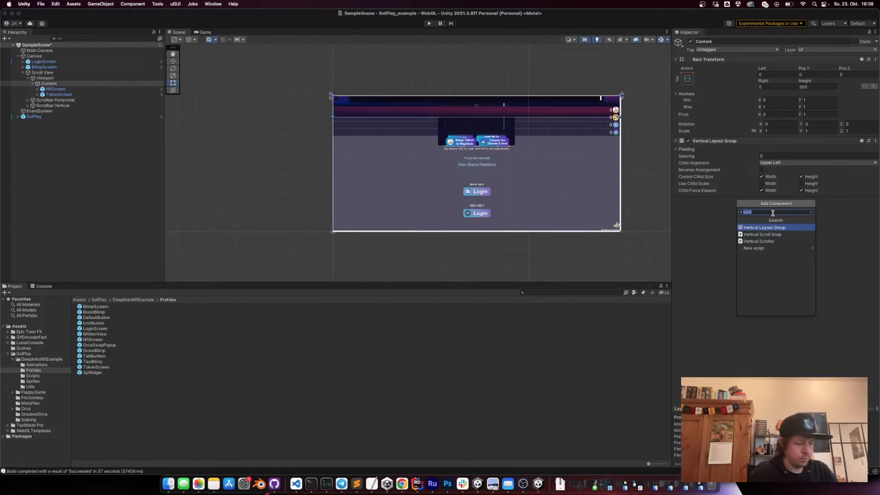
pyautogui.click(775, 228)
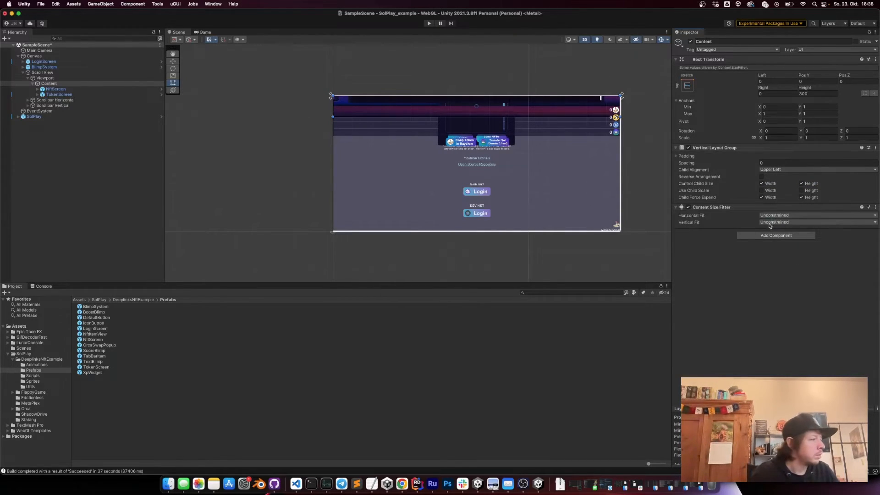
# Step: Add Layout Elements to NftScreen and TokenScreen with a preferred height of 1500
pyautogui.click(55, 89)
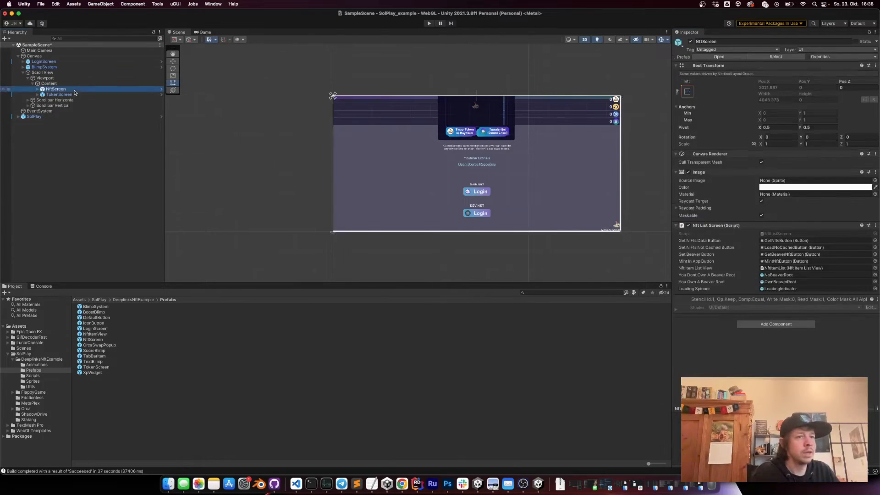
pyautogui.click(776, 257)
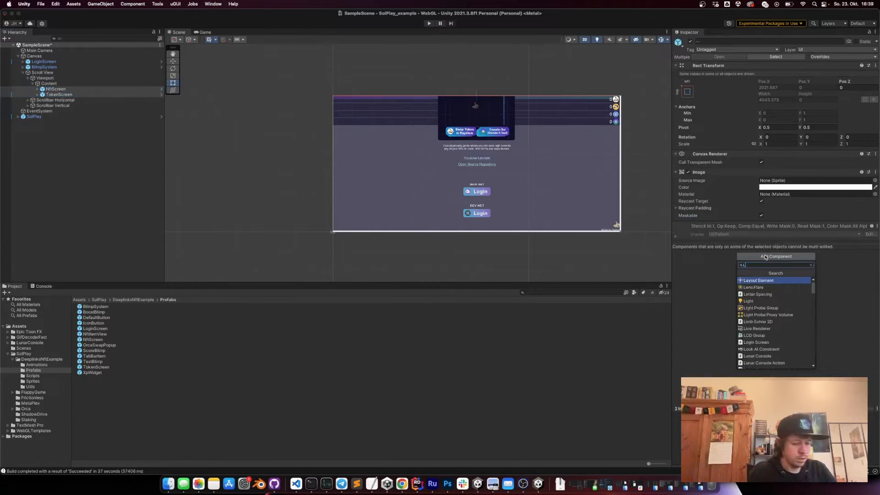
pyautogui.click(759, 280)
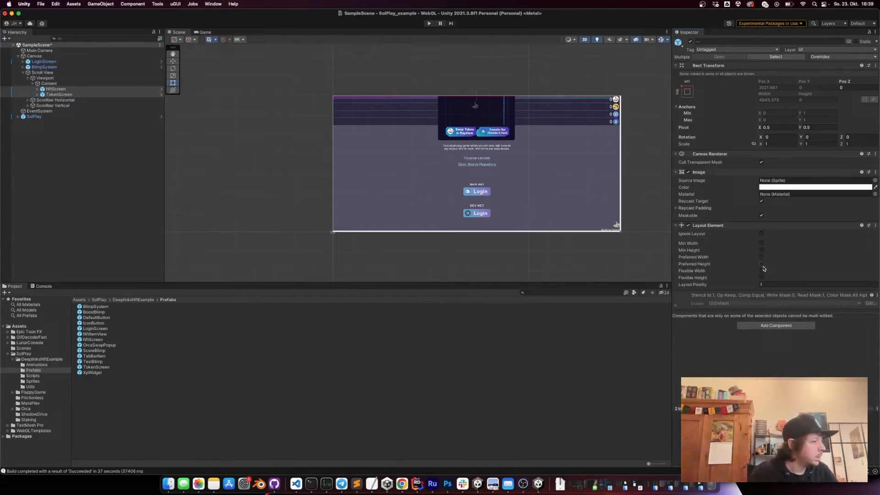
pyautogui.click(762, 264)
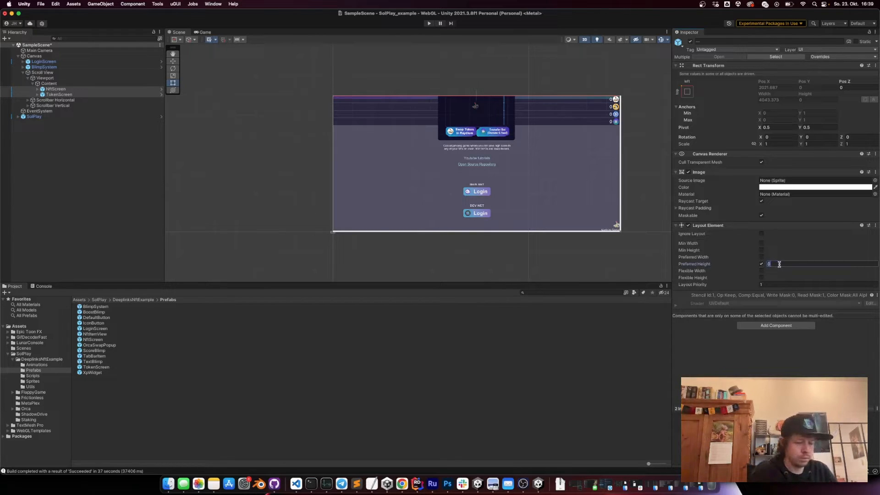
pyautogui.write('1500')
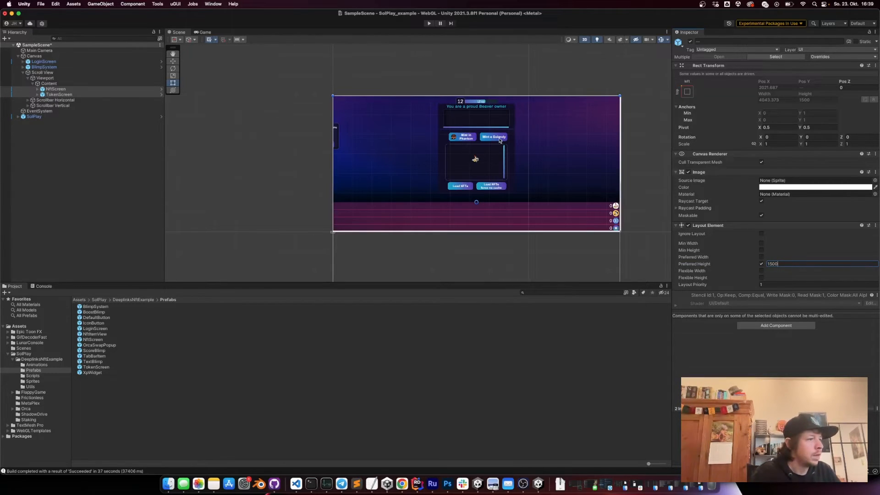
pyautogui.click(41, 72)
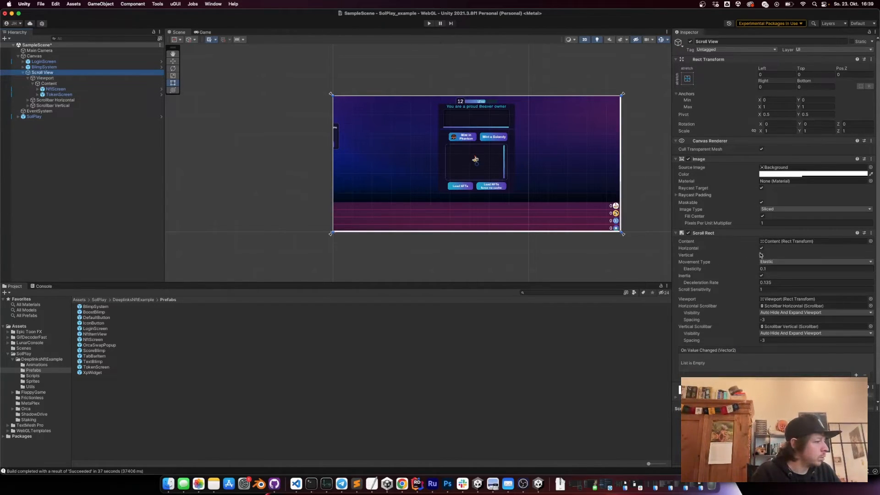
# Step: Uncheck Horizontal on the Scroll Rect so it scrolls vertically only
pyautogui.click(762, 249)
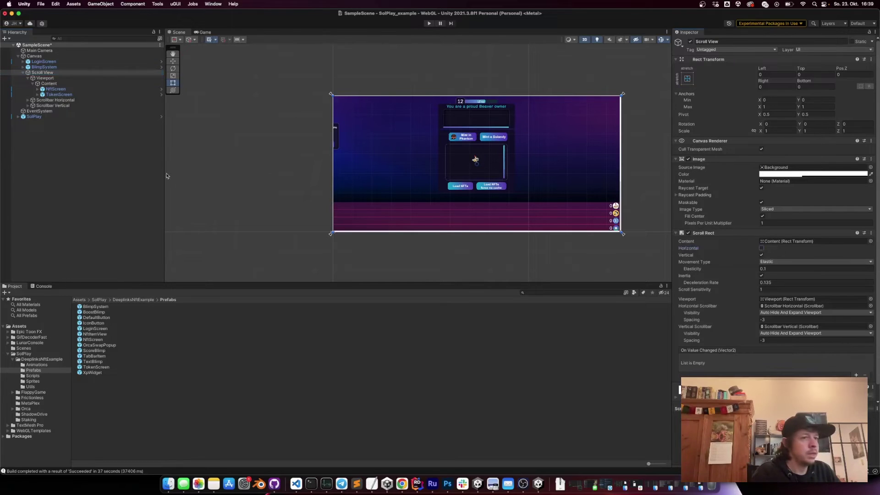
pyautogui.moveTo(468, 123)
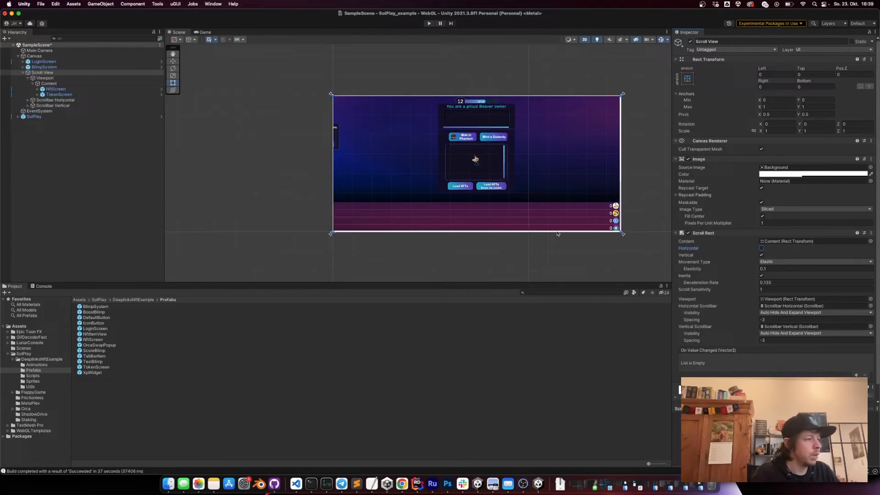
pyautogui.moveTo(562, 209)
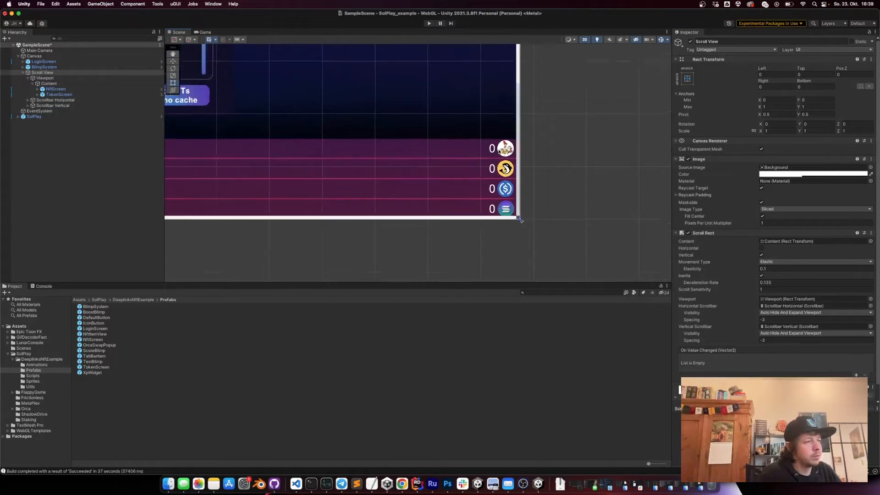
pyautogui.click(43, 67)
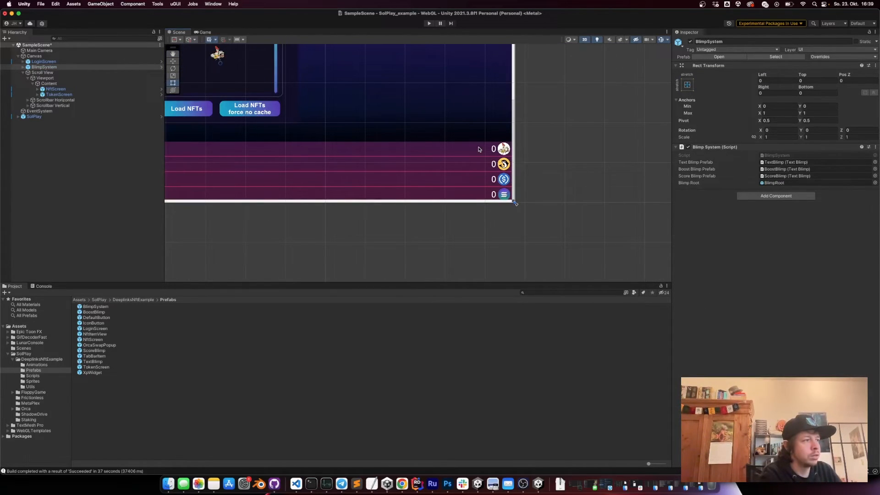
pyautogui.click(56, 117)
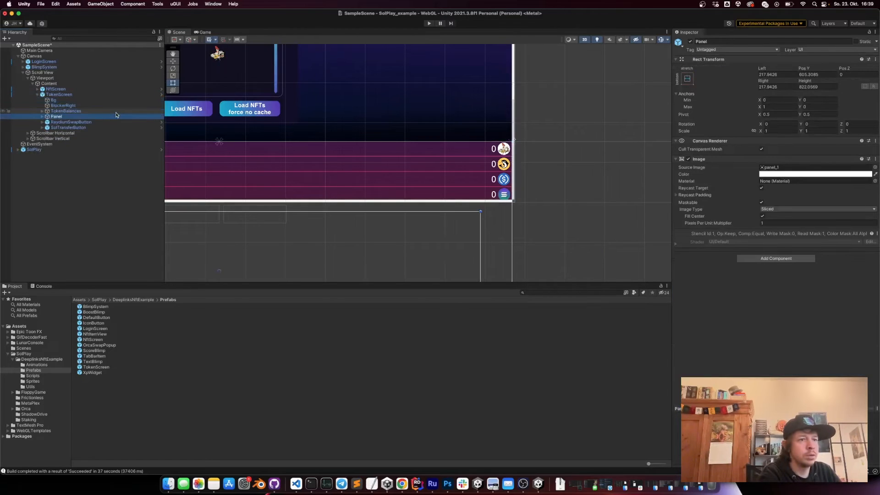
pyautogui.click(43, 111)
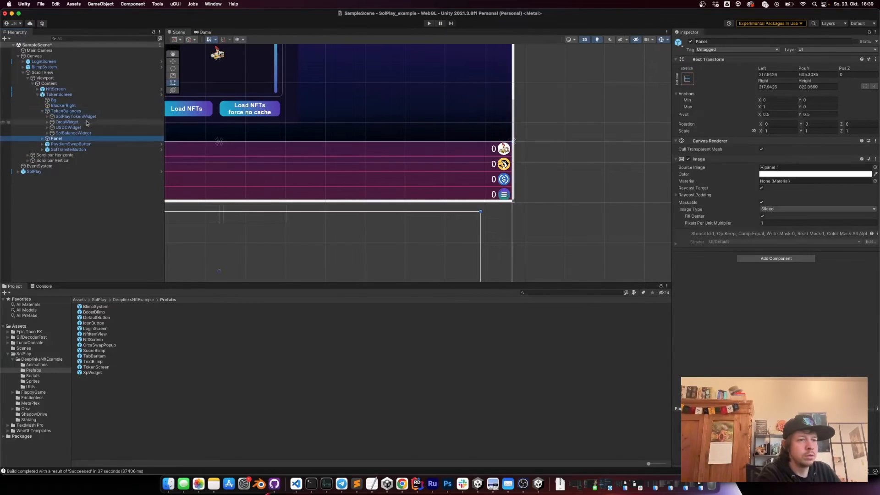
pyautogui.click(67, 122)
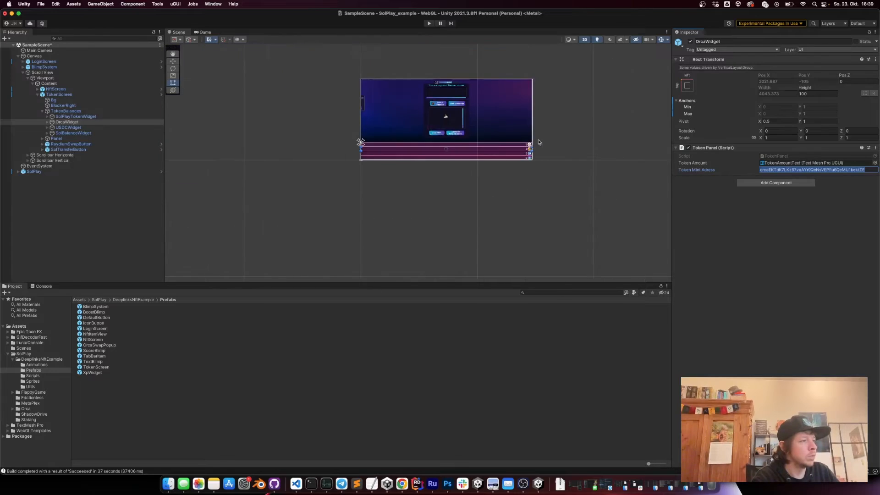
pyautogui.click(66, 111)
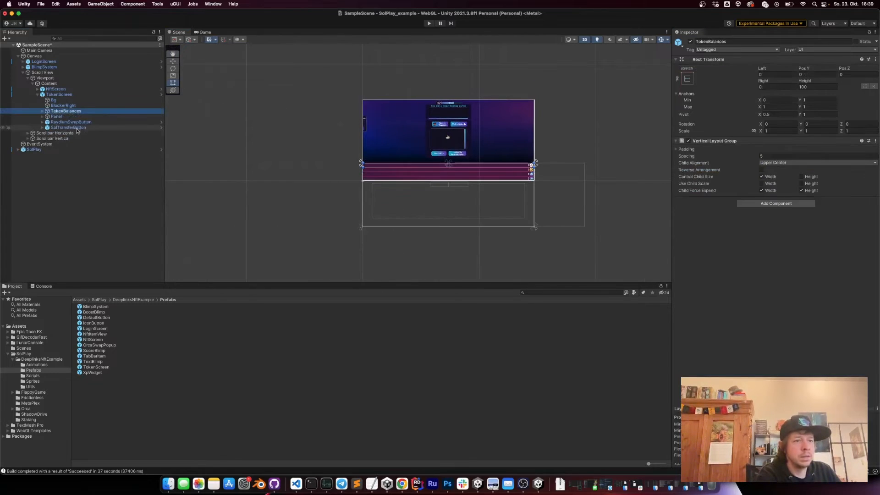
pyautogui.click(71, 128)
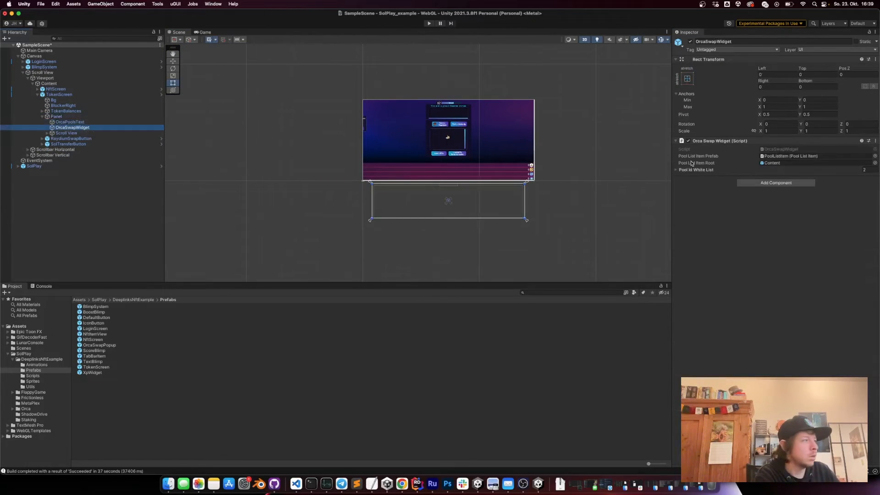
pyautogui.click(677, 169)
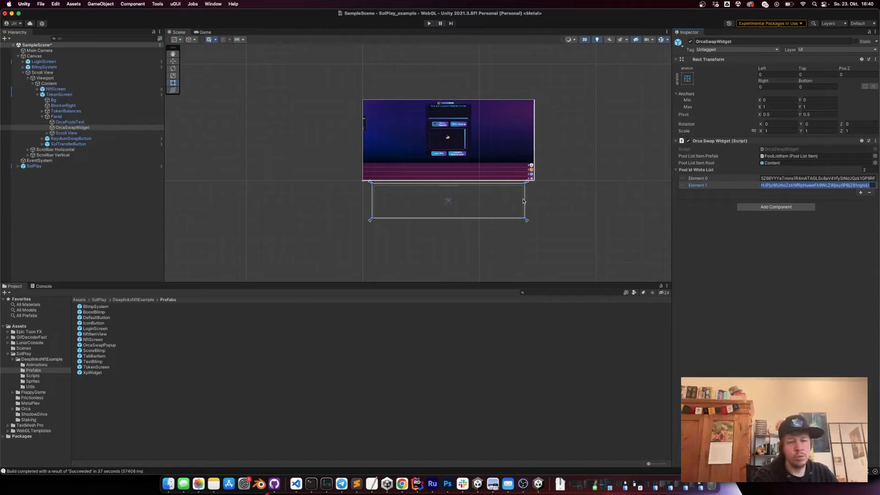
pyautogui.click(59, 94)
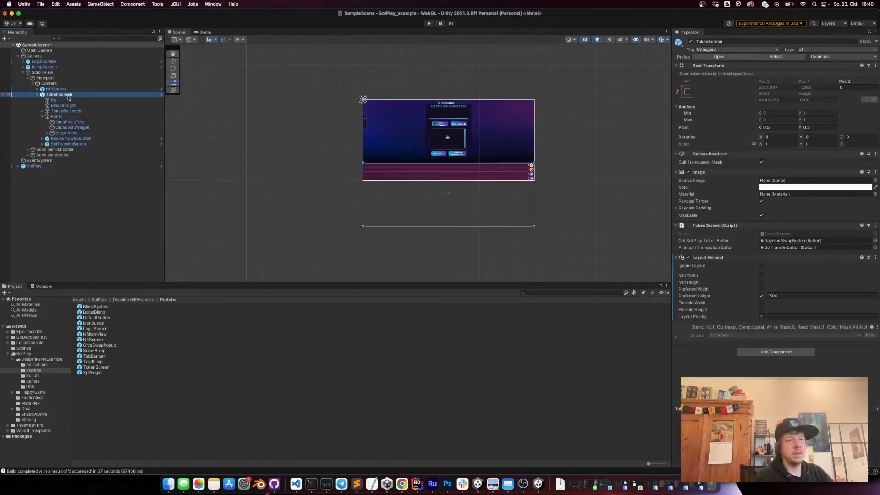
pyautogui.click(56, 89)
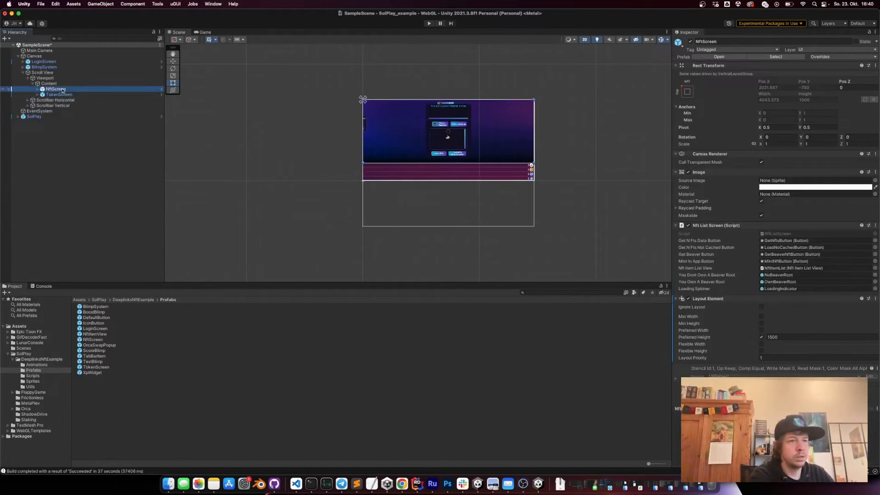
pyautogui.click(41, 73)
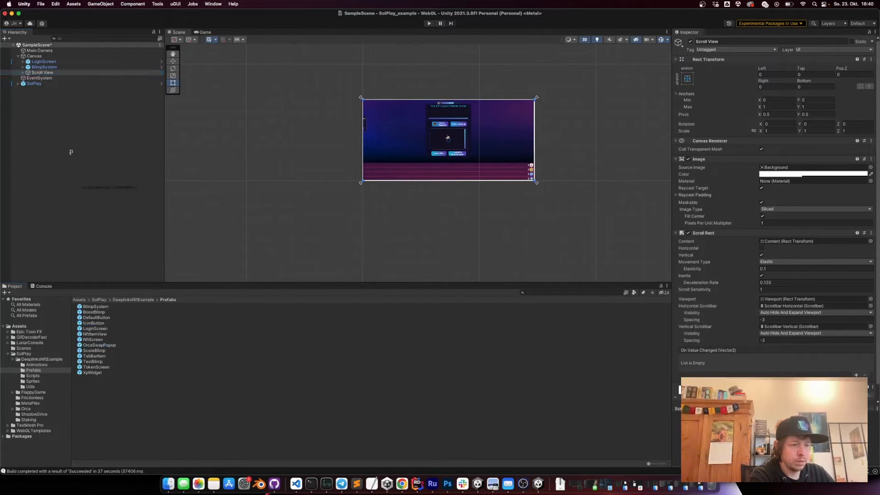
# Step: Select OrcaSwapPopup in the Hierarchy and inspect its Root child
pyautogui.click(46, 77)
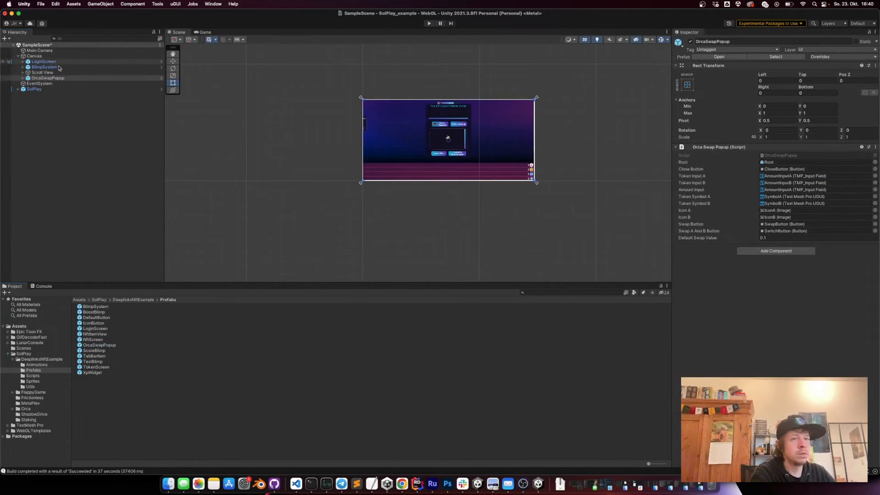
pyautogui.click(24, 78)
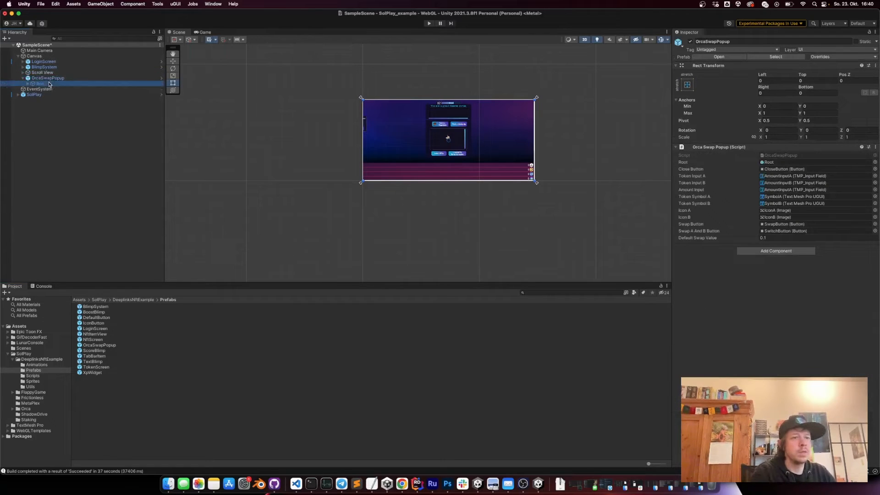
pyautogui.click(39, 83)
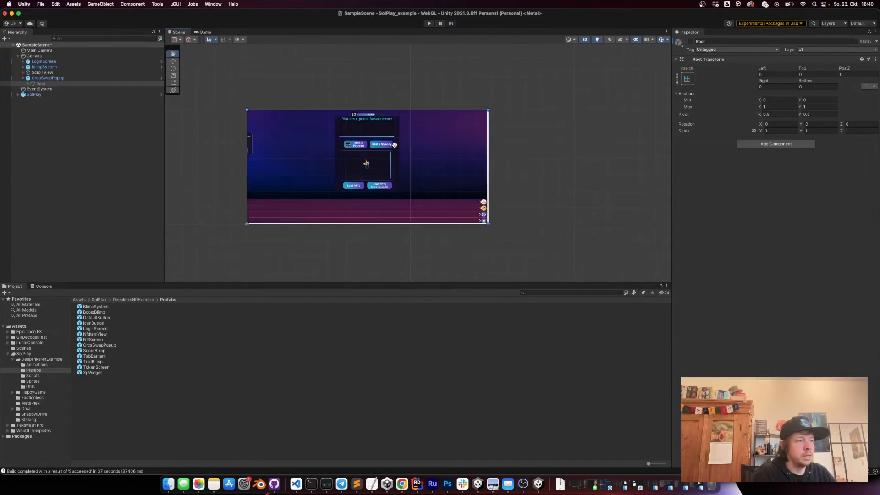
pyautogui.moveTo(381, 135)
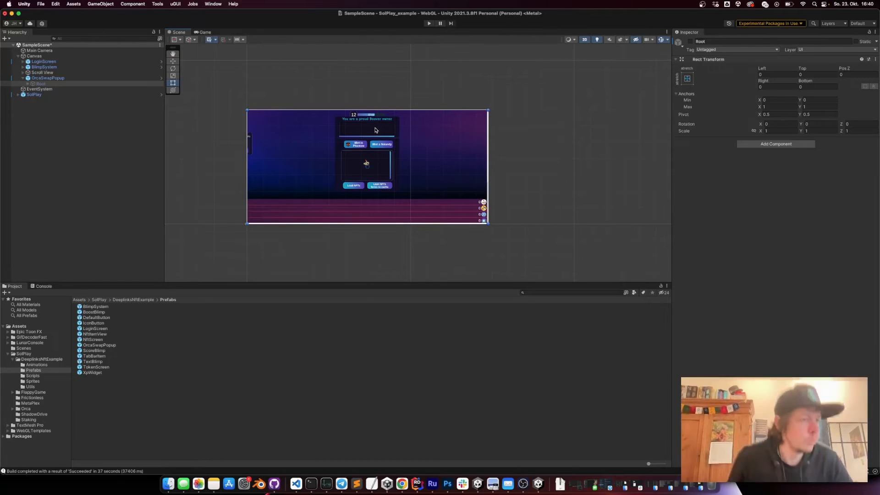
pyautogui.moveTo(377, 131)
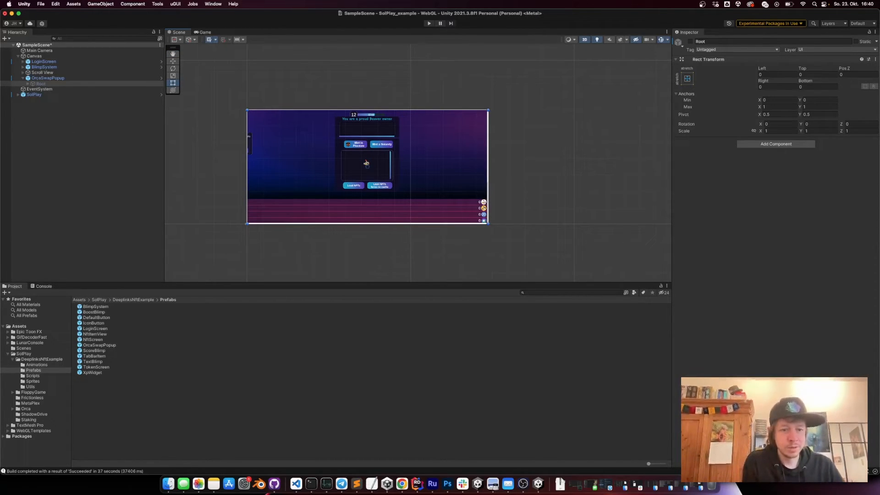
# Step: Log in on main net in the WebGL build, browse the NFT list and reload NFTs without cache
pyautogui.click(401, 483)
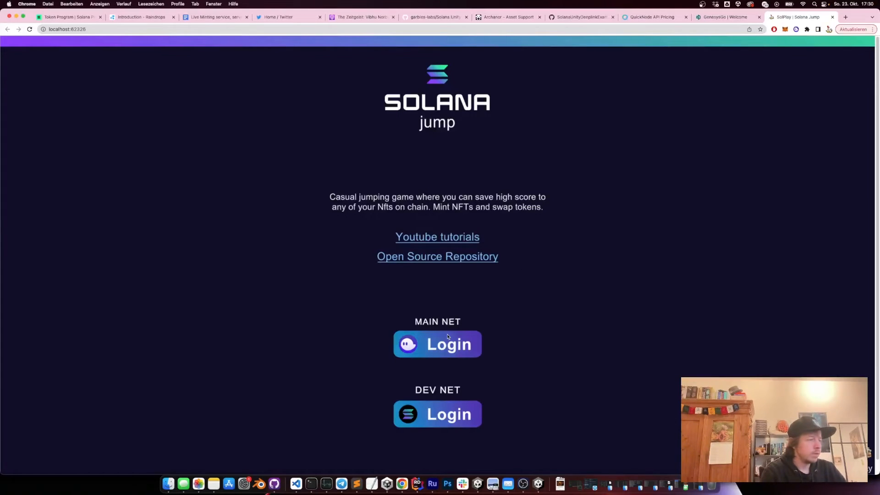
pyautogui.click(438, 344)
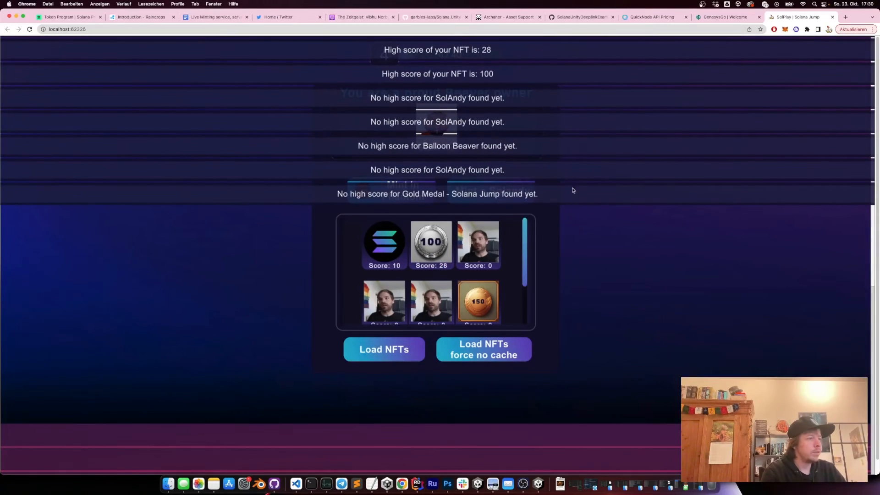
pyautogui.scroll(3)
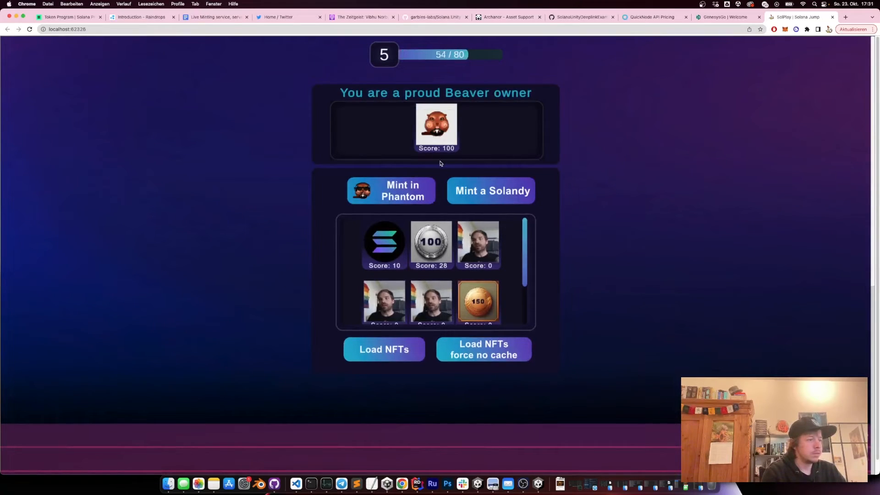
pyautogui.scroll(-3)
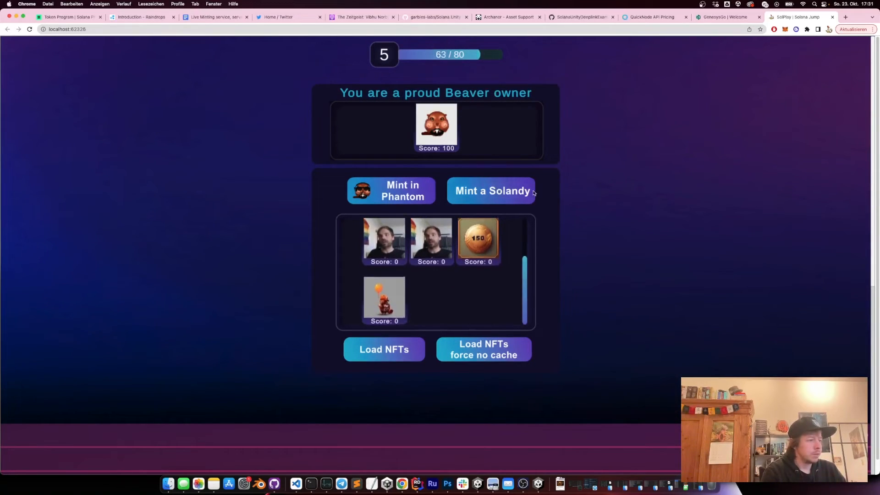
pyautogui.click(804, 16)
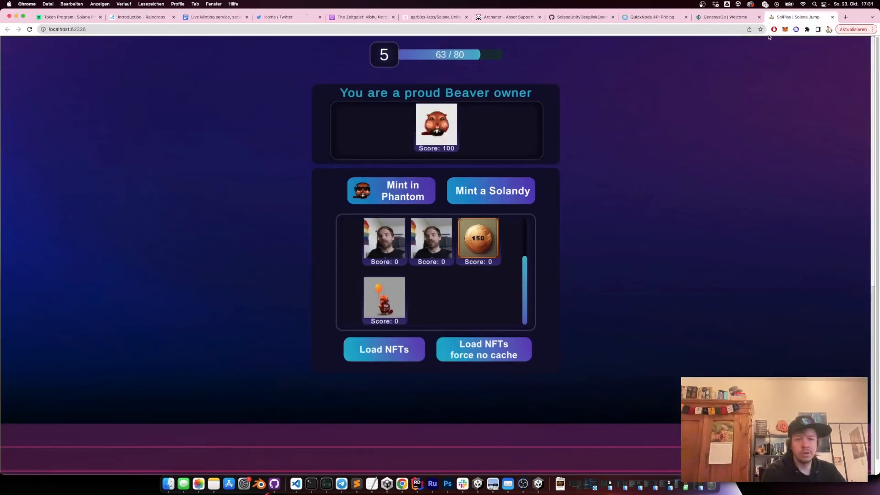
pyautogui.moveTo(611, 296)
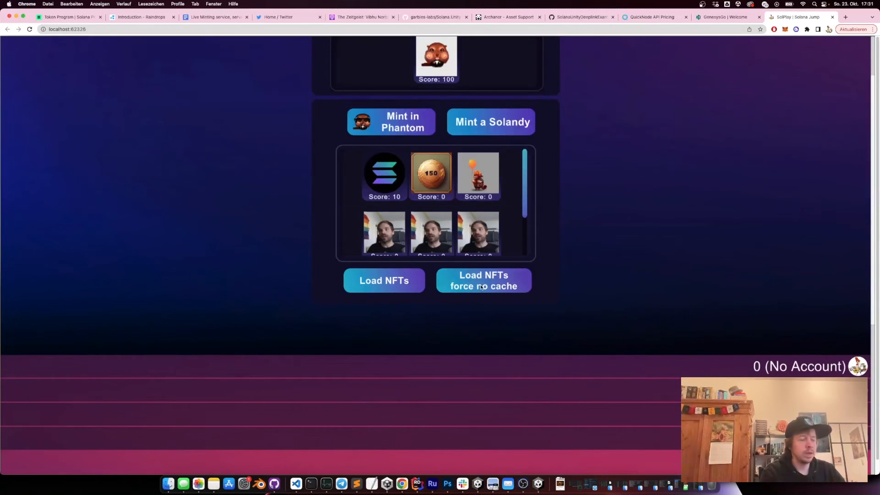
pyautogui.click(483, 281)
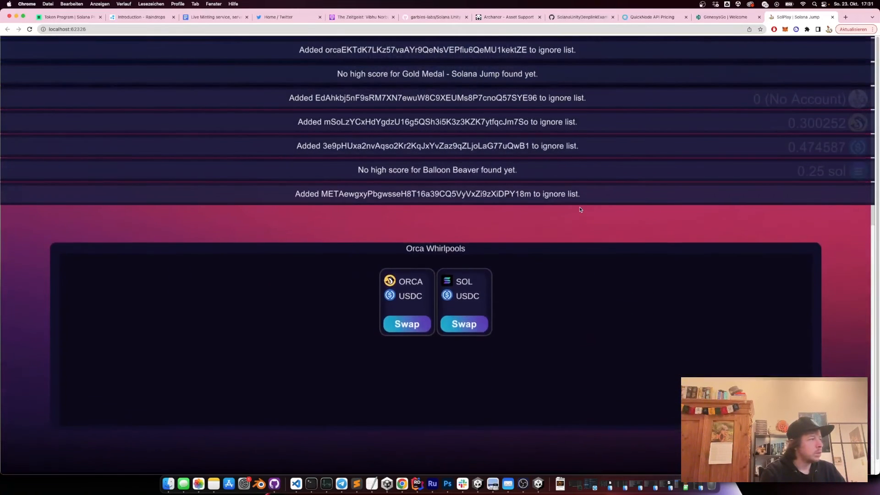
# Step: Swap 0.1 ORCA for USDC on the ORCA/USDC pool and approve it in Phantom
pyautogui.scroll(3)
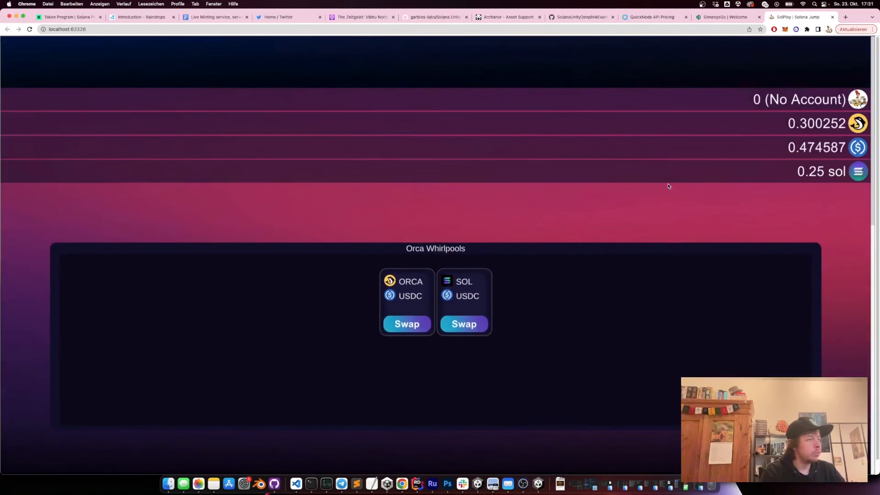
pyautogui.click(406, 324)
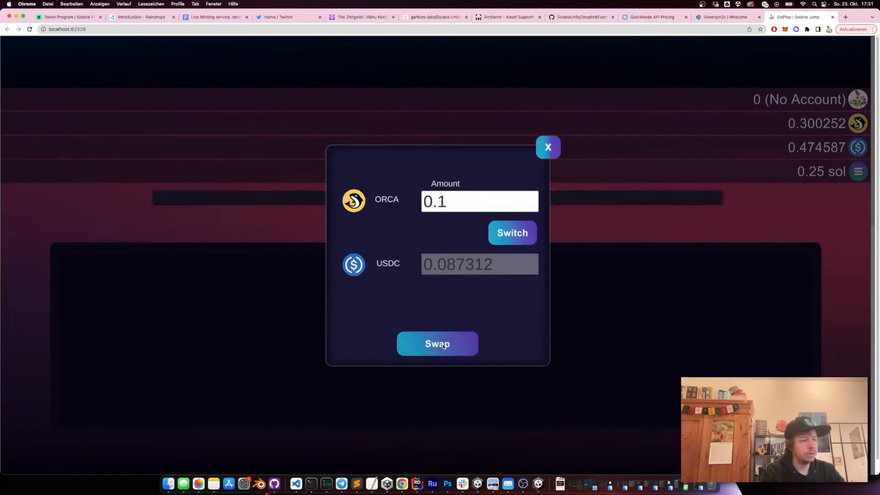
pyautogui.click(438, 344)
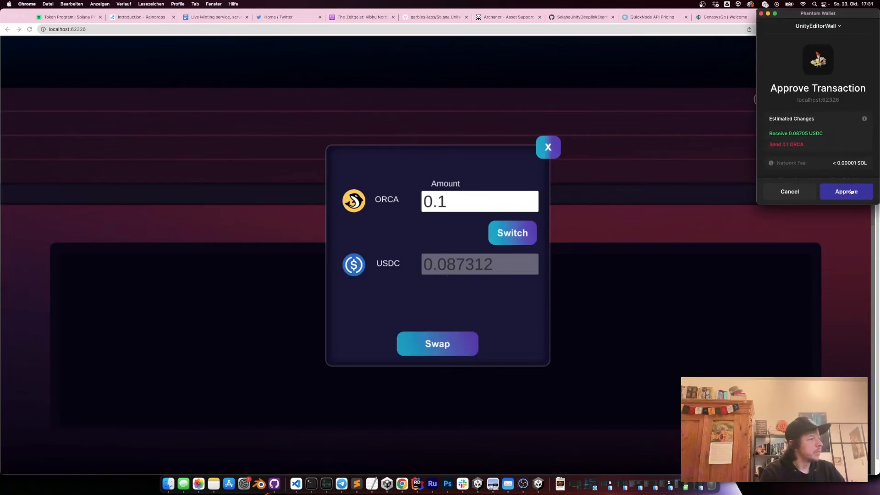
pyautogui.click(847, 191)
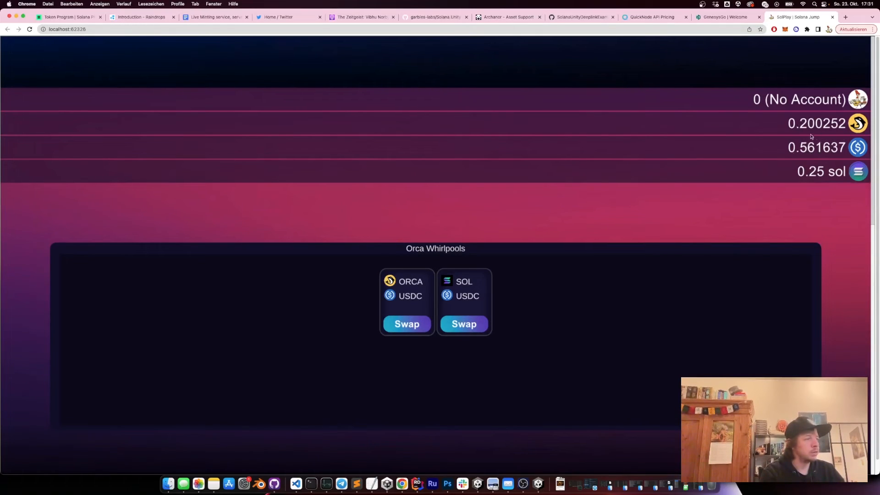
pyautogui.click(537, 484)
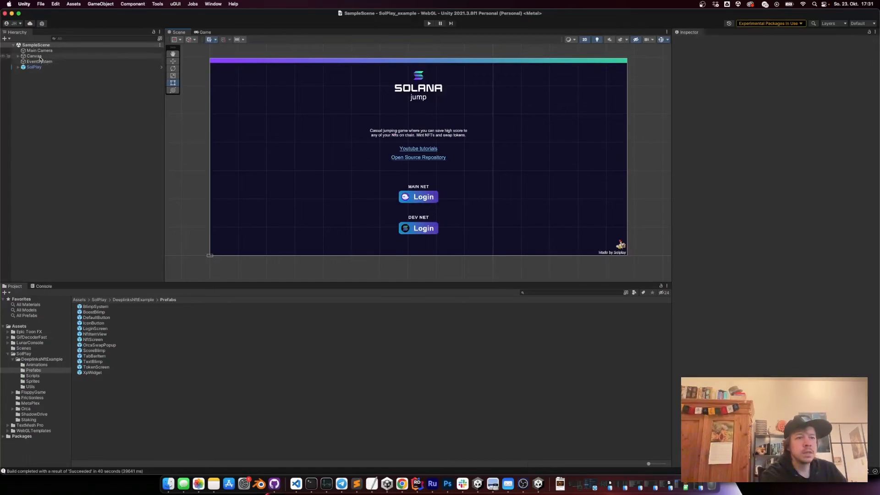
# Step: Drag BlimpSystem below OrcaSwapPopup in the Canvas hierarchy
pyautogui.click(44, 72)
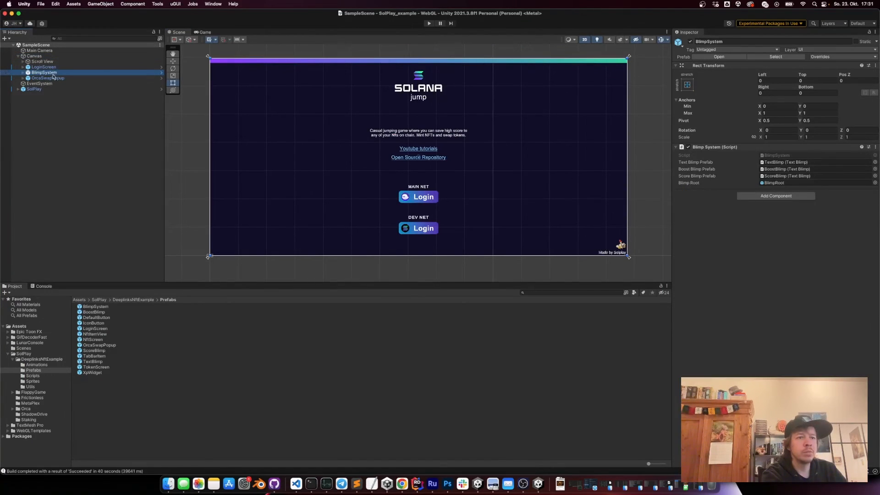
pyautogui.click(48, 72)
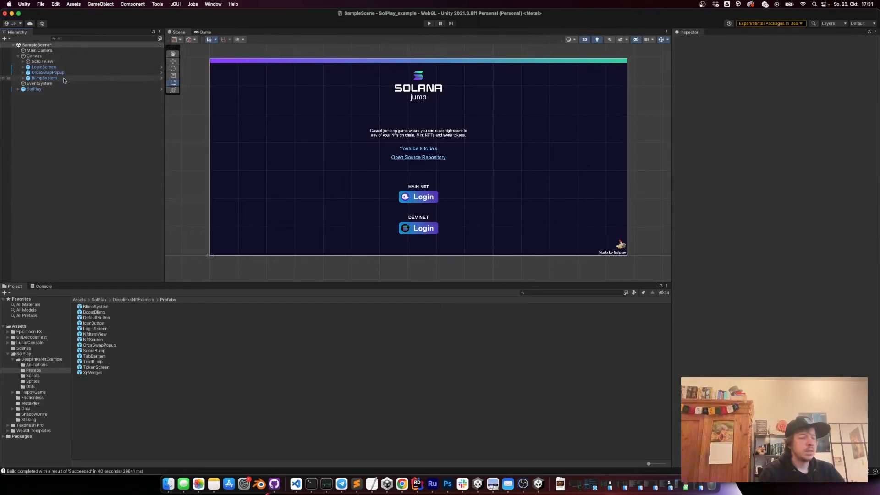
pyautogui.moveTo(464, 76)
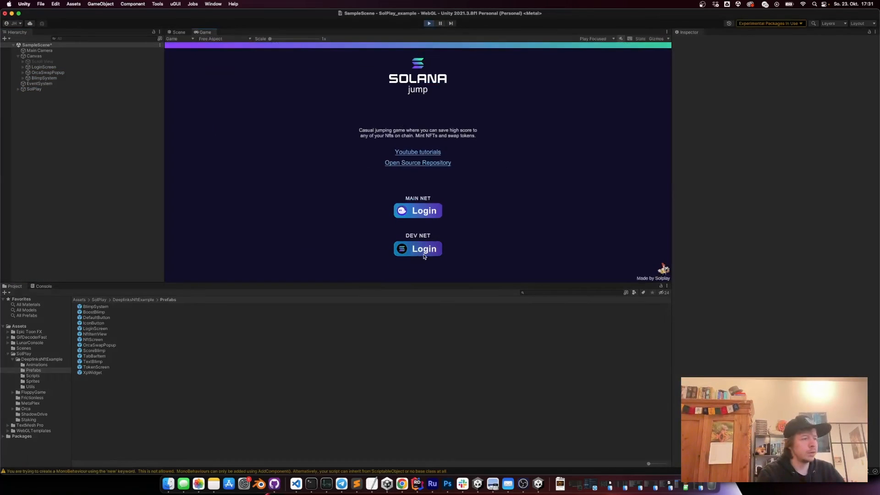
# Step: Log in on Dev Net in play mode, scroll the NFT and token screens, then stop playback
pyautogui.click(419, 248)
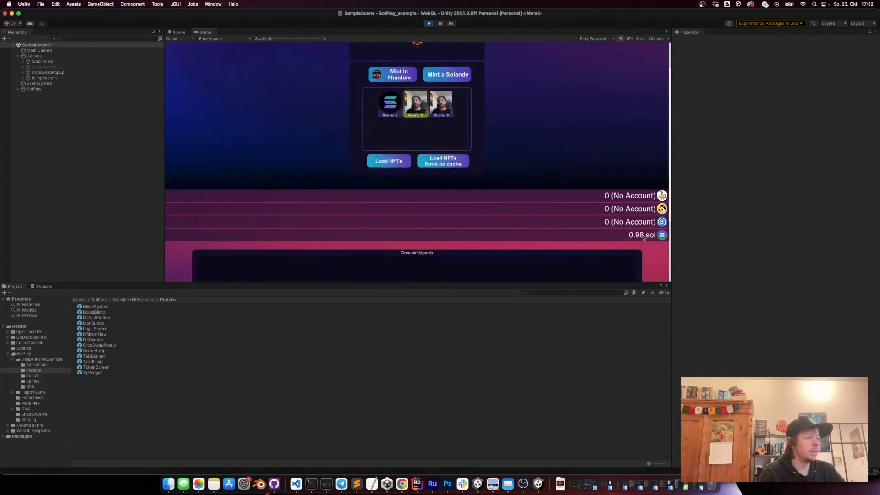
pyautogui.click(448, 74)
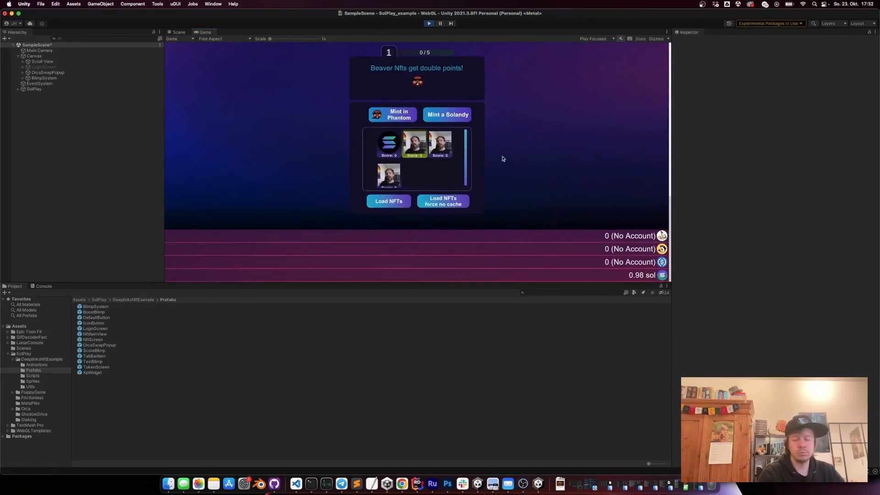
pyautogui.scroll(-3)
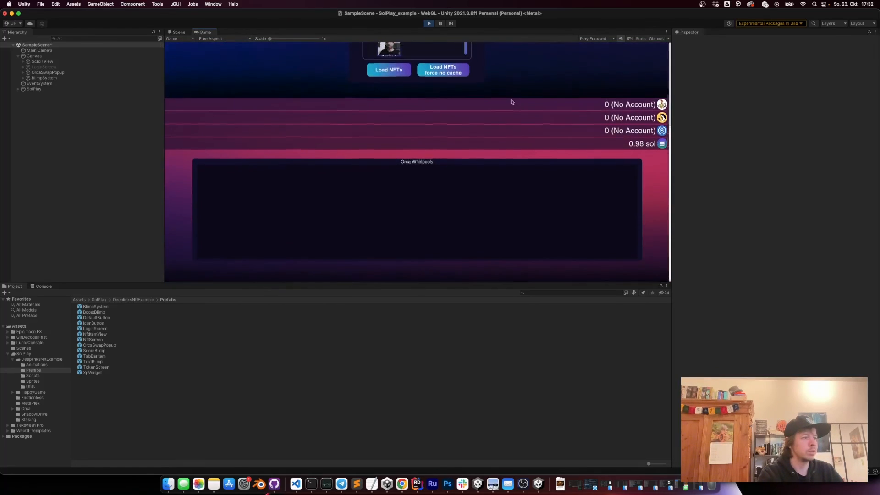
pyautogui.scroll(3)
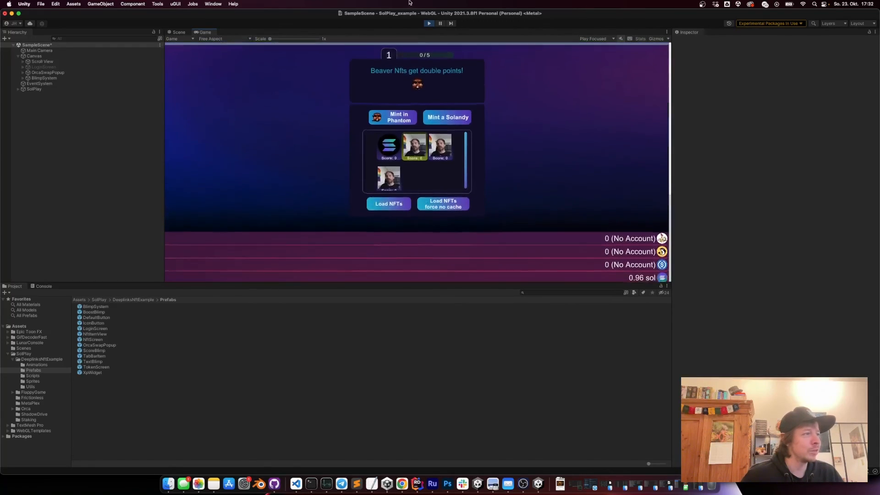
pyautogui.click(429, 22)
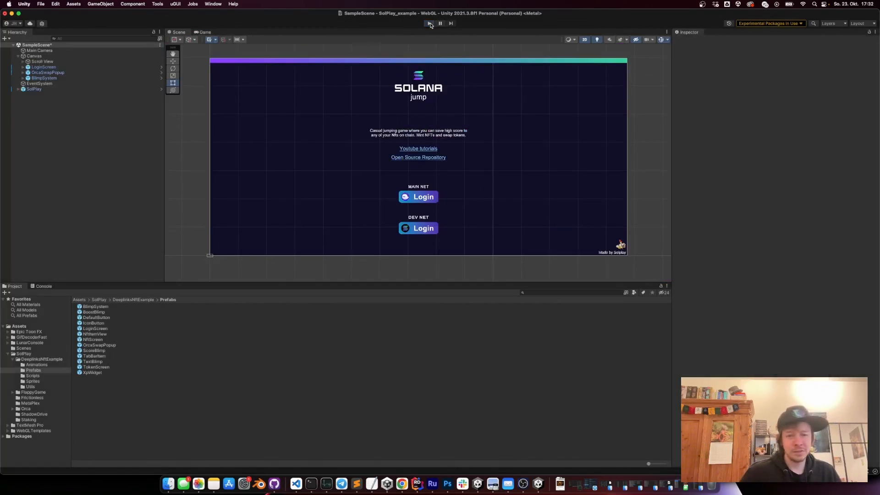